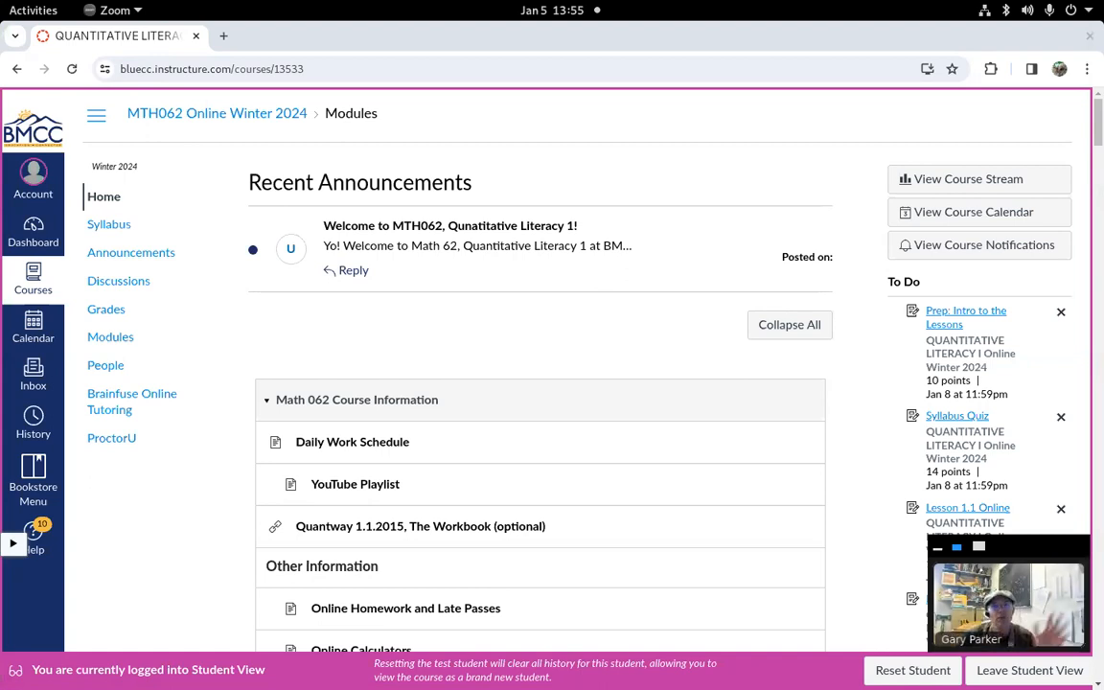
pyautogui.moveTo(604, 287)
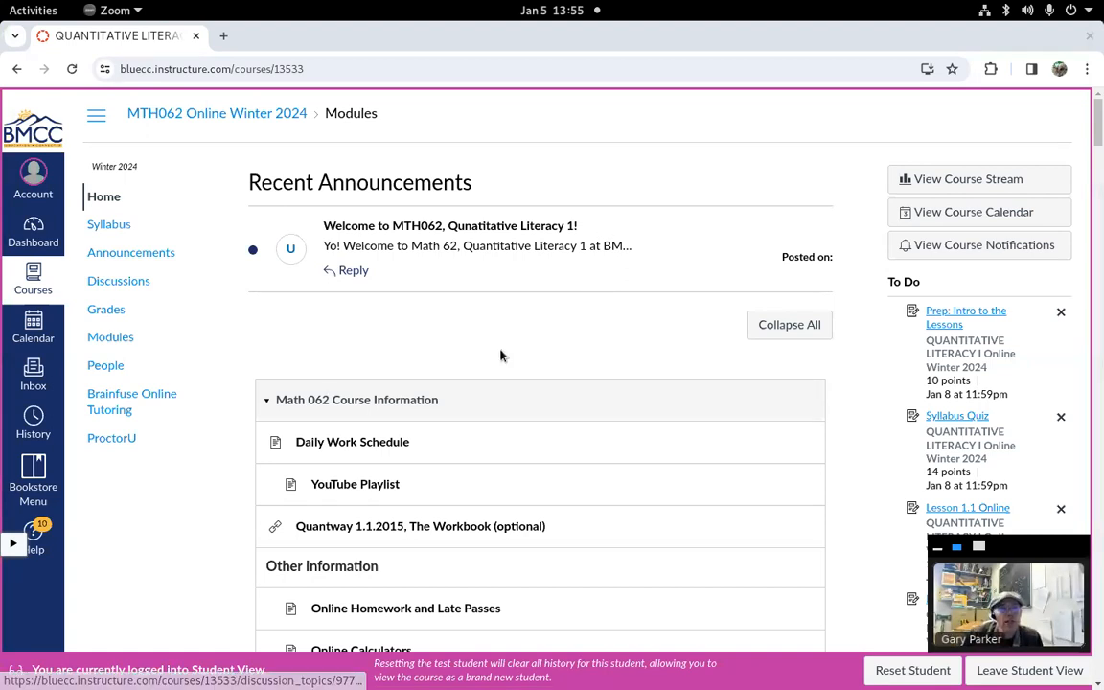
pyautogui.moveTo(476, 525)
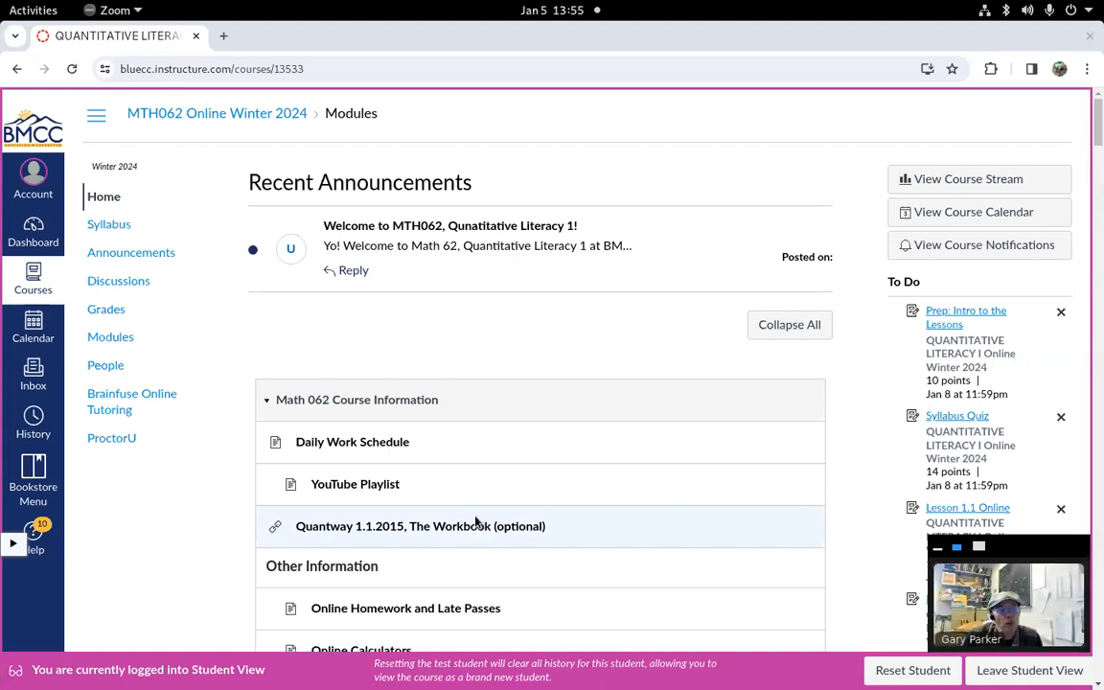
pyautogui.moveTo(268, 284)
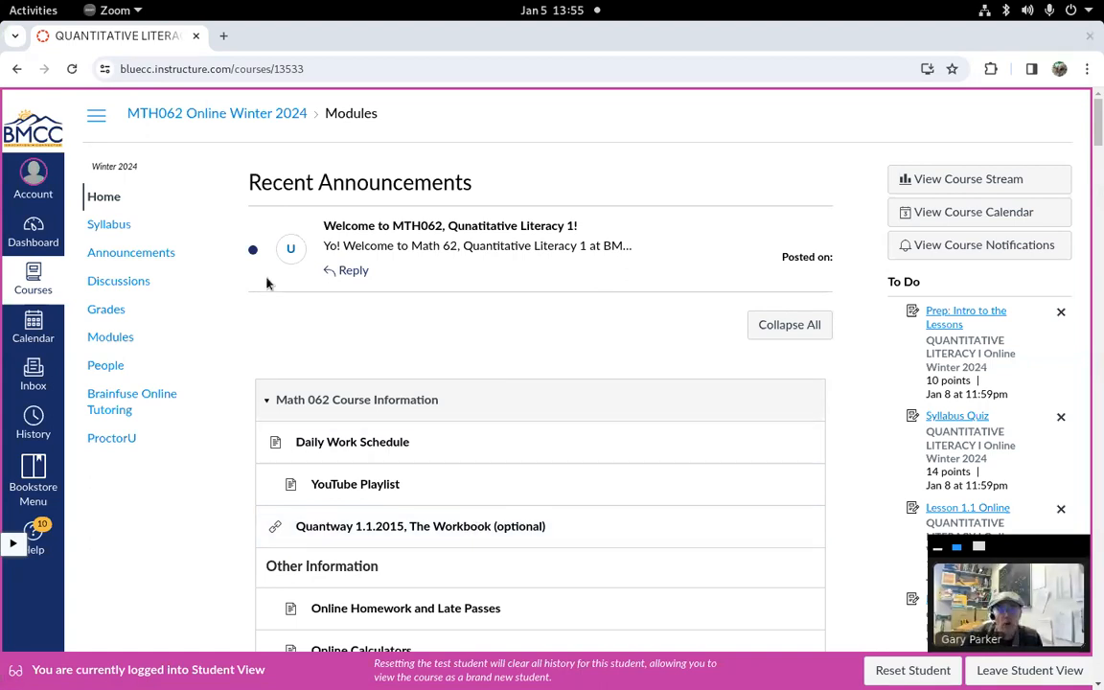
pyautogui.moveTo(32, 226)
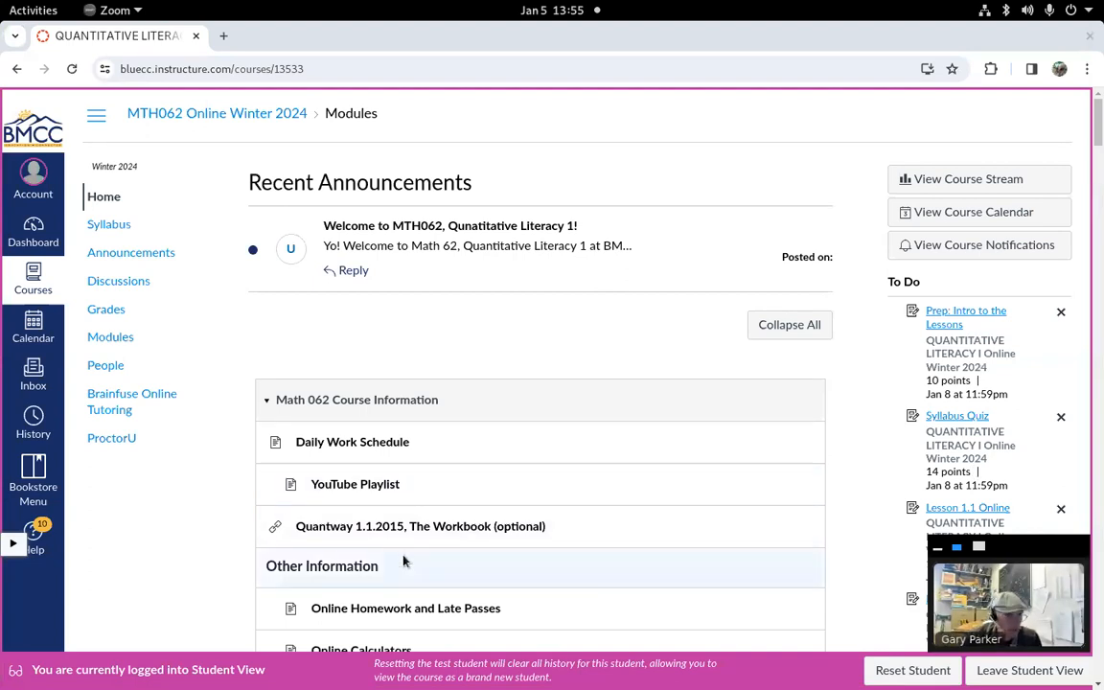
pyautogui.moveTo(353, 441)
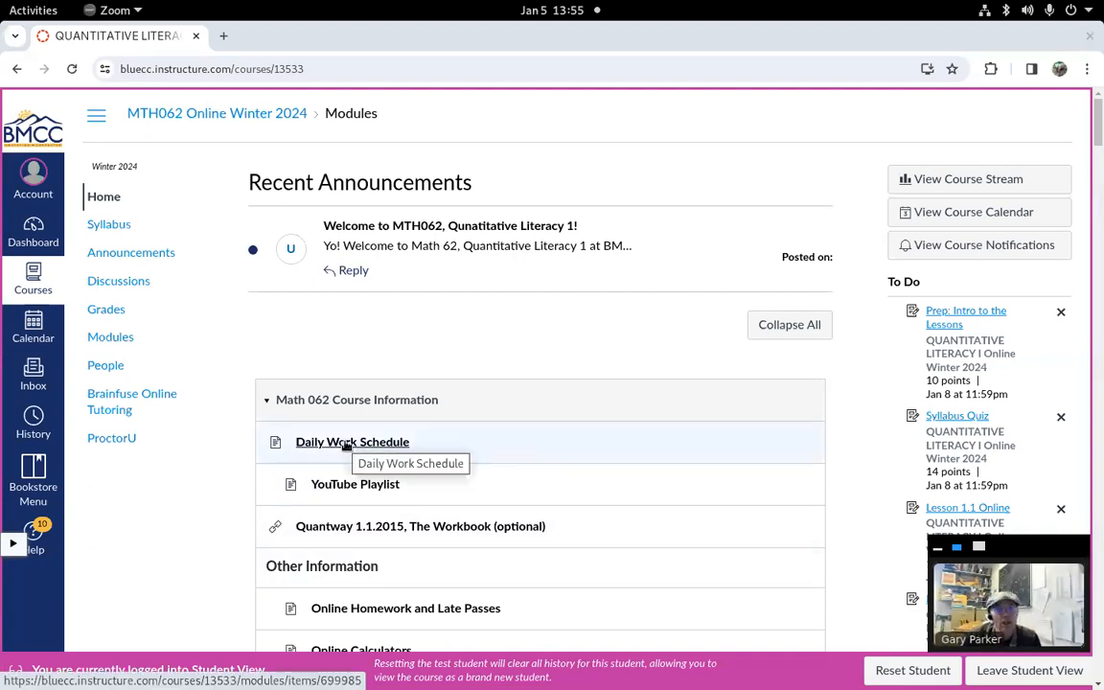
# Open the Daily Work Schedule page from the Math 062 Course Information module
pyautogui.click(353, 441)
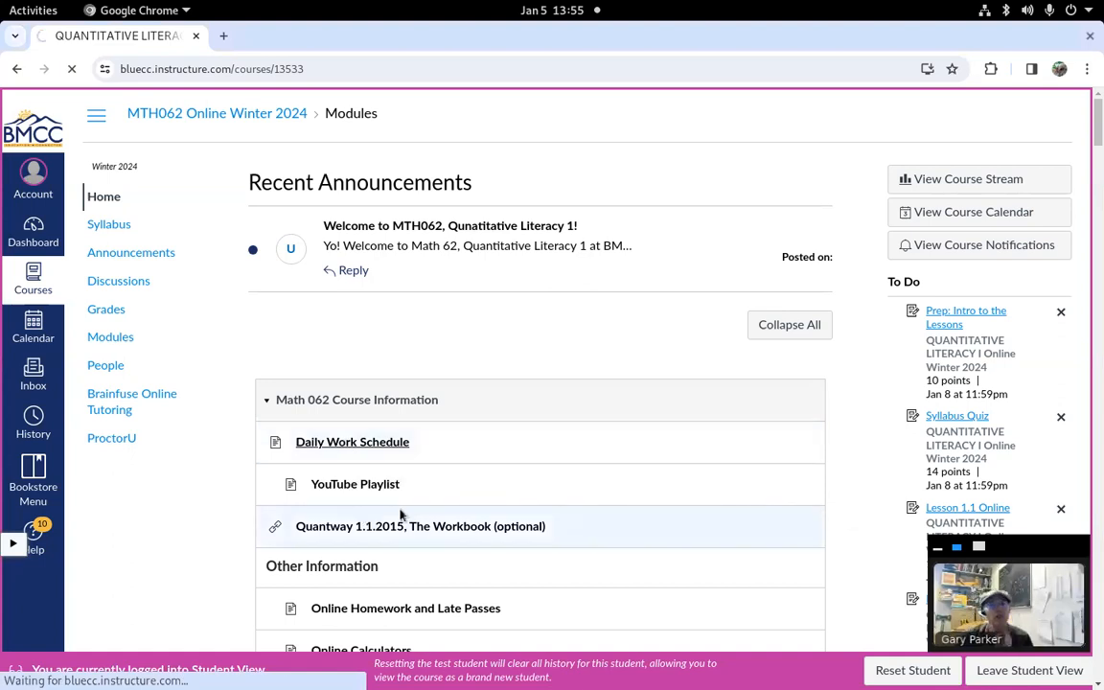
# Scroll the weekly lesson calendar down through Week 8, then return to the course Home page
pyautogui.click(353, 441)
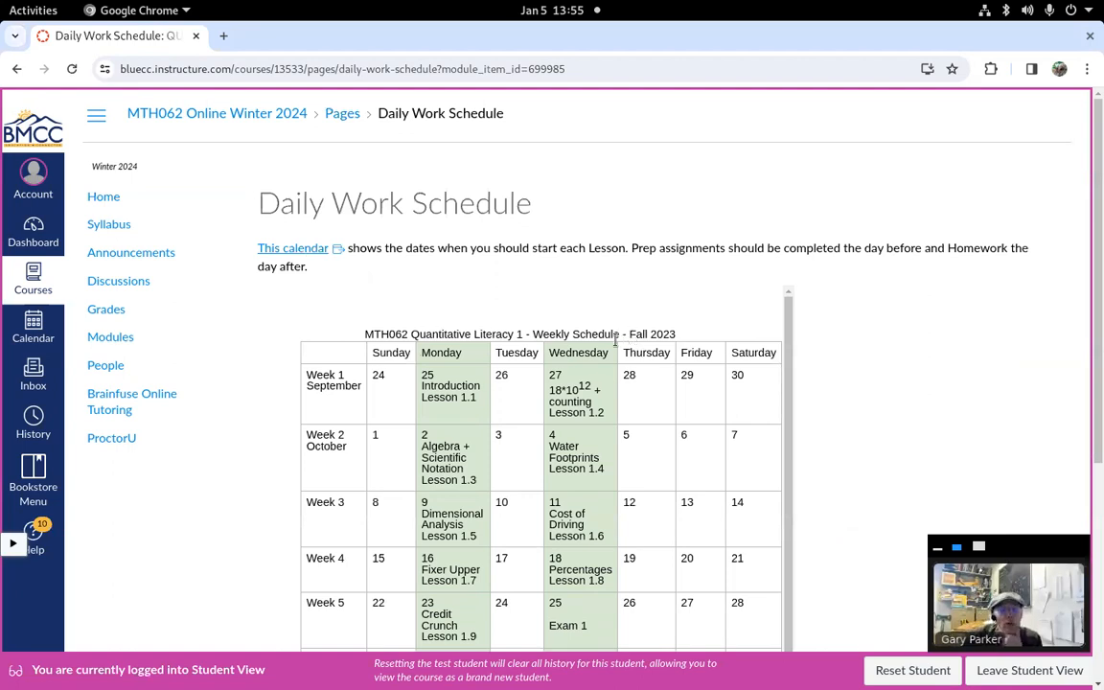
pyautogui.moveTo(444, 383)
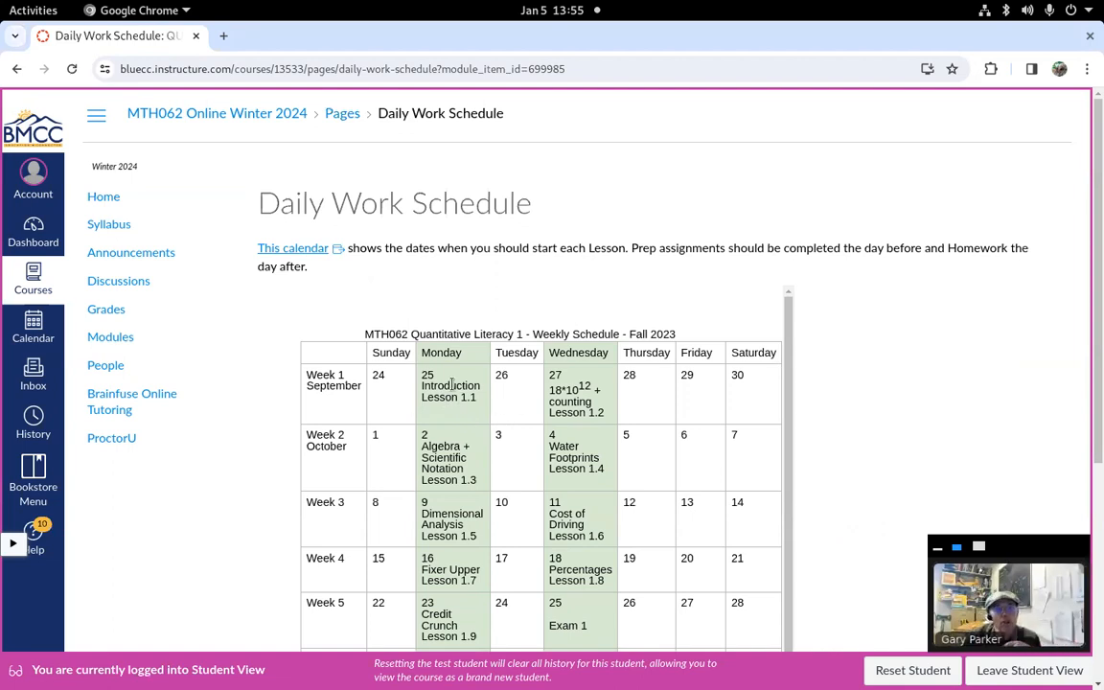
pyautogui.moveTo(450, 426)
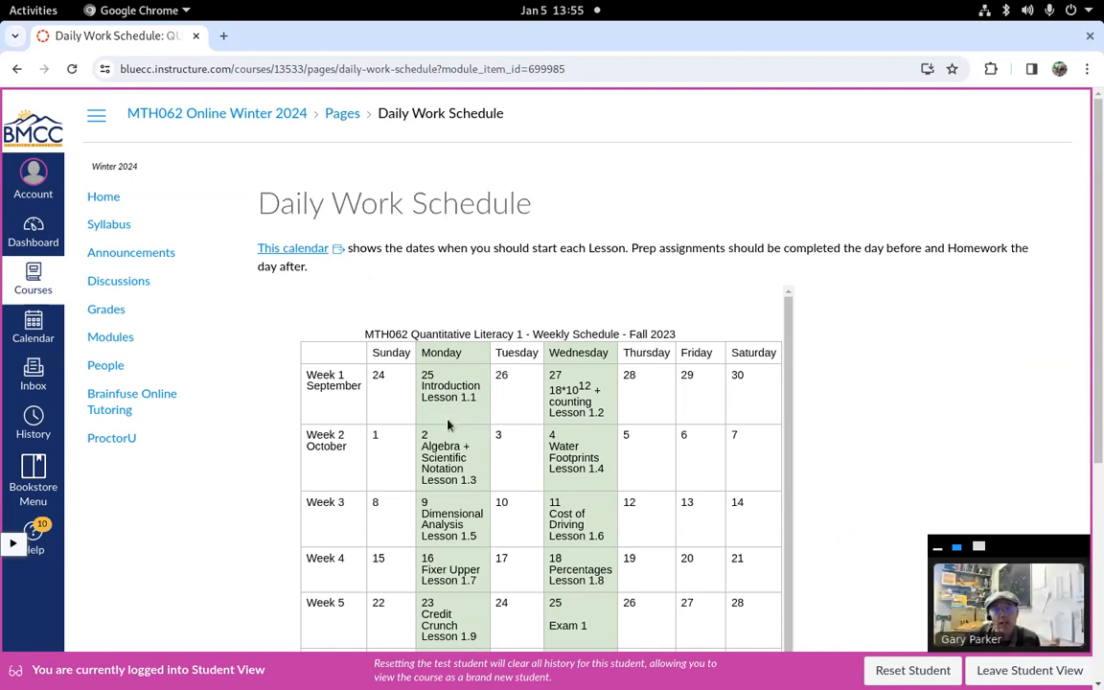
pyautogui.moveTo(598, 372)
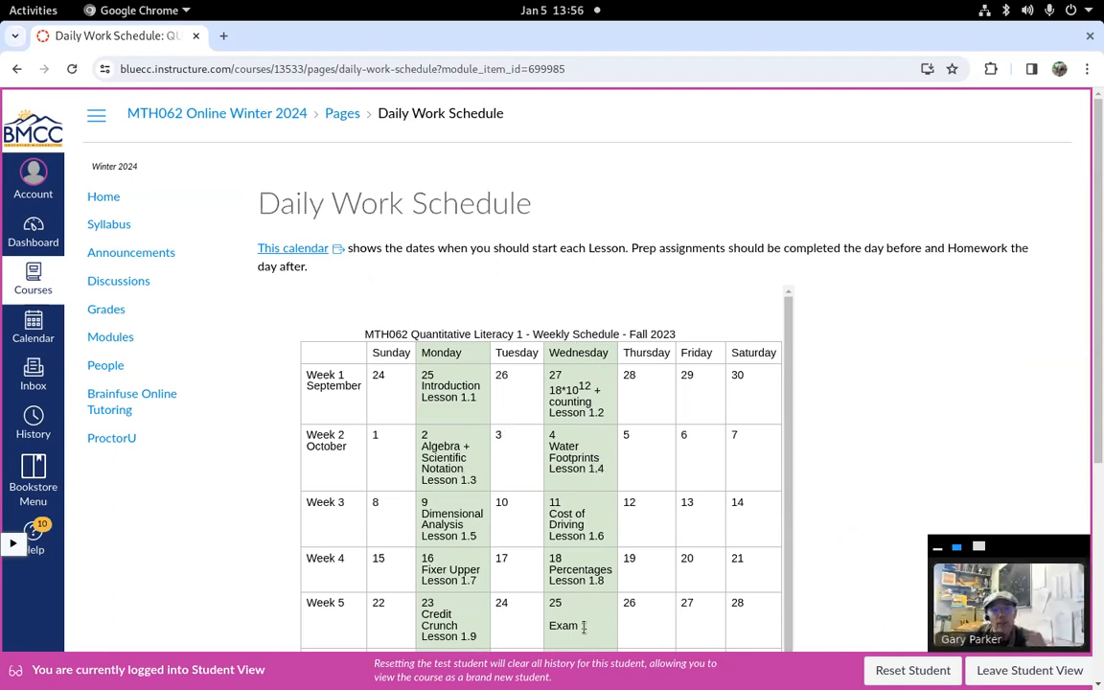
pyautogui.scroll(-3)
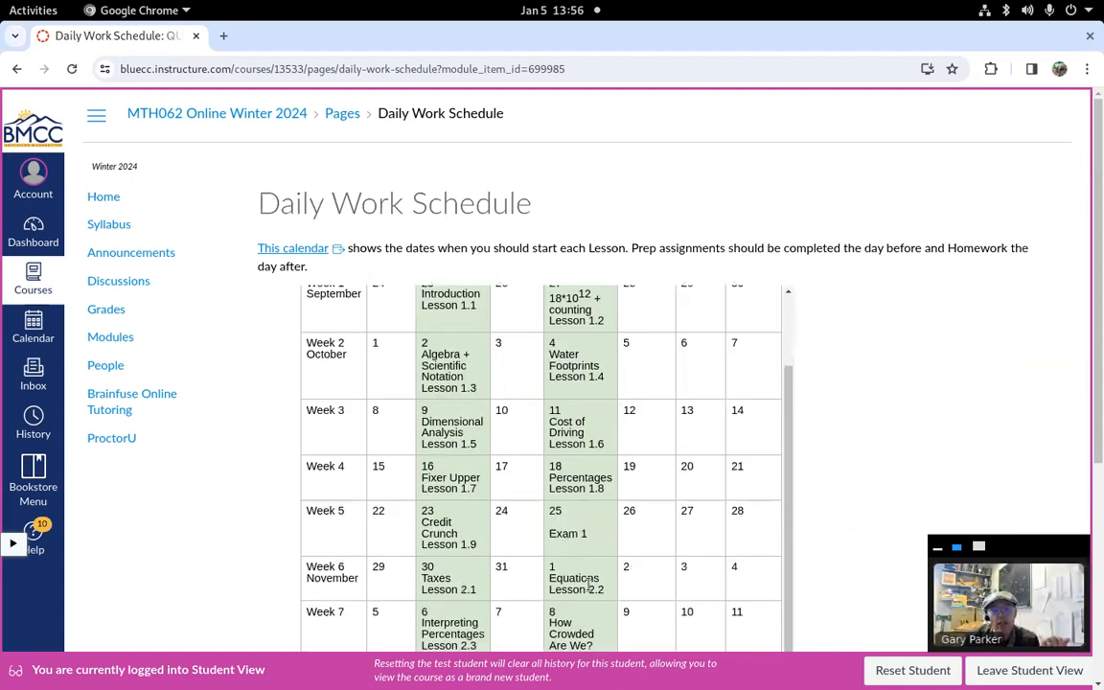
pyautogui.scroll(-3)
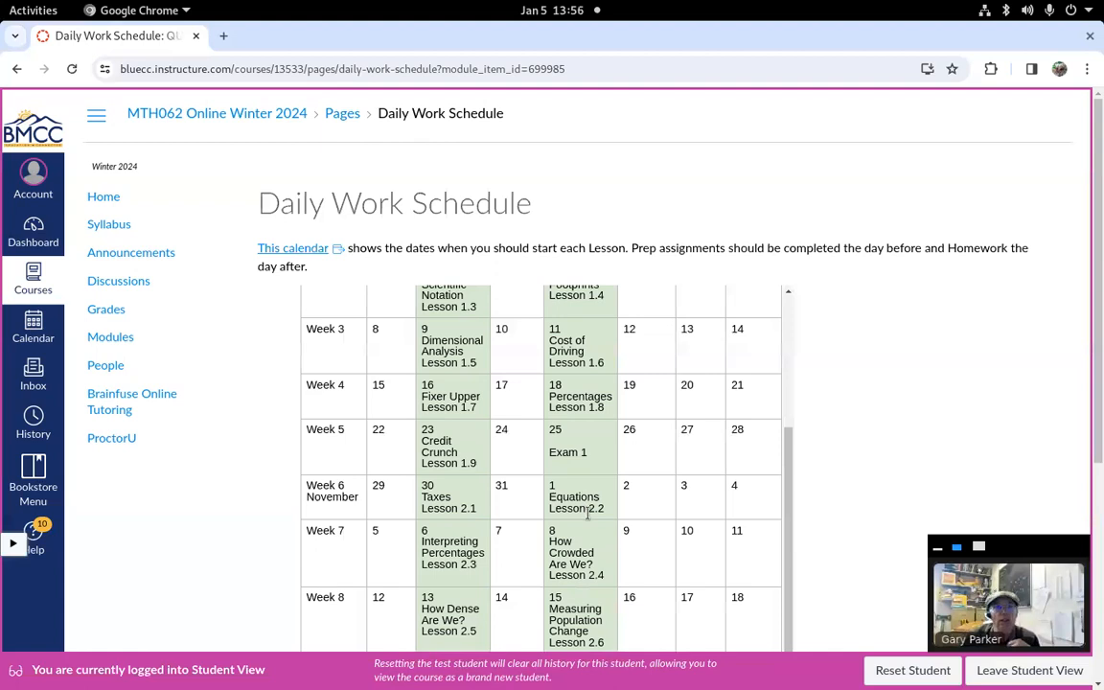
pyautogui.click(104, 196)
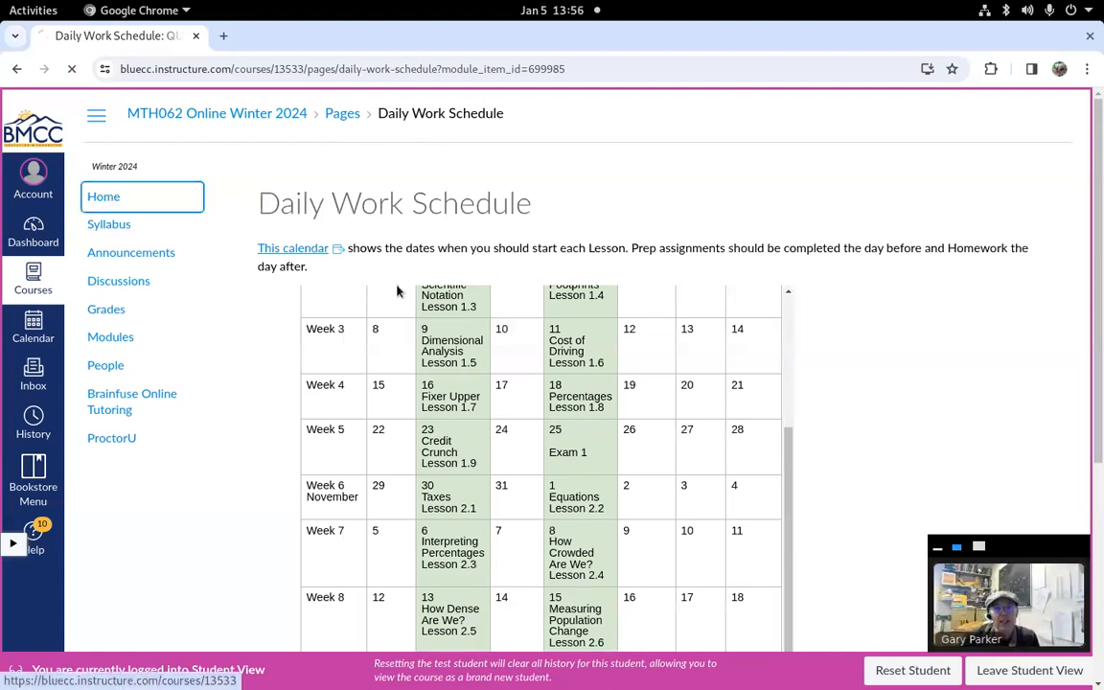
# Scroll the Home page modules down to Week 1 and open Prep 1.2 under Lesson 1.2
pyautogui.click(103, 195)
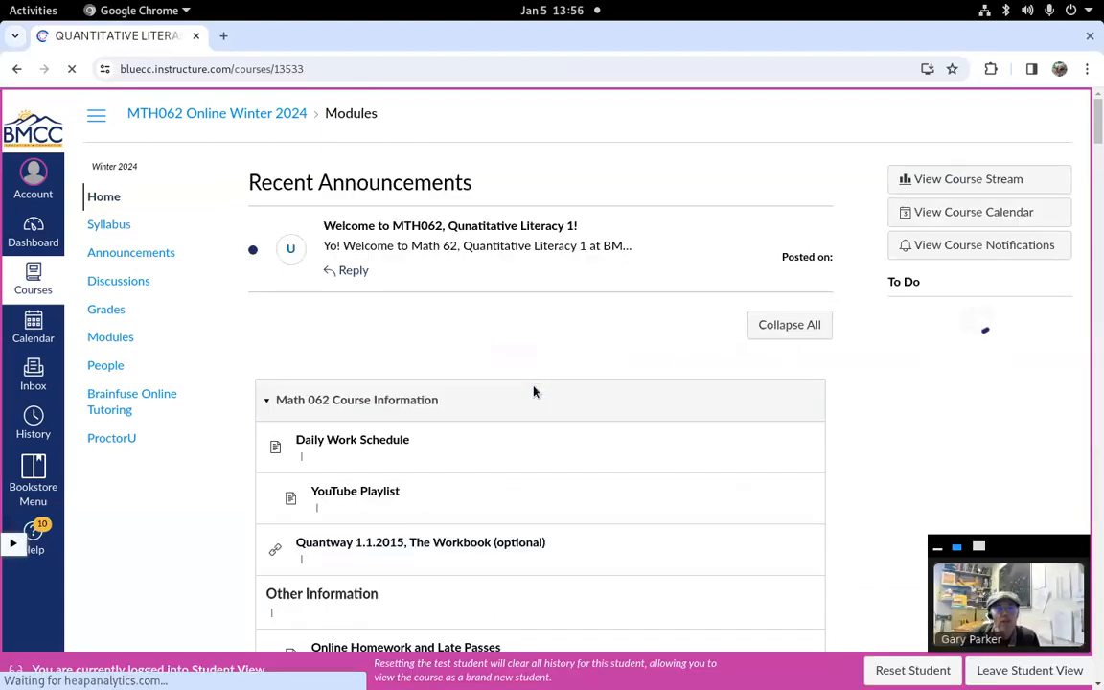
pyautogui.scroll(-3)
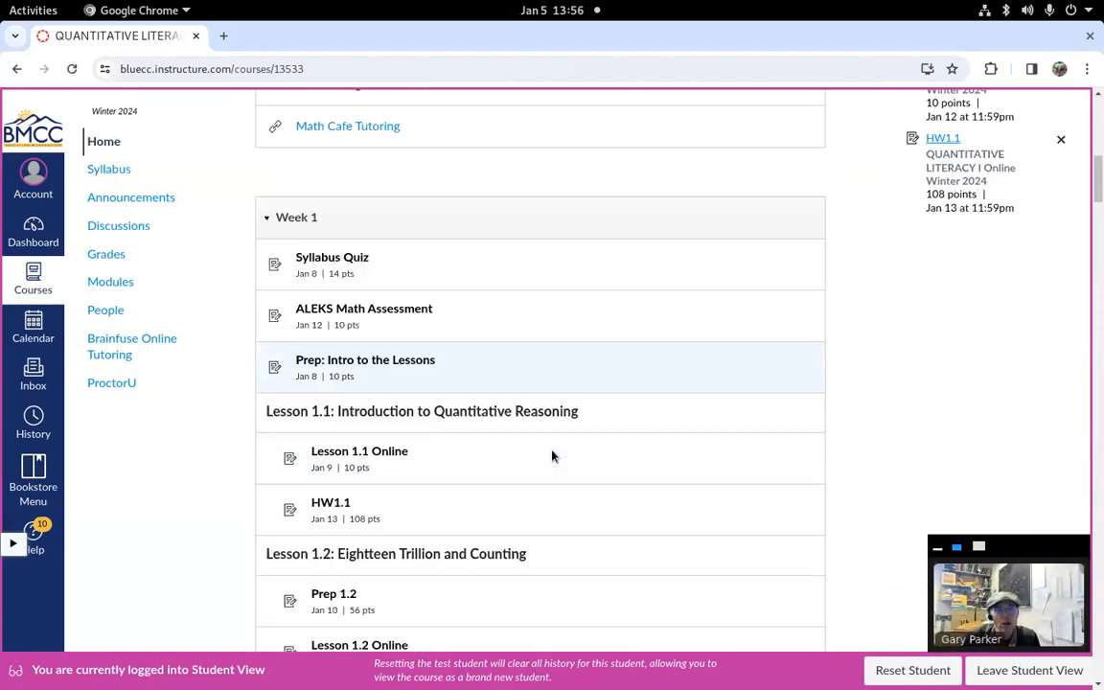
pyautogui.scroll(-3)
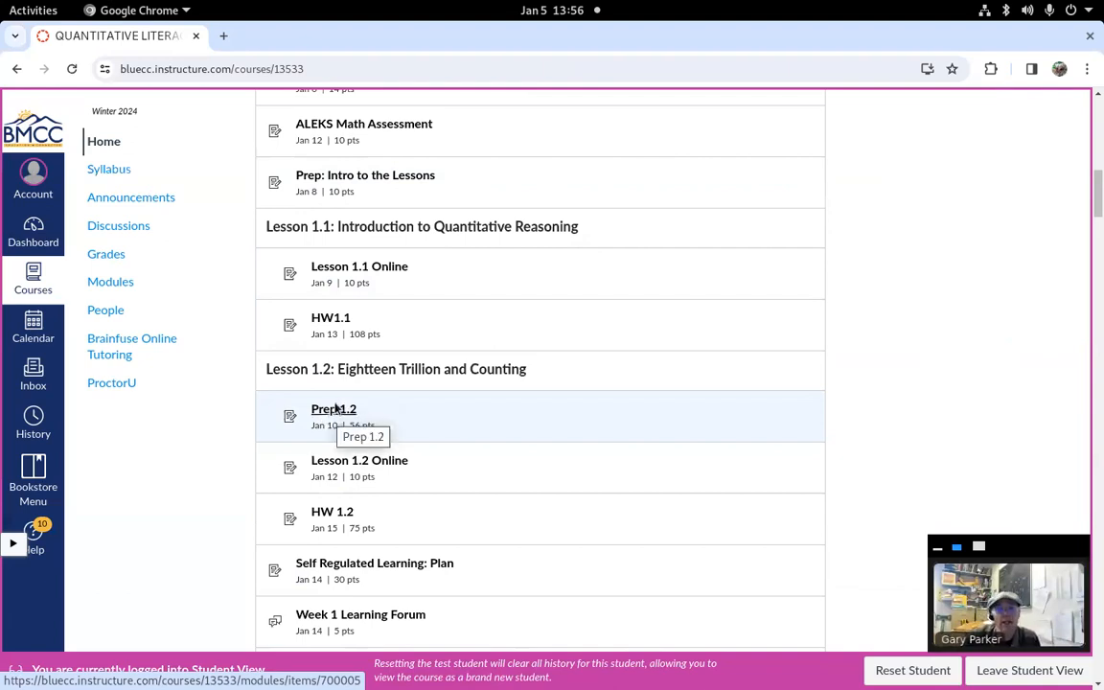
pyautogui.moveTo(333, 411)
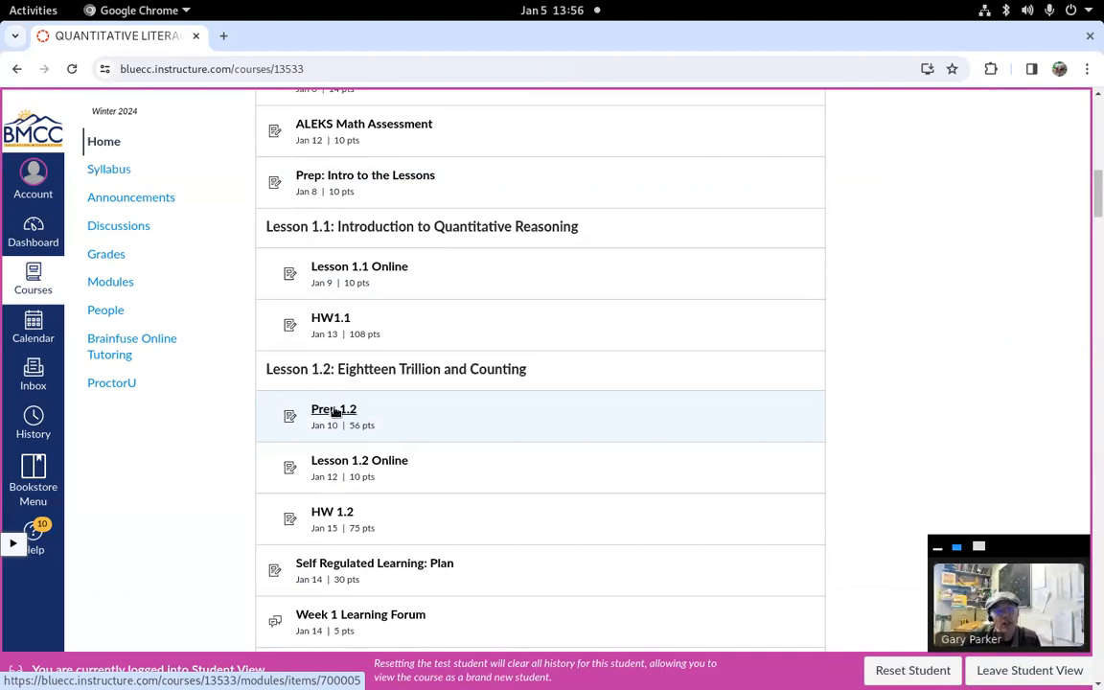
pyautogui.click(333, 411)
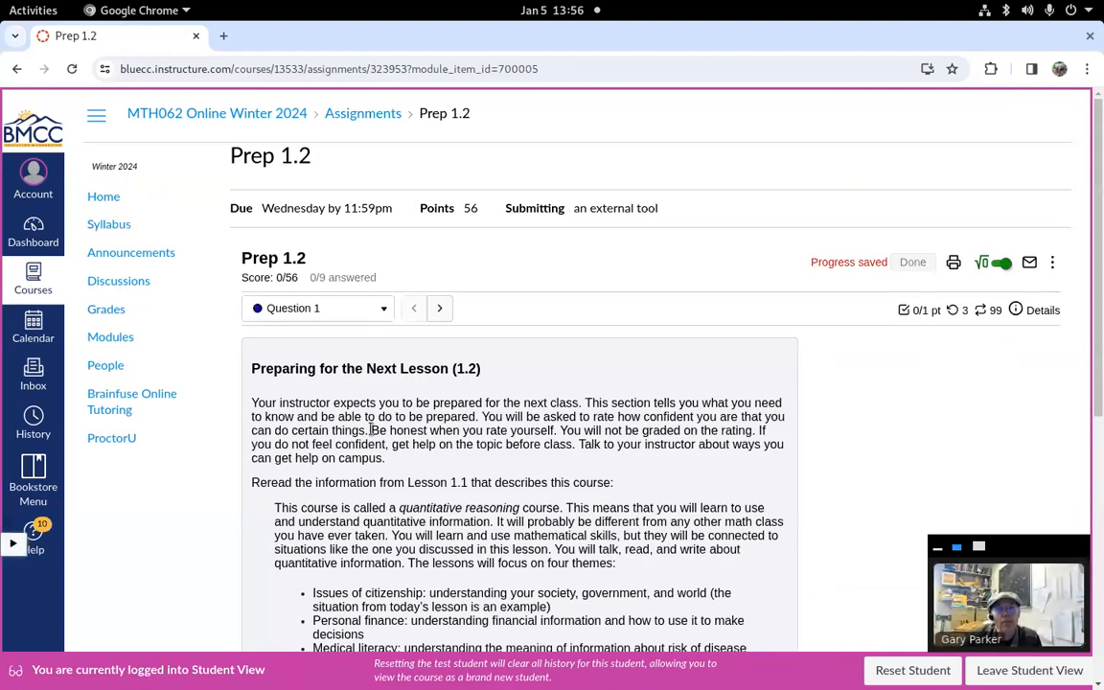
# Submit Prep 1.2 Question 1 unanswered and dismiss the unchanged-answers error message
pyautogui.scroll(-3)
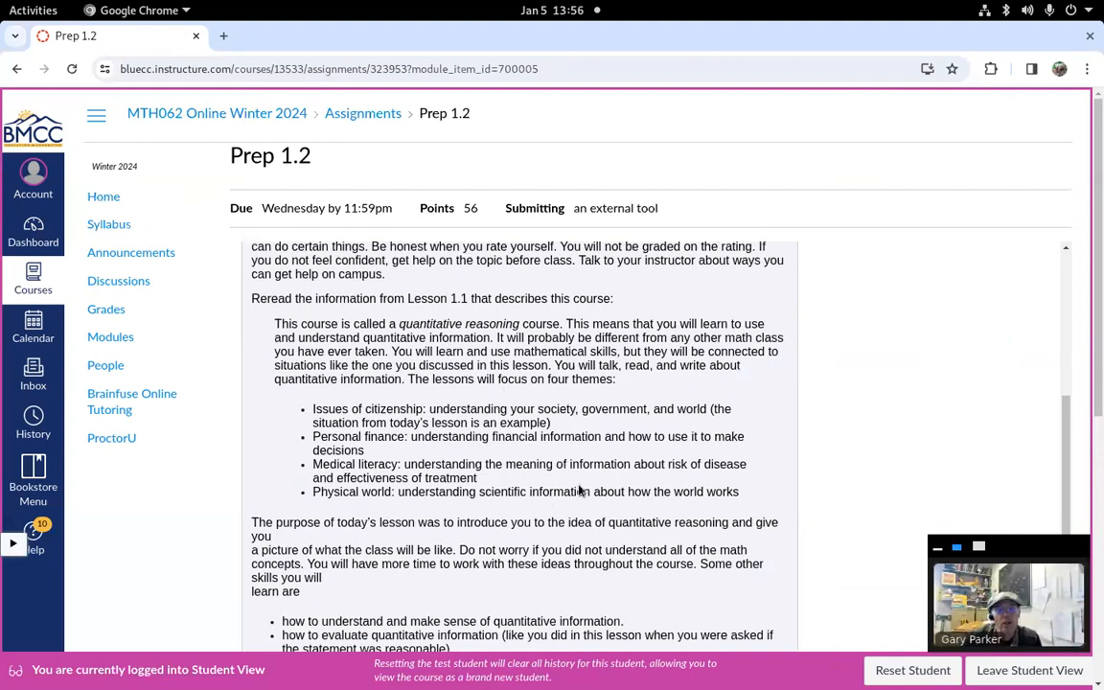
pyautogui.scroll(-3)
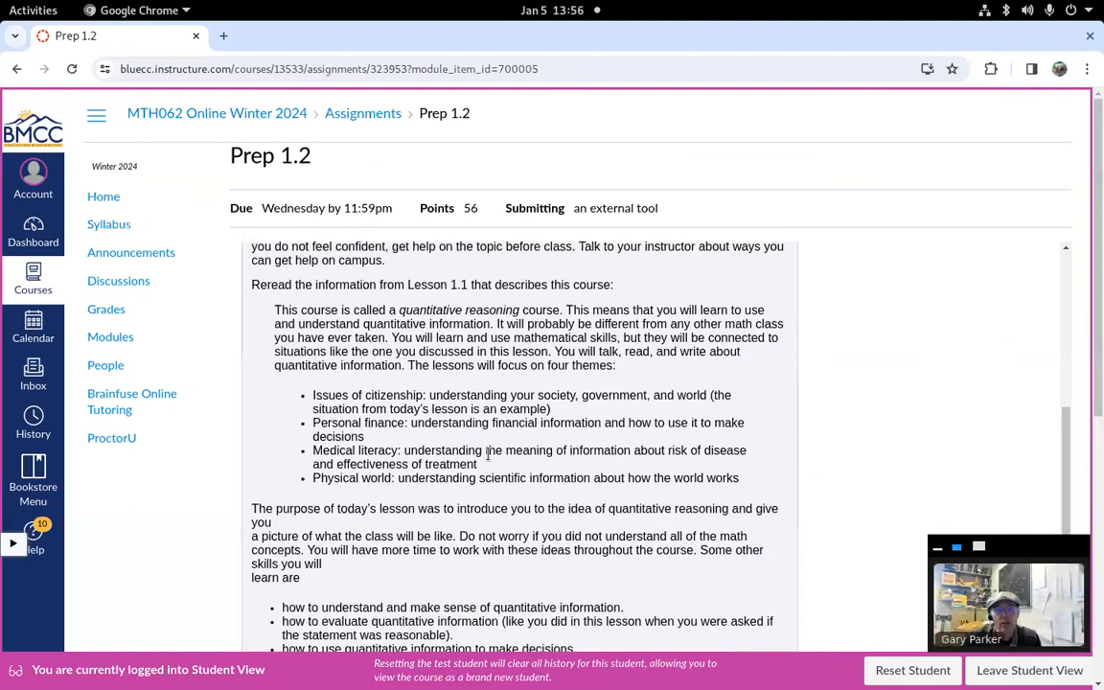
pyautogui.scroll(-3)
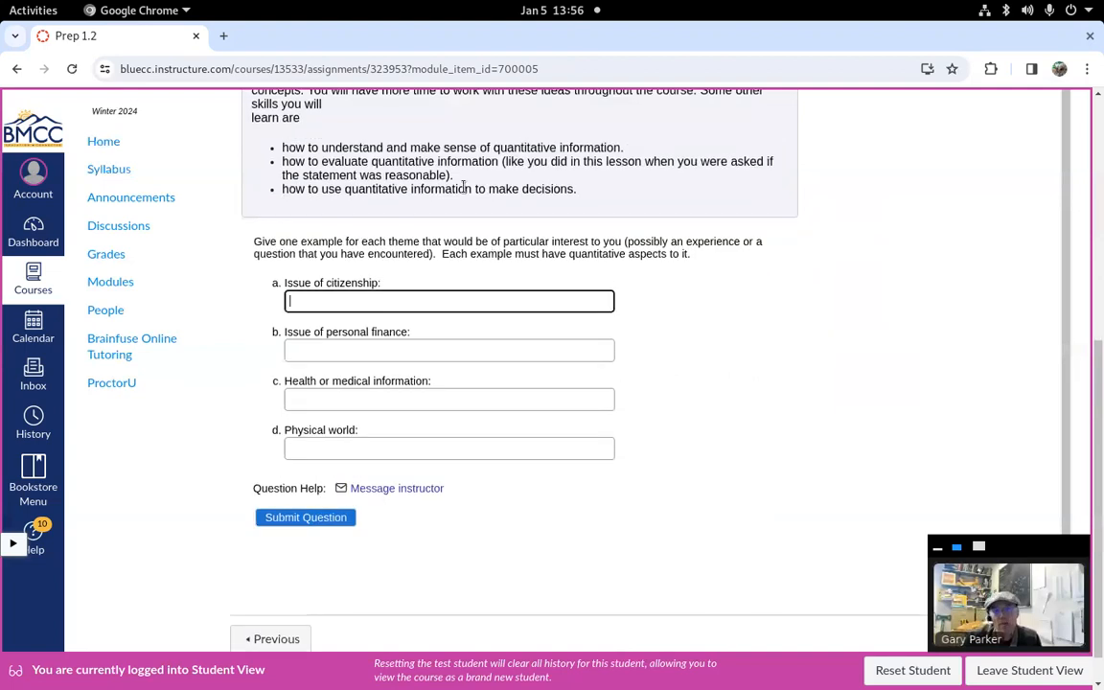
pyautogui.moveTo(304, 517)
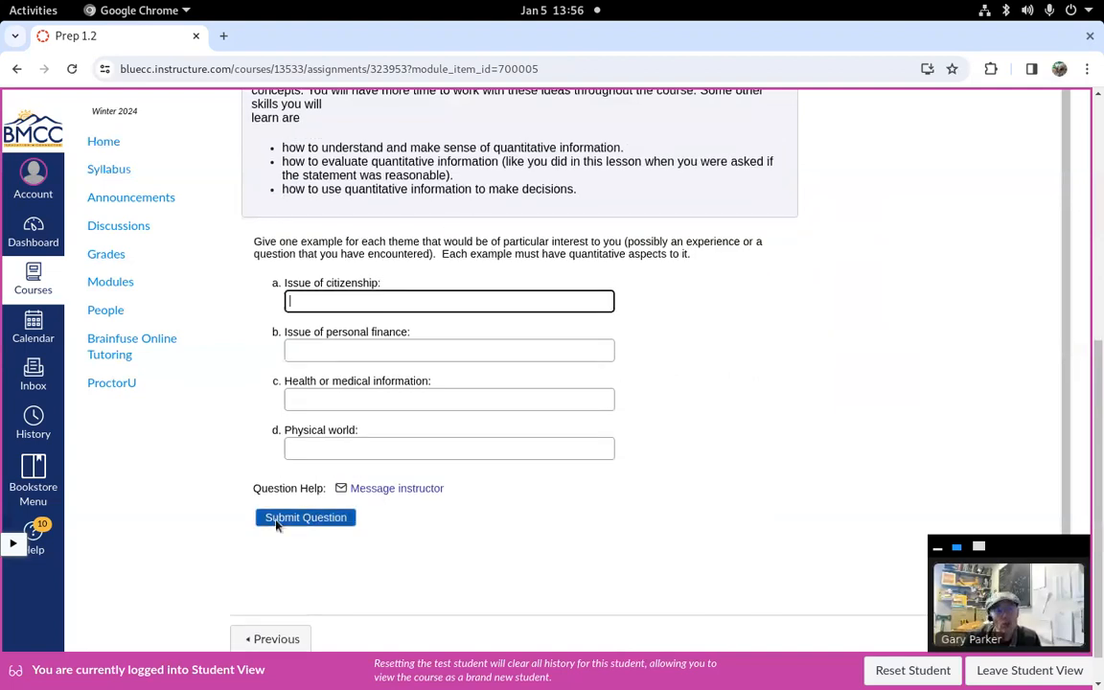
pyautogui.click(305, 518)
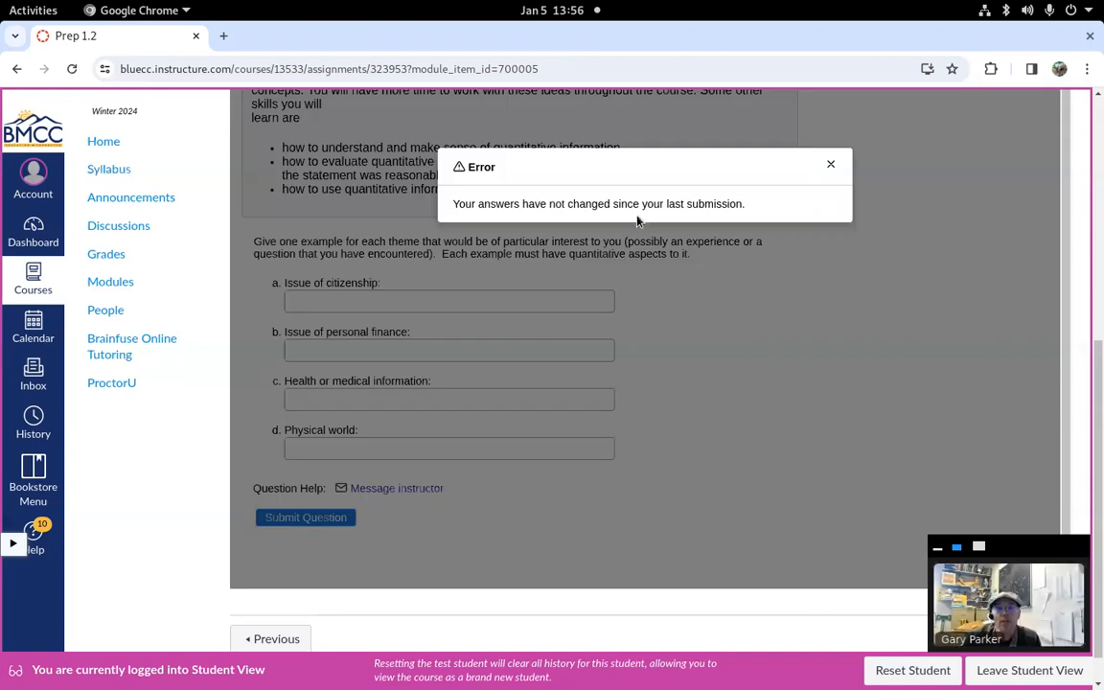
pyautogui.click(830, 165)
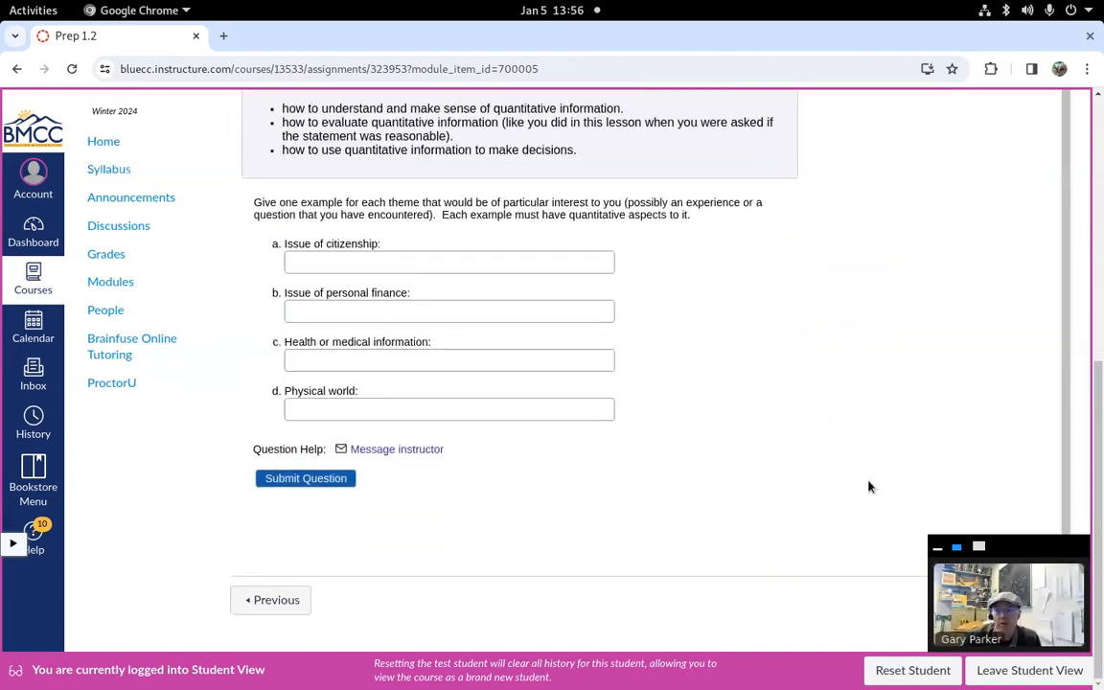
pyautogui.scroll(3)
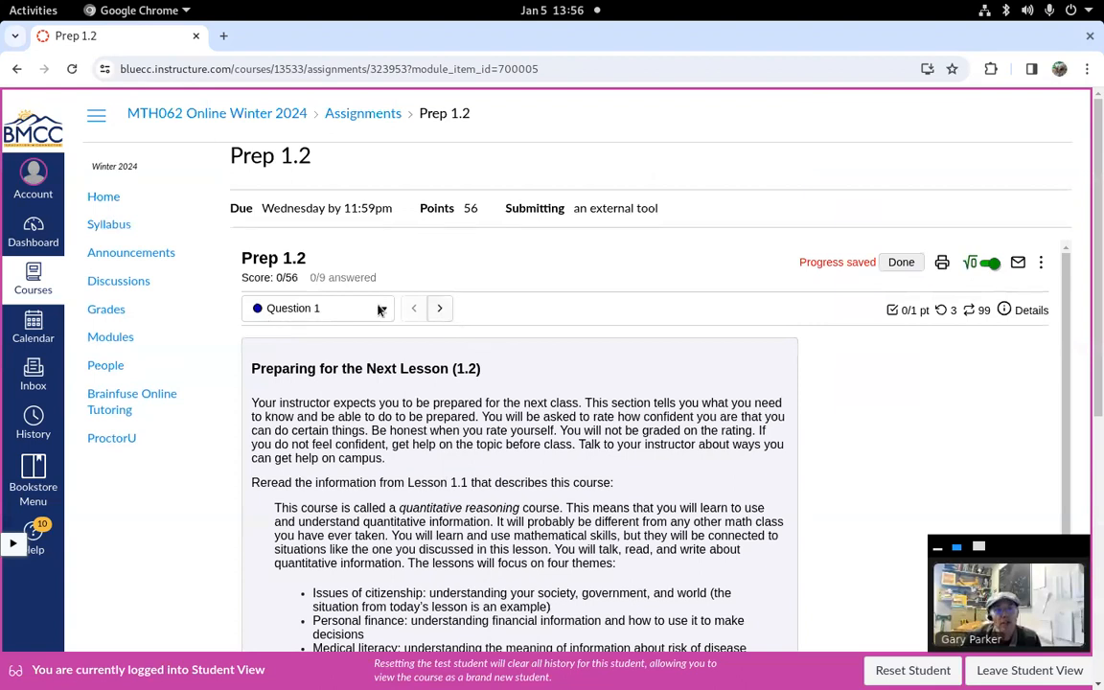
# Jump to Question 2, the place value exercise on 719,604, from Prep 1.2's question list
pyautogui.click(383, 306)
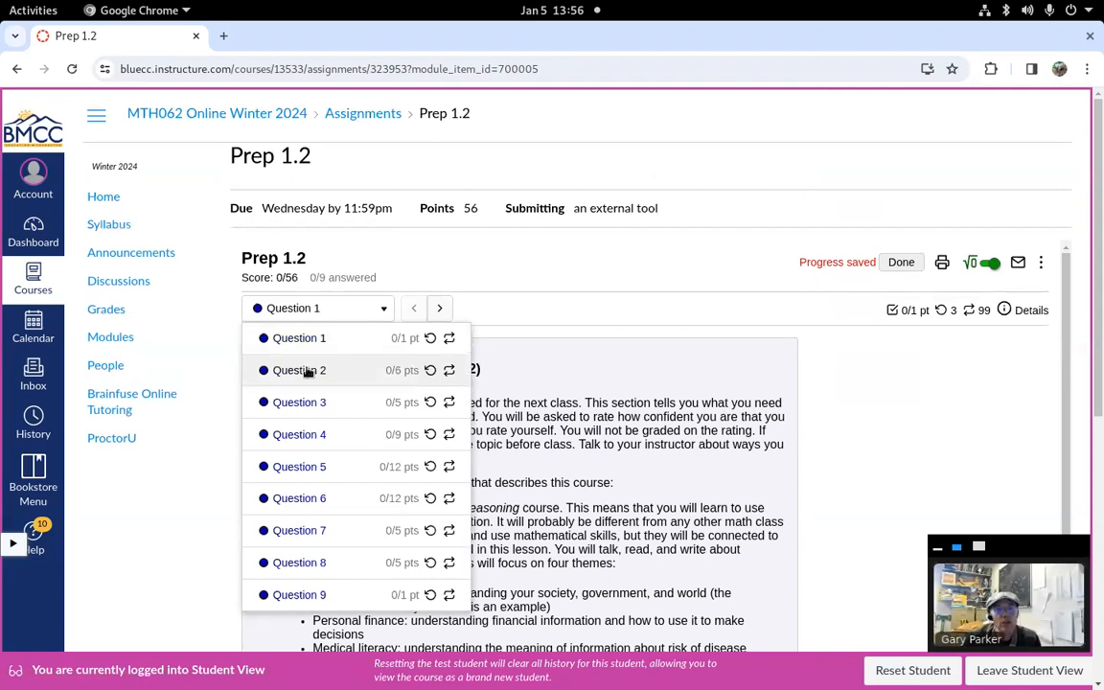
pyautogui.click(299, 370)
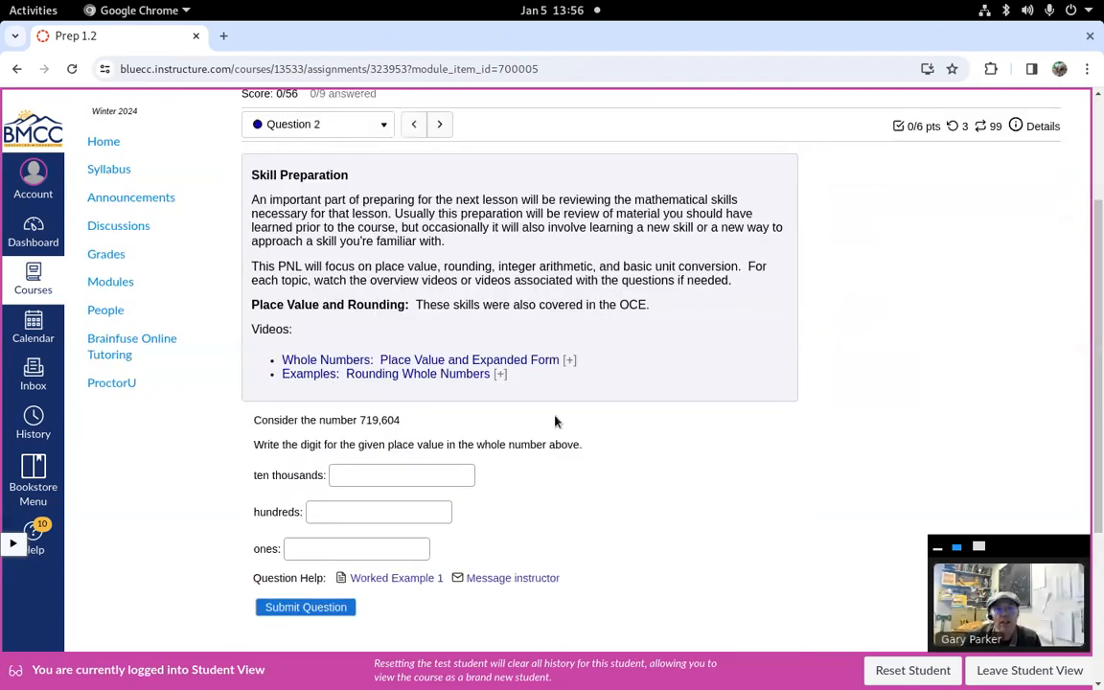
pyautogui.click(568, 360)
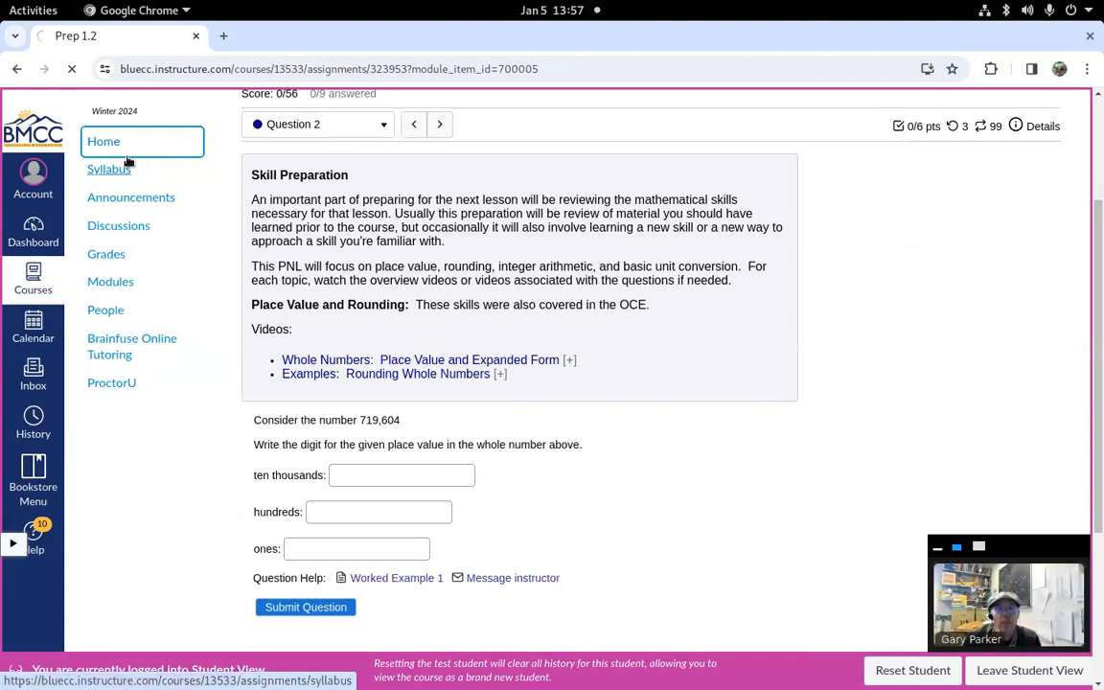
# Return Home, scroll the modules to Lesson 1.2 Online and start the assignment
pyautogui.click(103, 142)
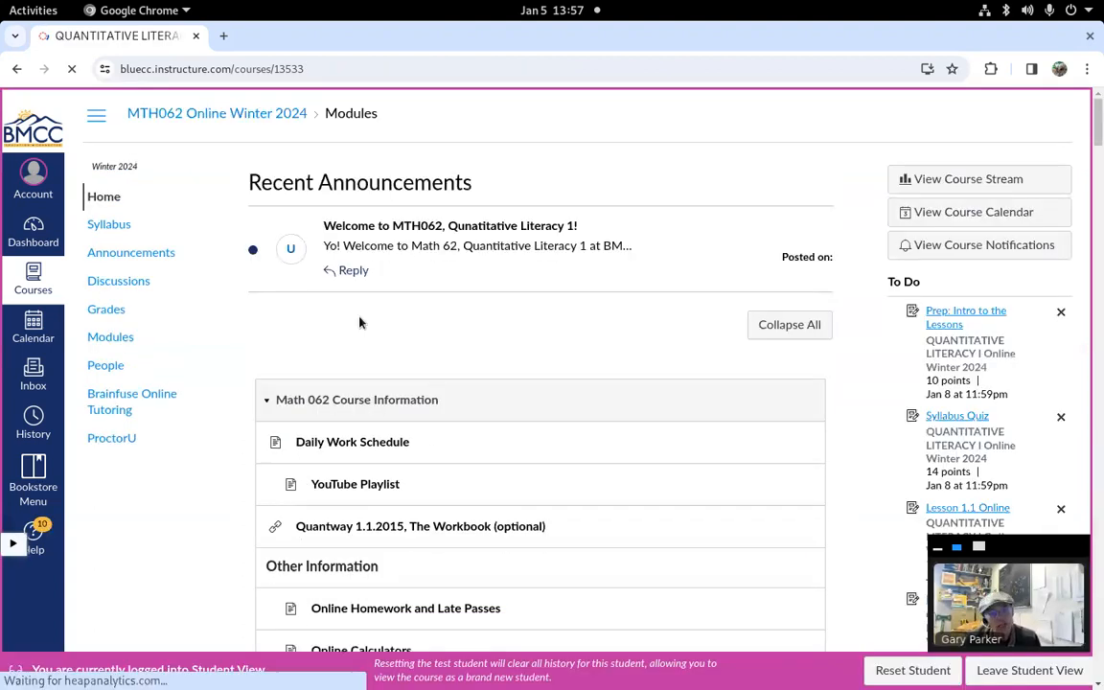
pyautogui.scroll(-3)
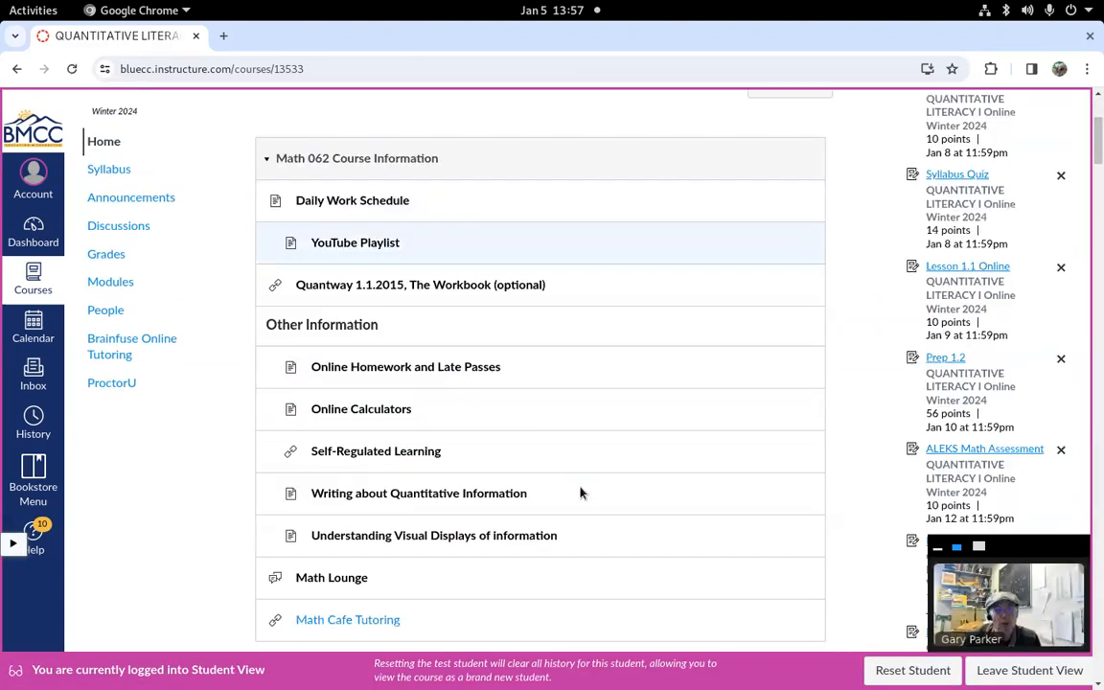
pyautogui.scroll(-3)
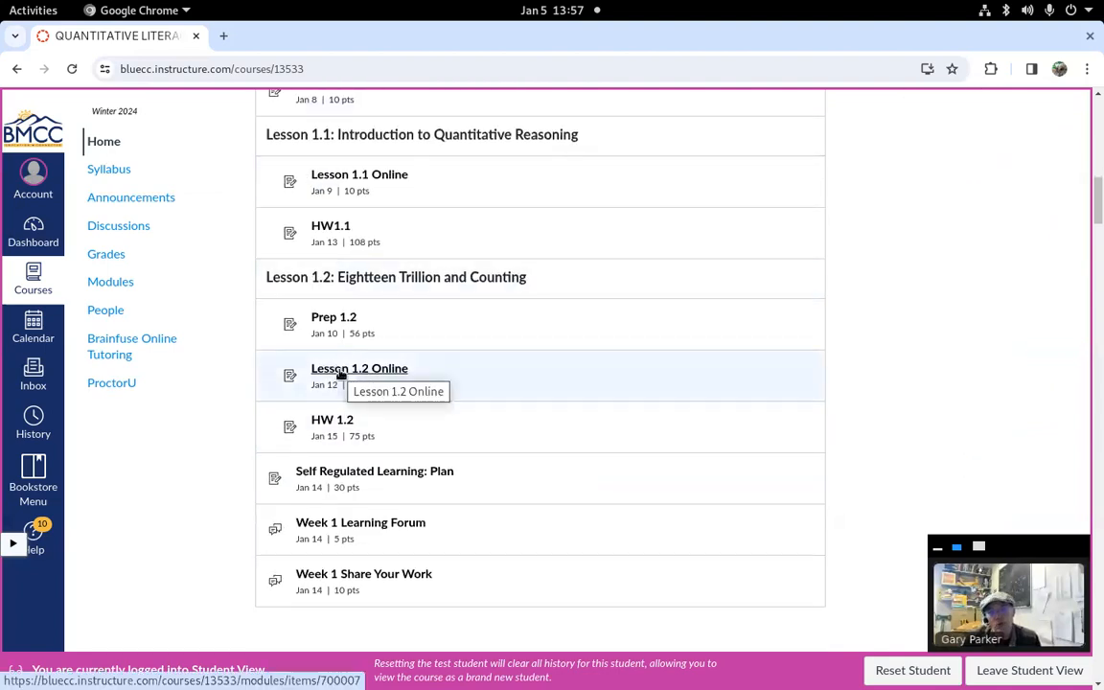
pyautogui.click(361, 368)
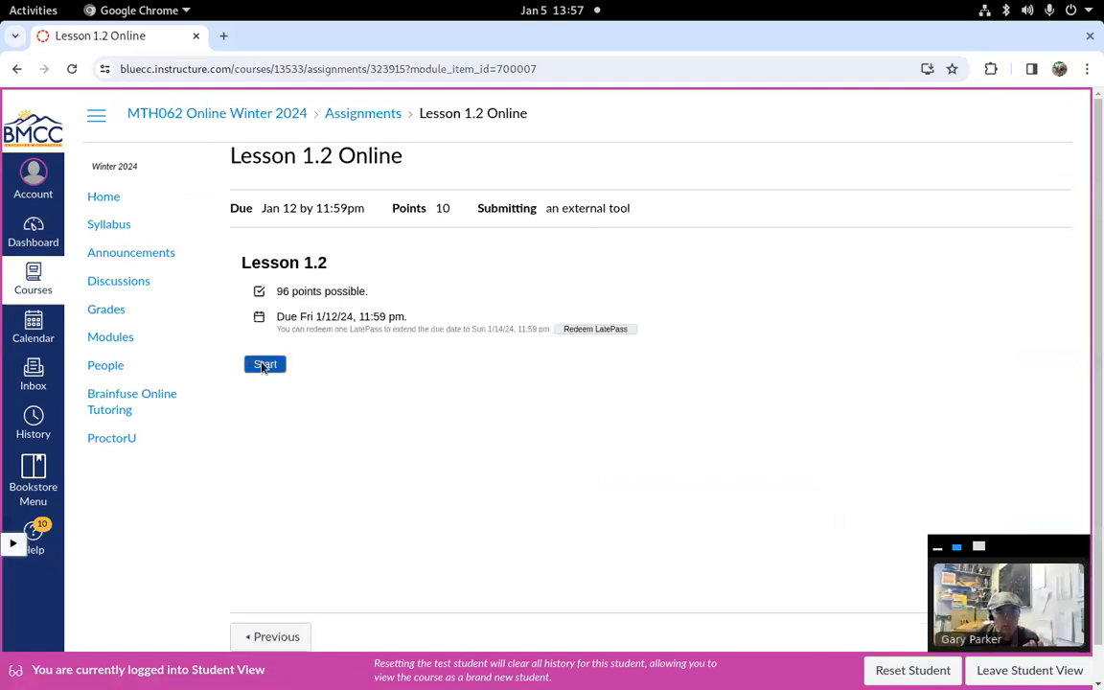
pyautogui.click(265, 364)
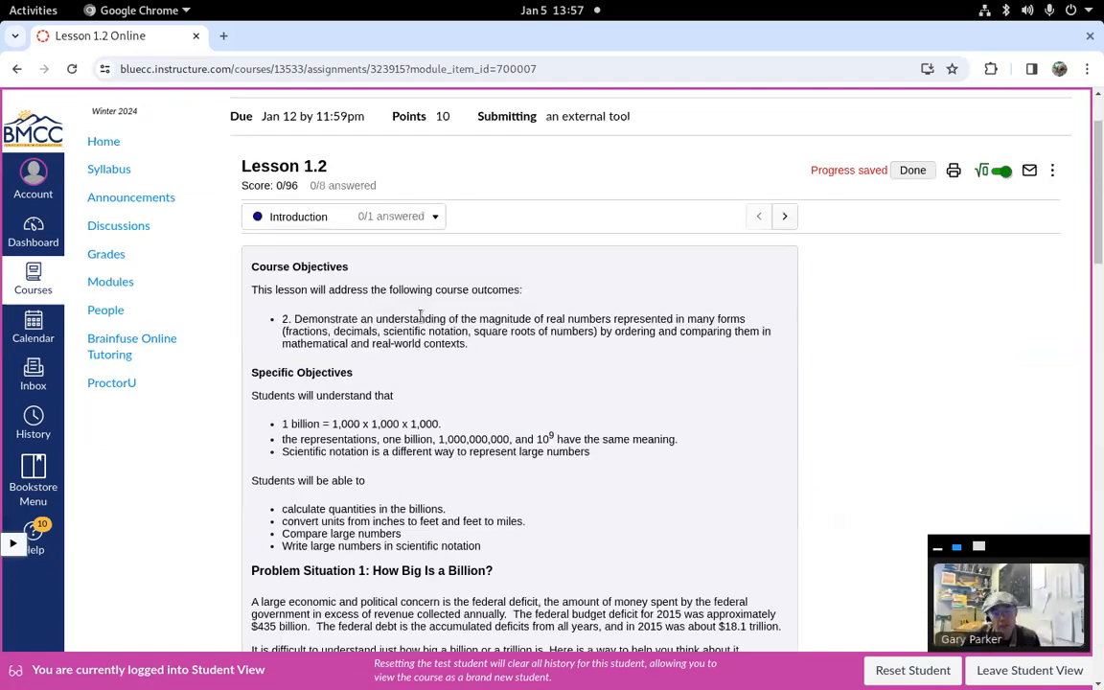
pyautogui.moveTo(362, 490)
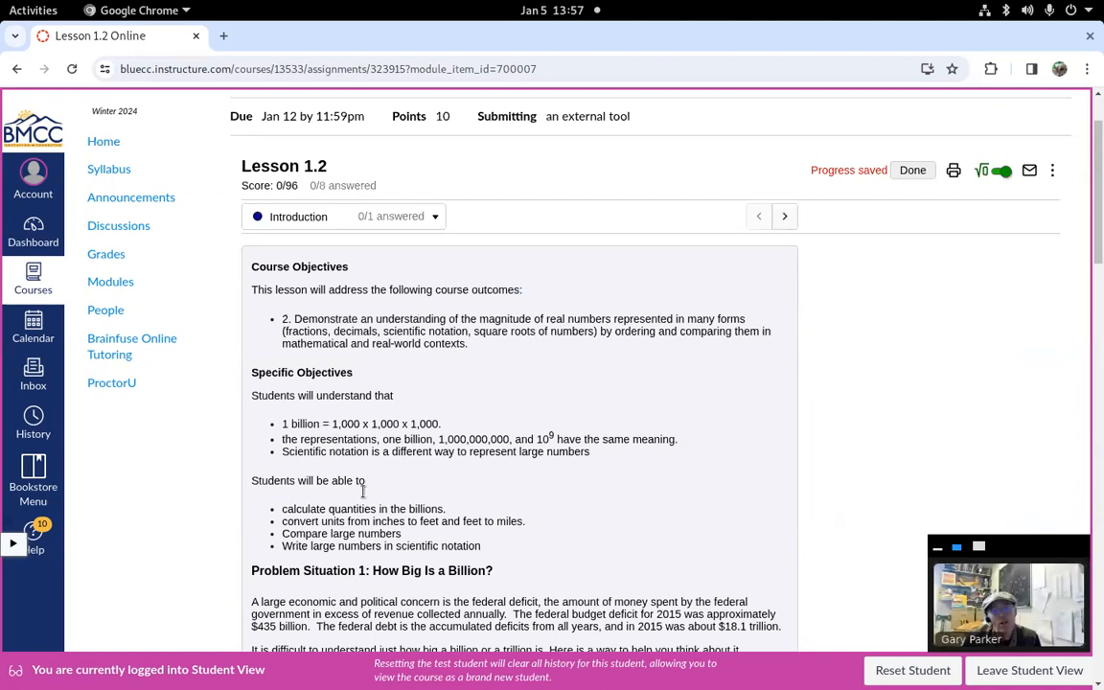
# Review the How Big Is a Billion reading, highlighting 1 million and its power of ten in the table
pyautogui.scroll(-3)
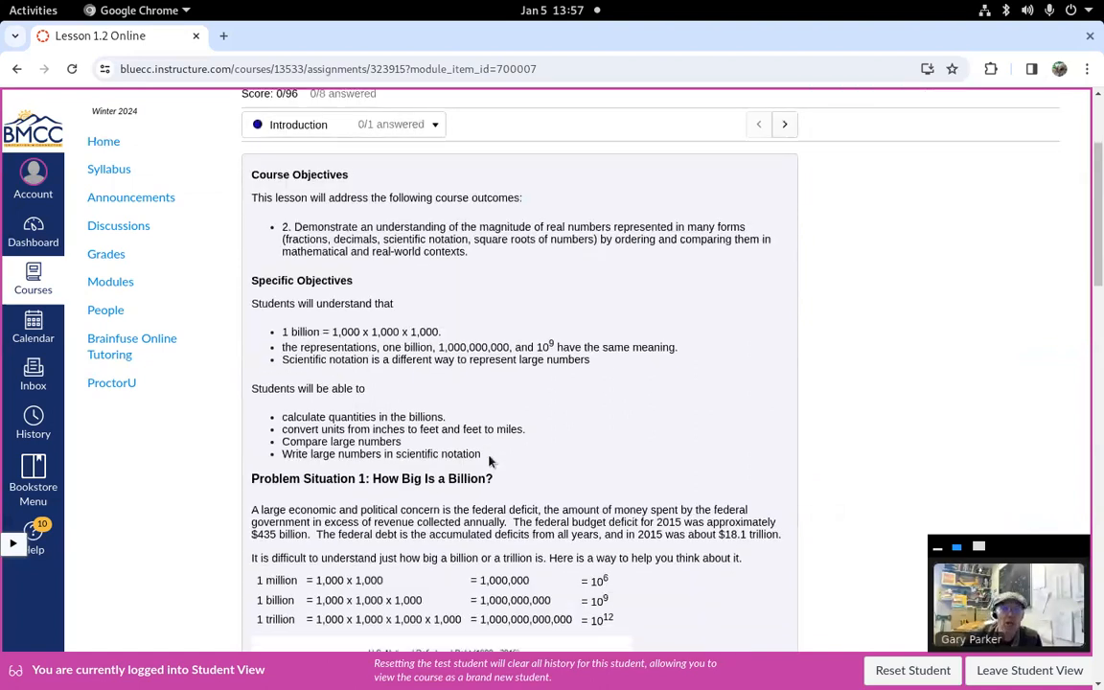
pyautogui.scroll(-3)
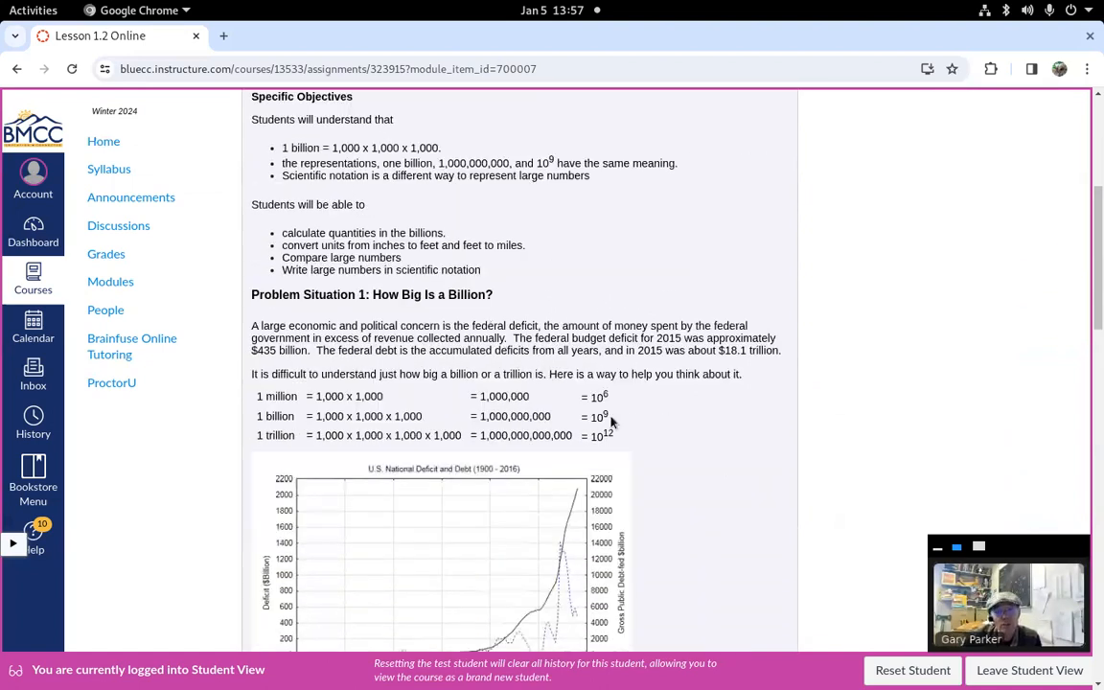
pyautogui.scroll(-3)
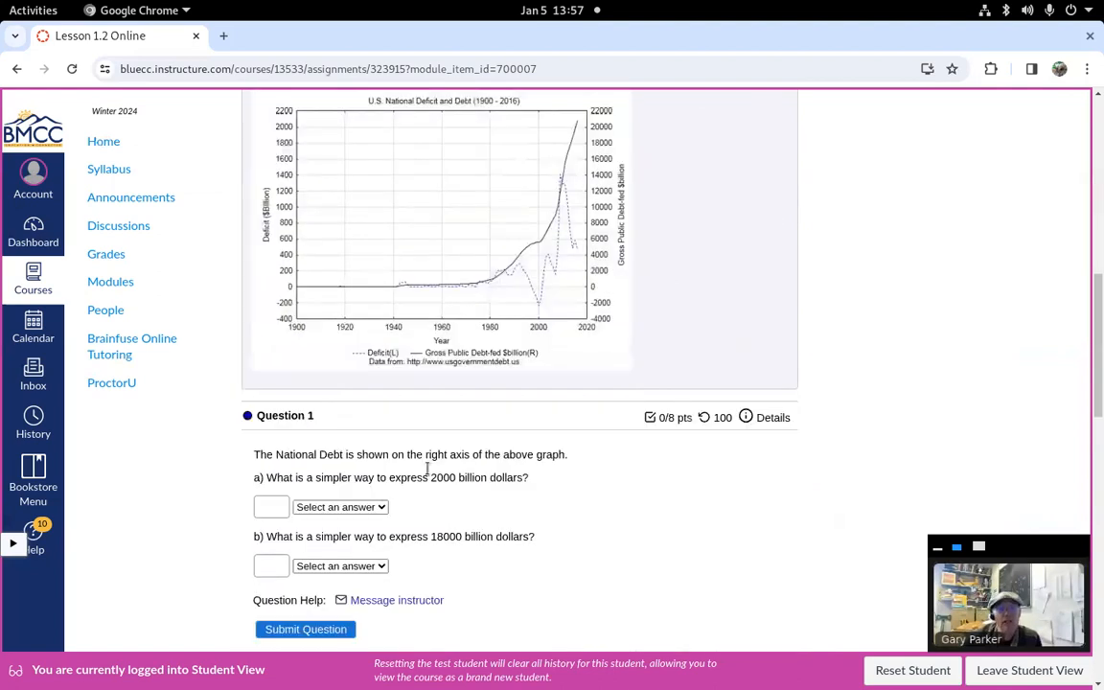
pyautogui.moveTo(464, 552)
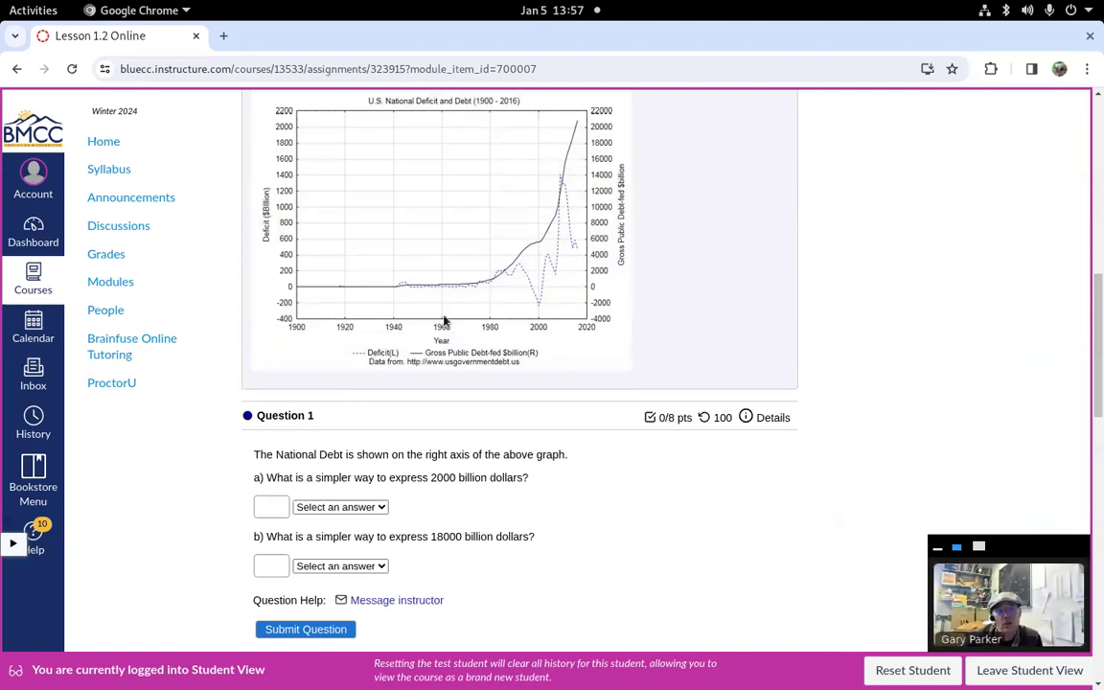
pyautogui.scroll(3)
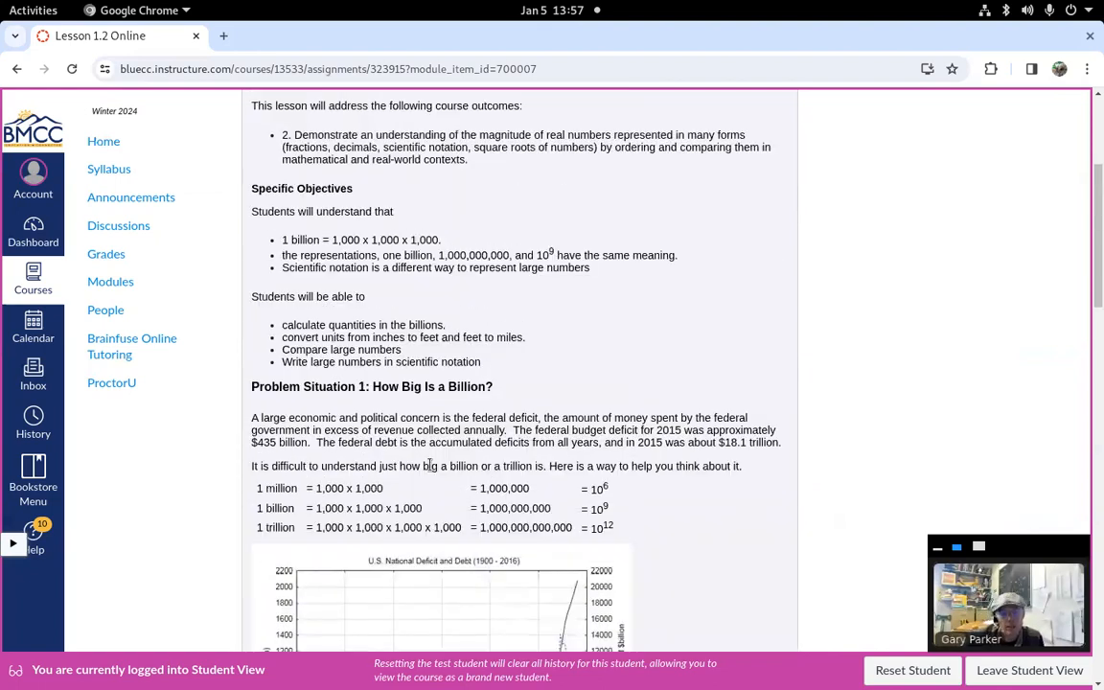
pyautogui.moveTo(299, 491)
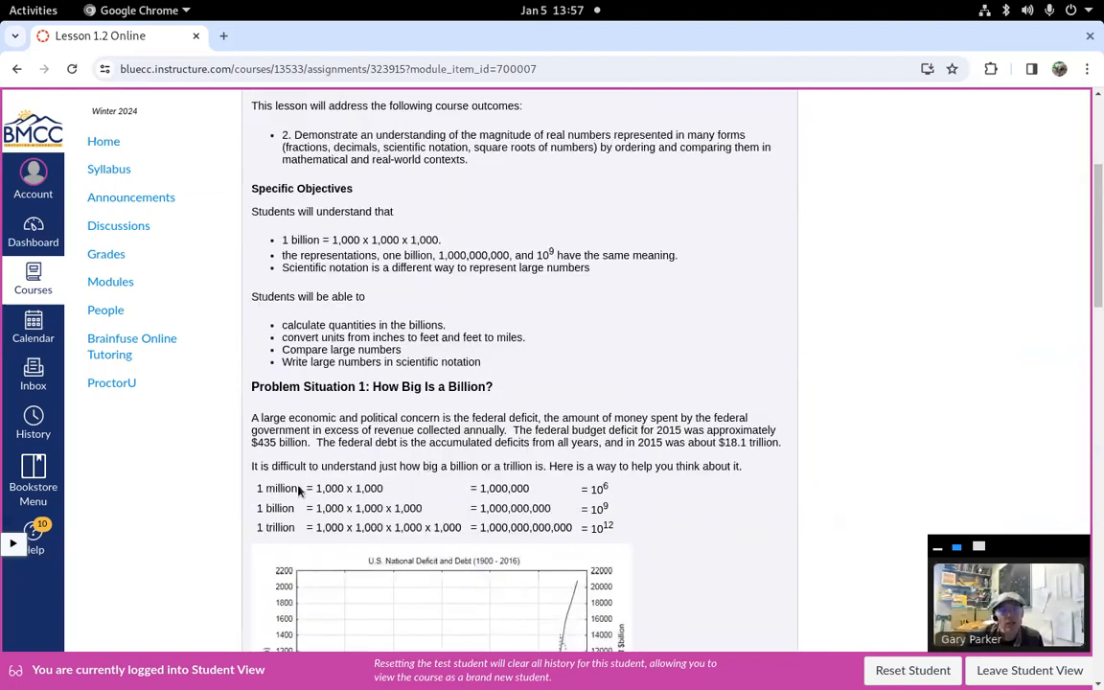
pyautogui.doubleClick(276, 489)
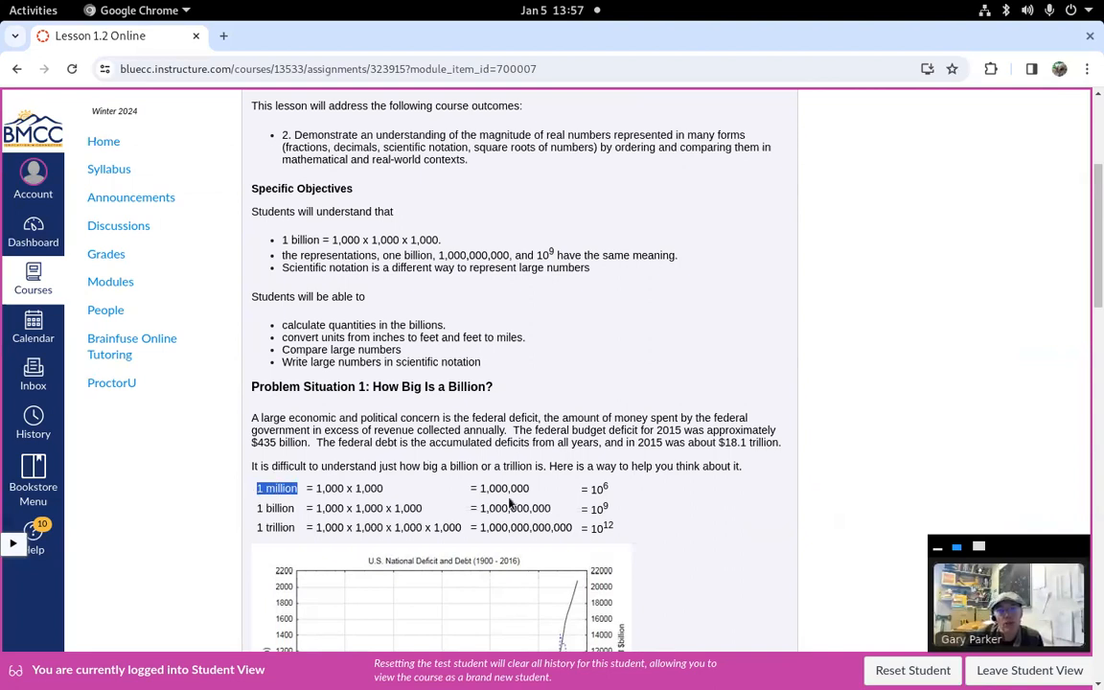
pyautogui.doubleClick(502, 489)
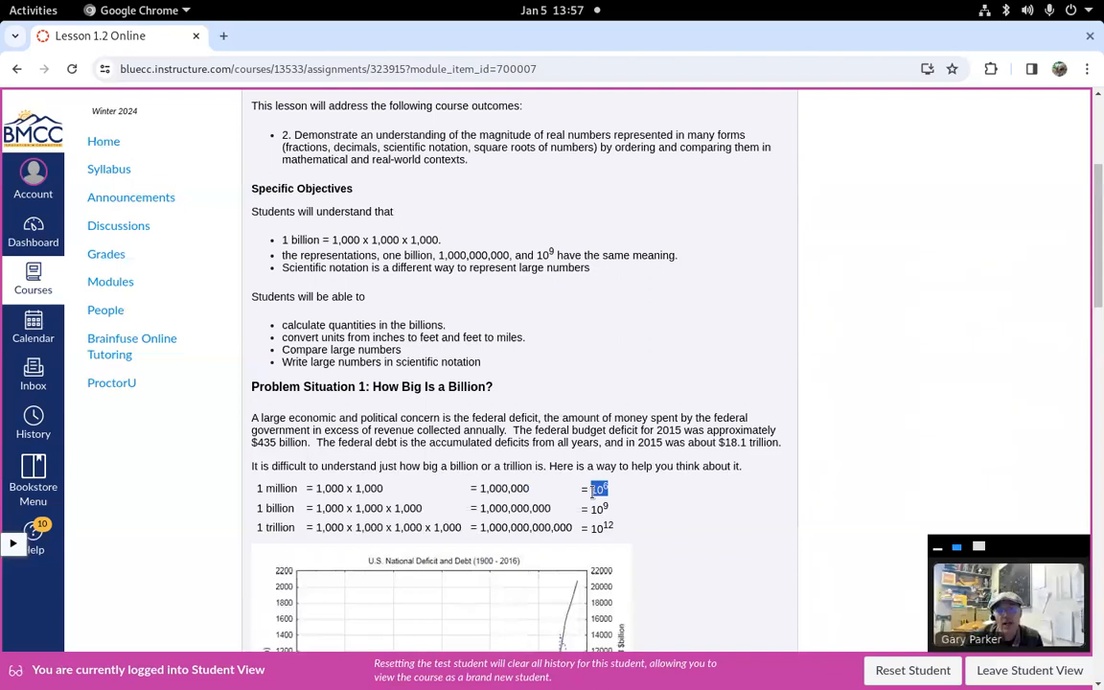
pyautogui.scroll(-3)
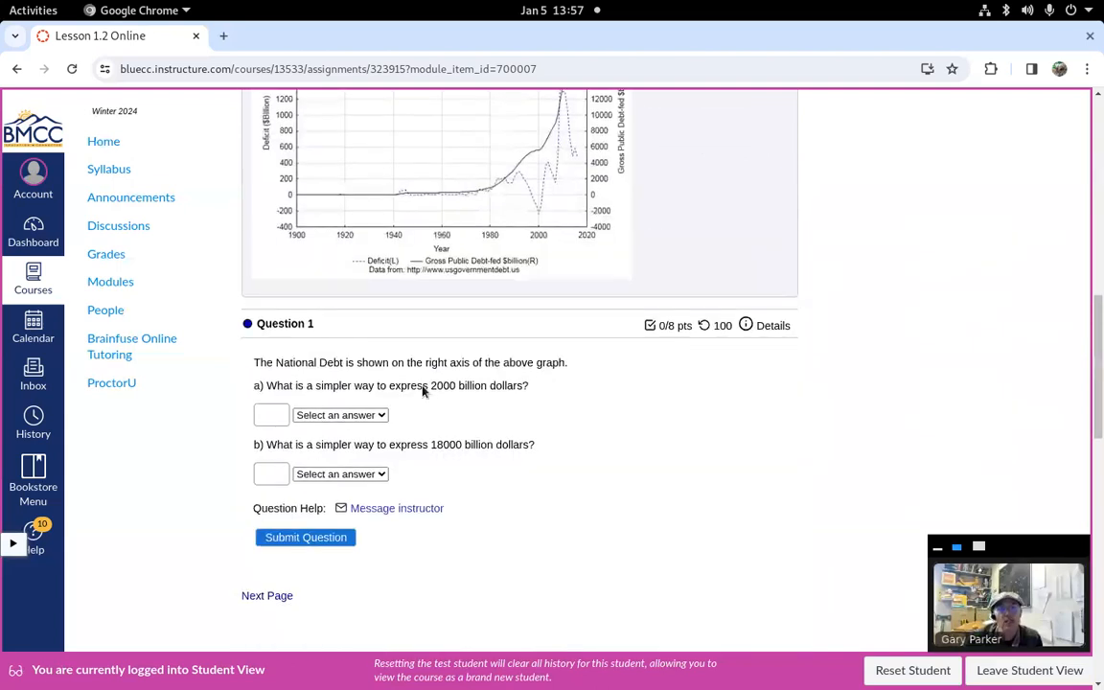
pyautogui.moveTo(449, 472)
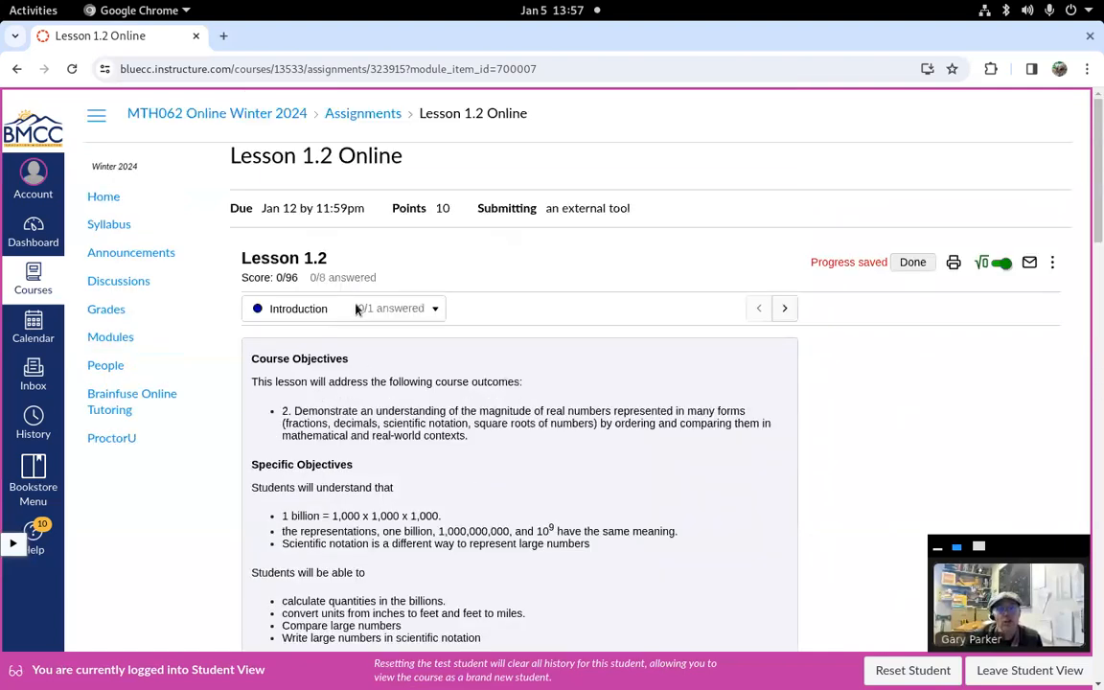
pyautogui.click(433, 307)
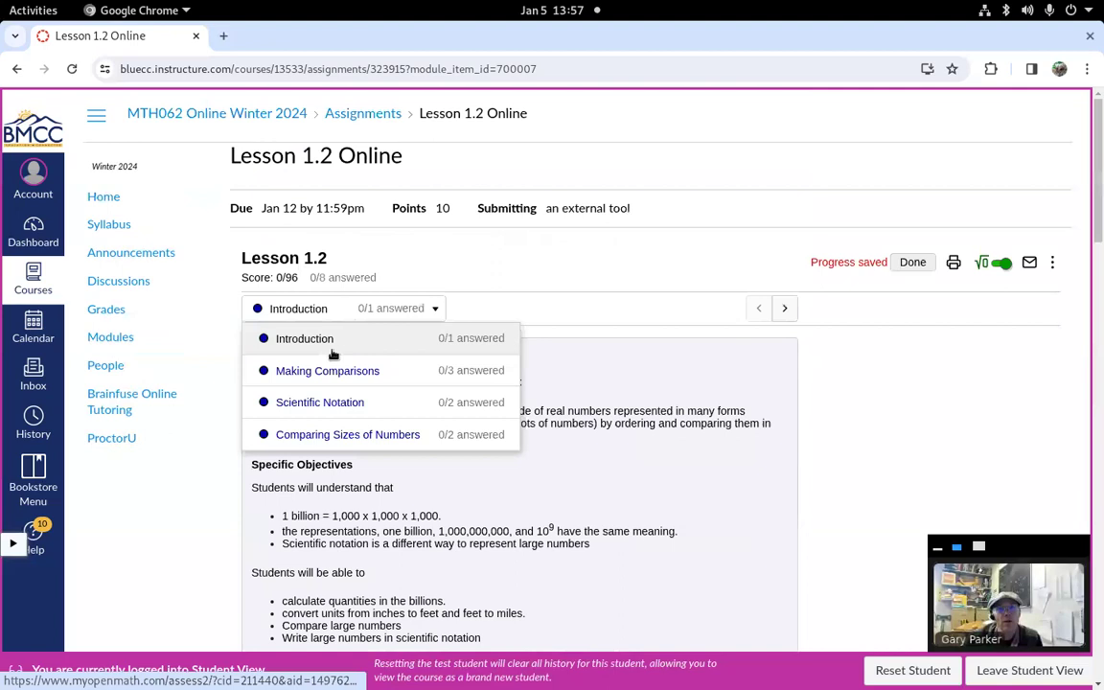
pyautogui.click(326, 372)
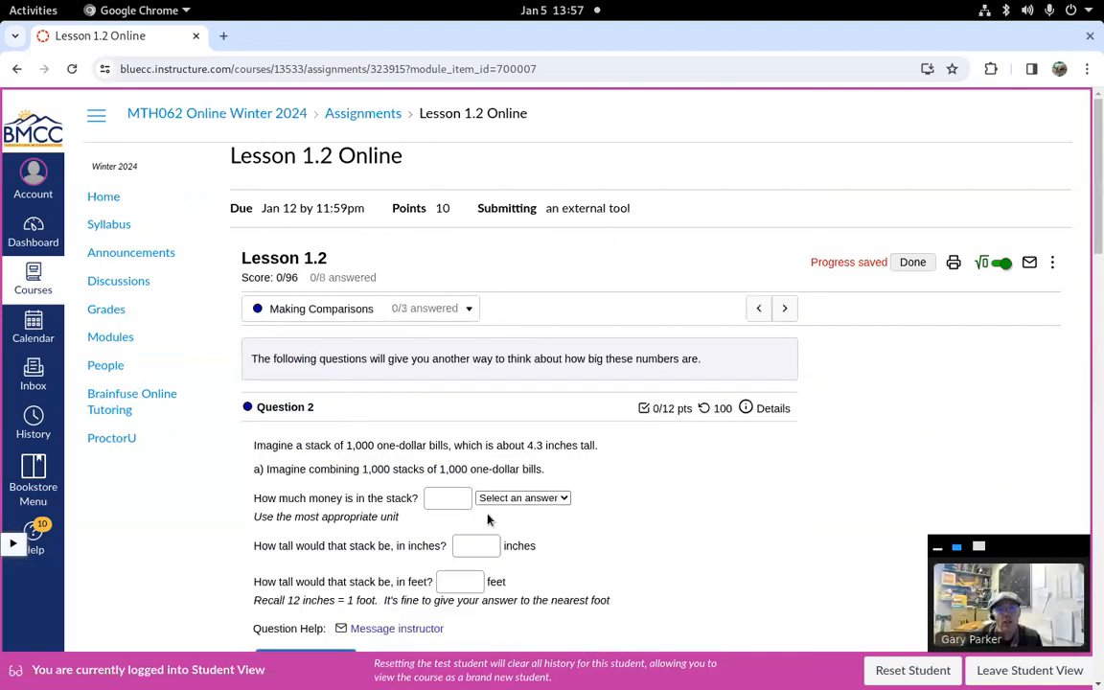
pyautogui.scroll(-3)
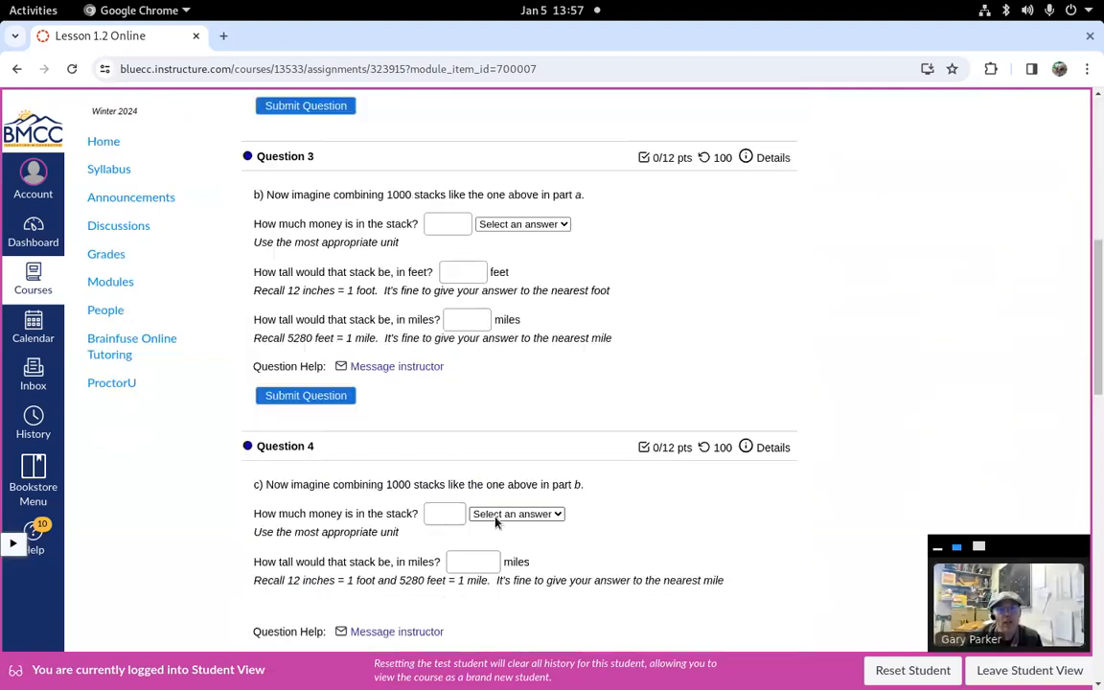
pyautogui.scroll(-3)
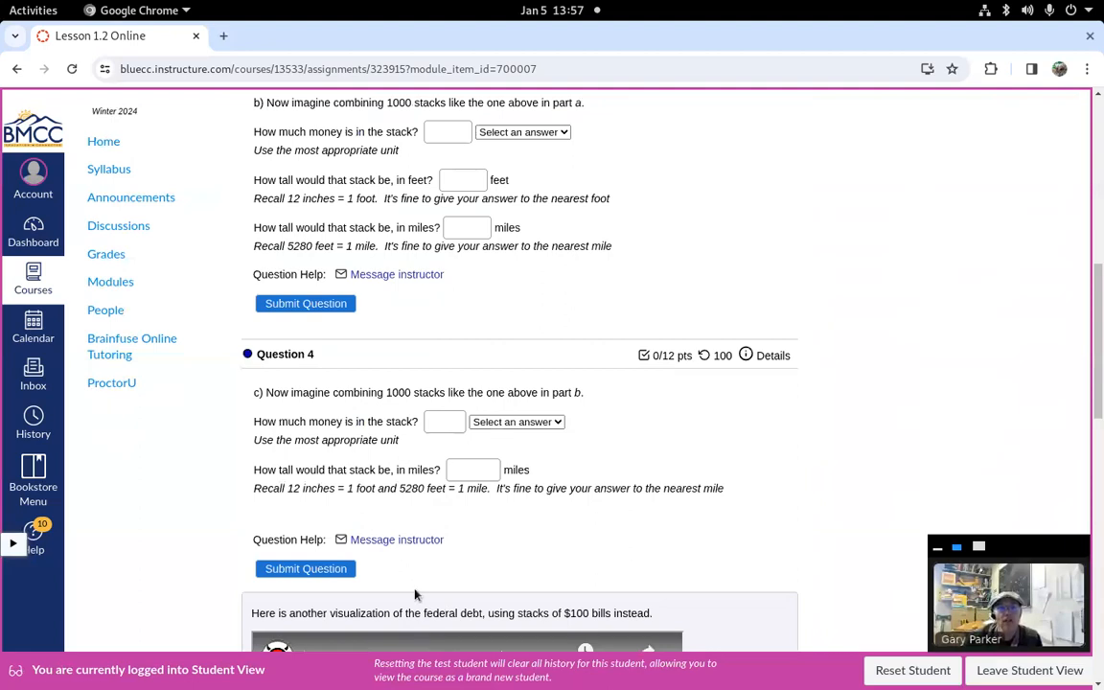
pyautogui.scroll(3)
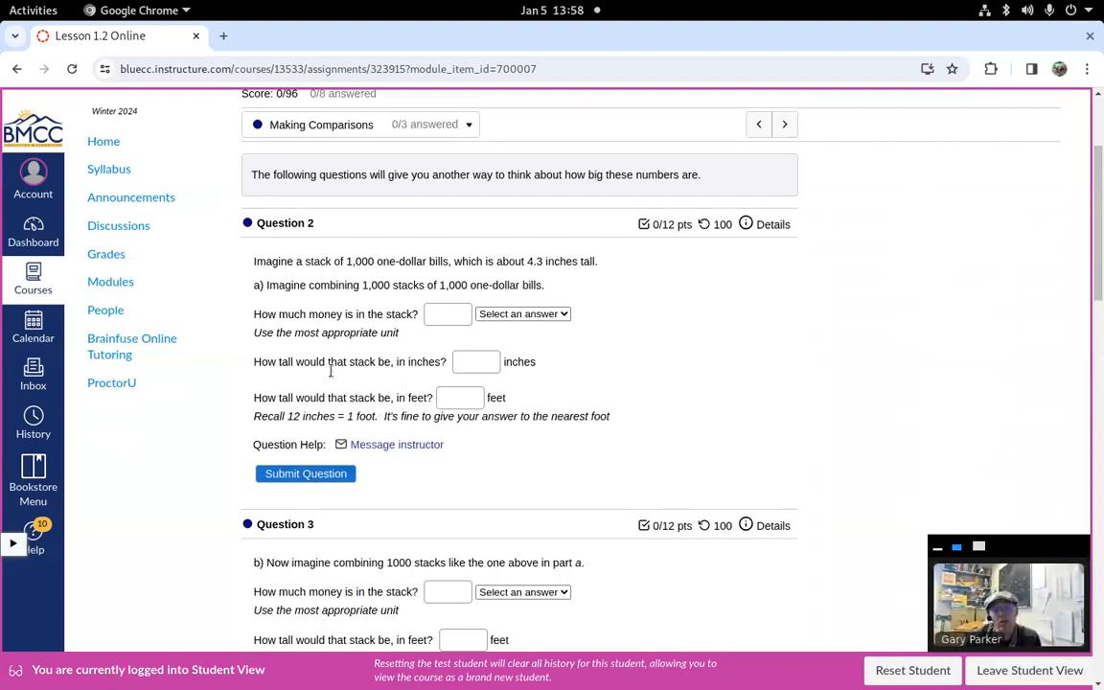
pyautogui.moveTo(395, 445)
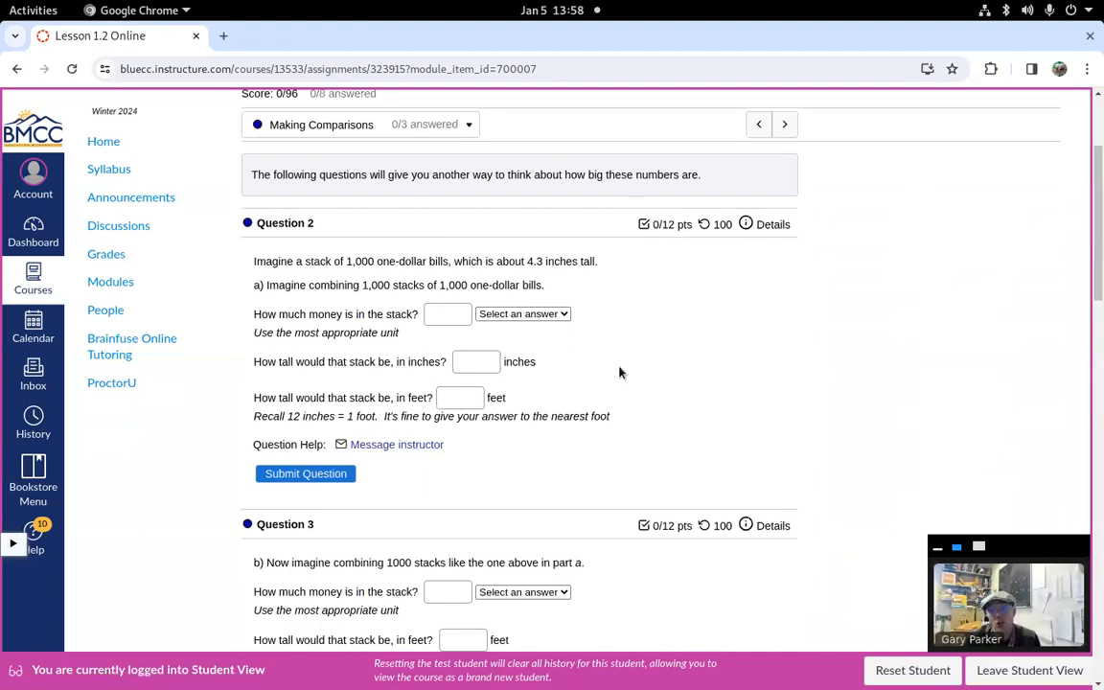
pyautogui.moveTo(305, 473)
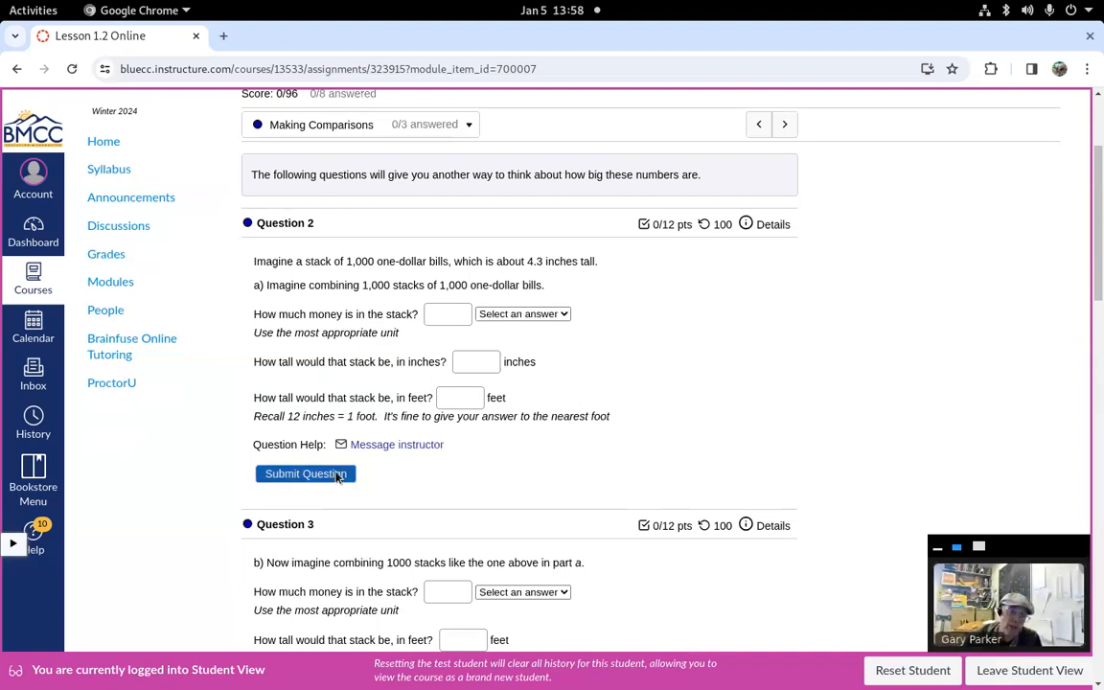
pyautogui.moveTo(425, 352)
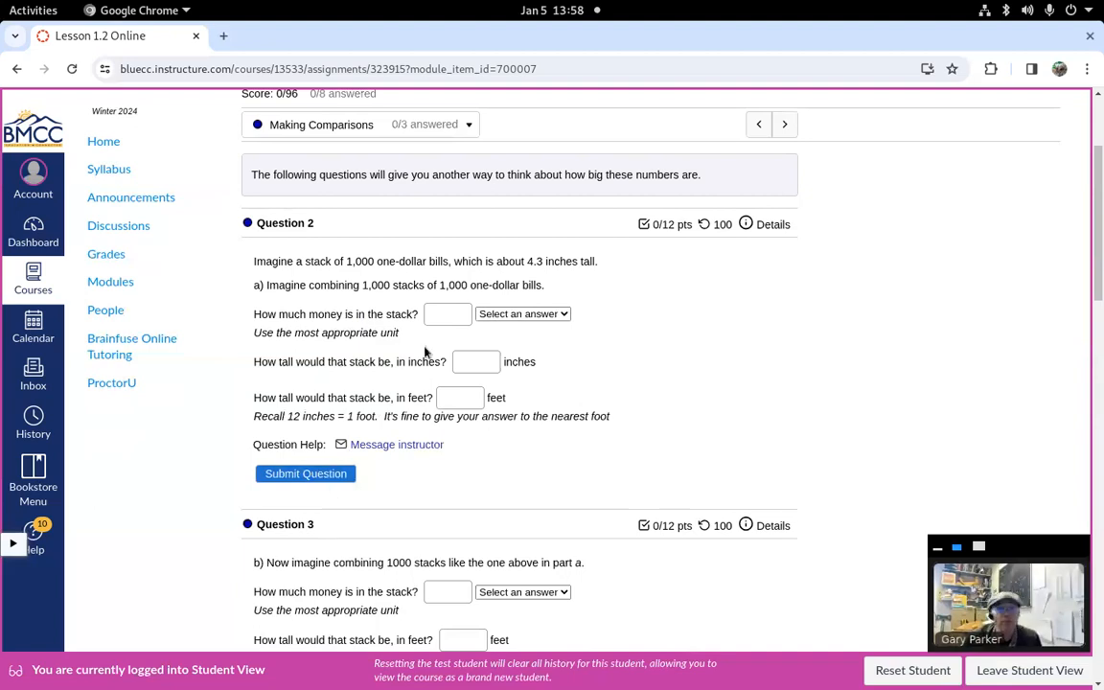
pyautogui.scroll(3)
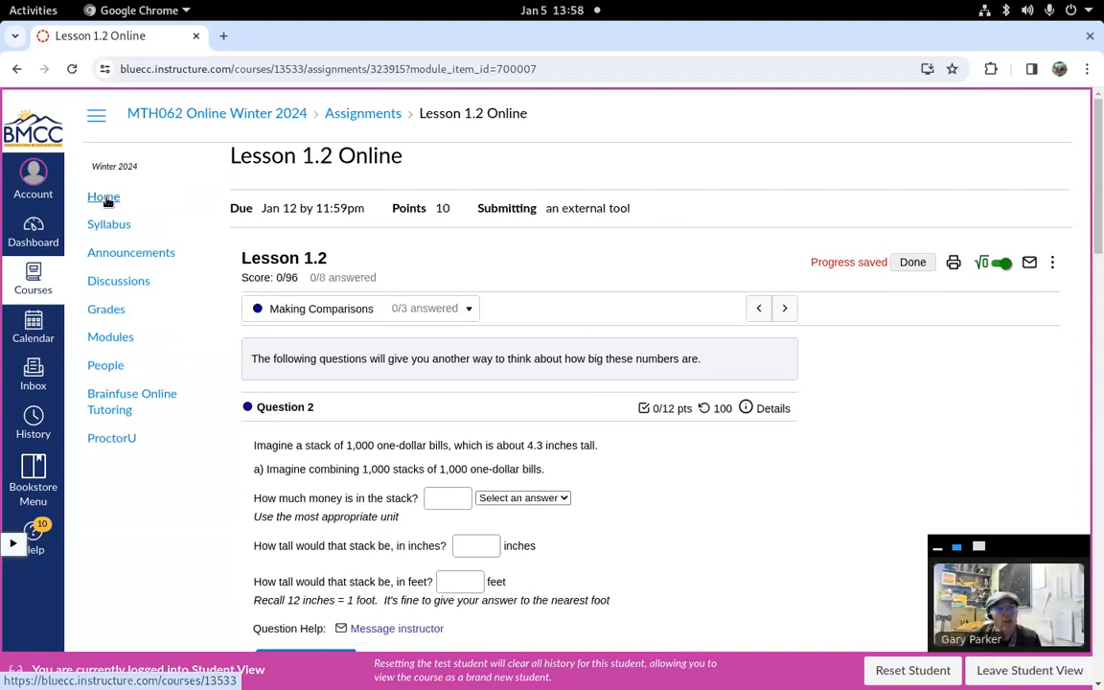
# Return Home and scroll to the Lesson 1.2: Eighteen Trillion and Counting module items
pyautogui.click(103, 196)
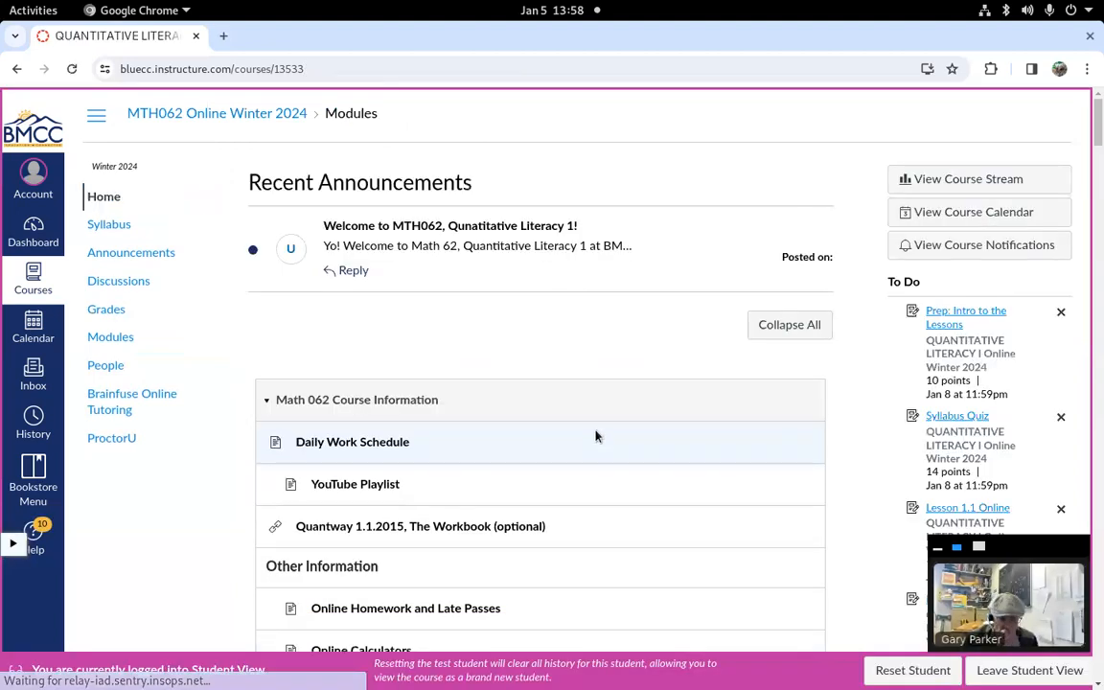
pyautogui.scroll(-3)
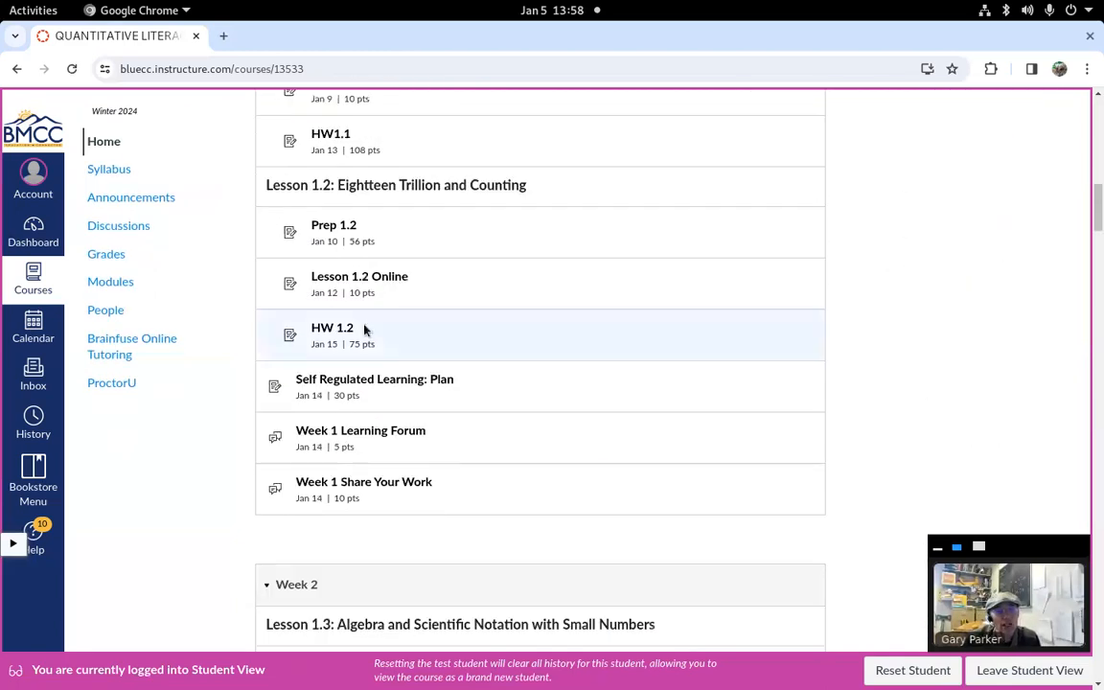
pyautogui.moveTo(331, 328)
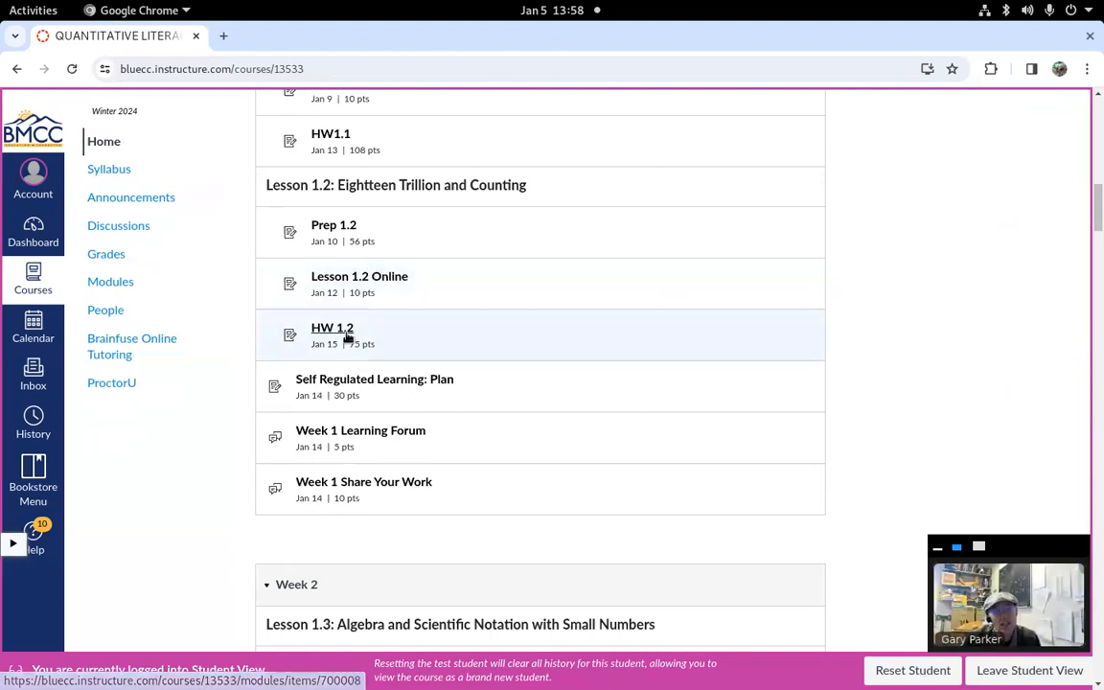
pyautogui.moveTo(333, 343)
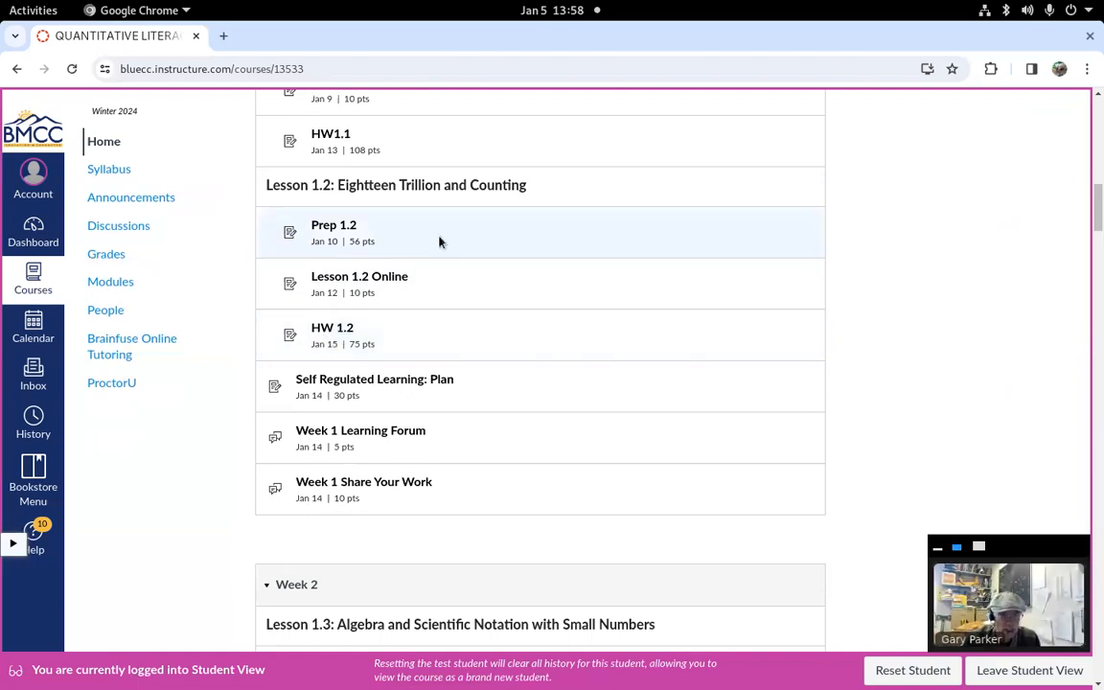
pyautogui.moveTo(333, 328)
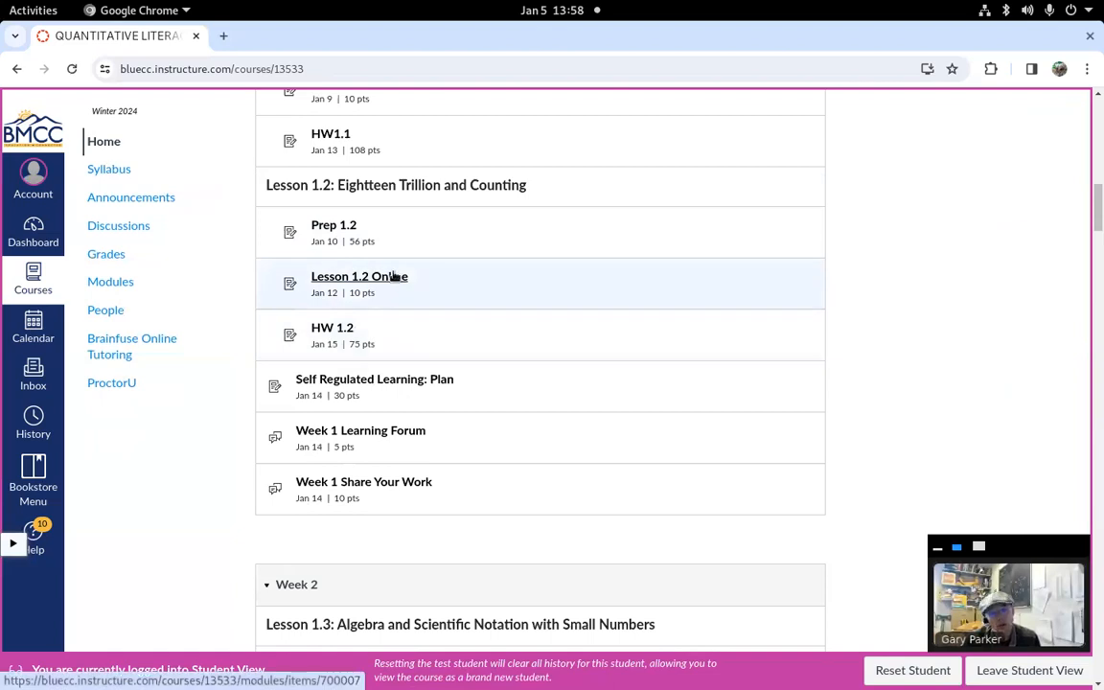
pyautogui.moveTo(387, 291)
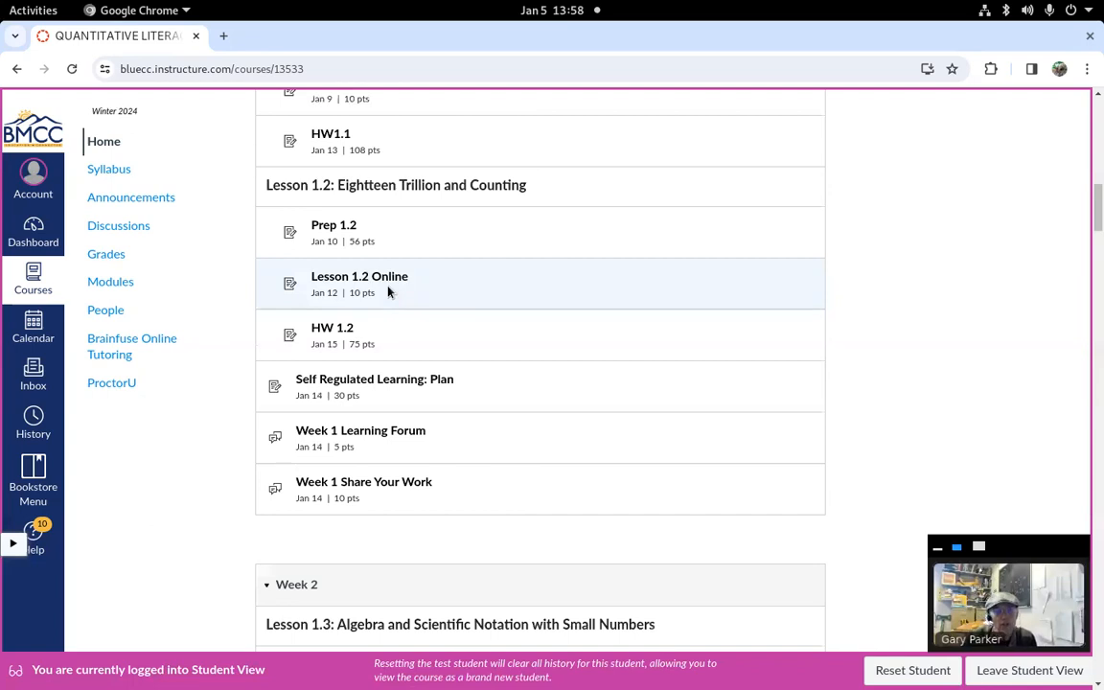
pyautogui.moveTo(506, 376)
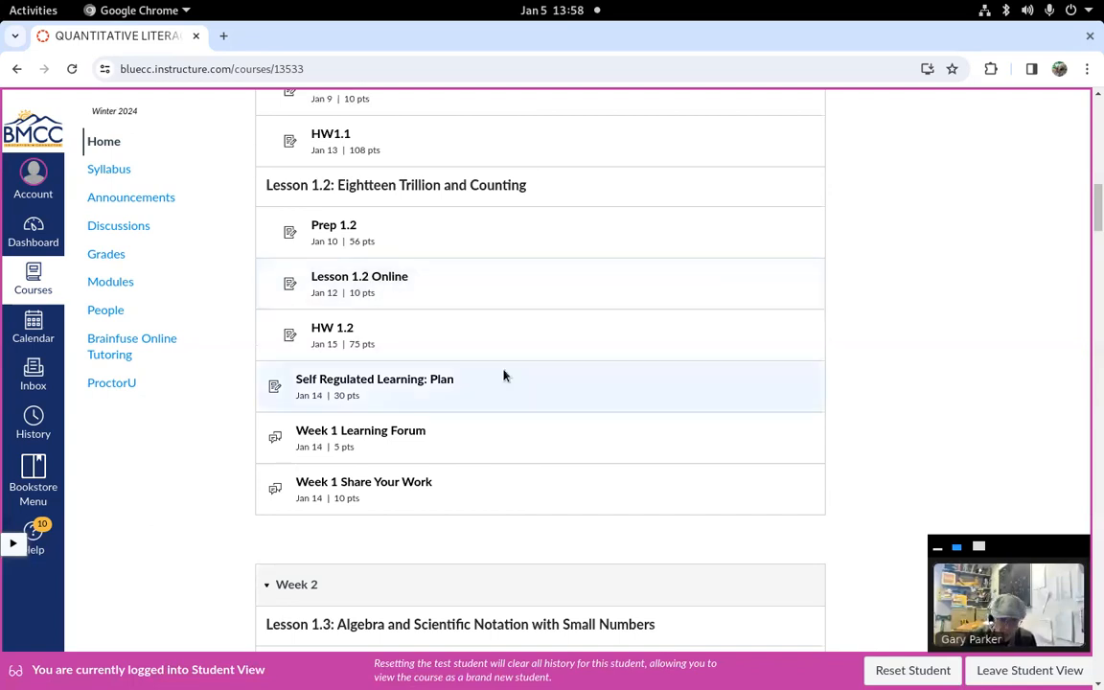
pyautogui.moveTo(318, 379)
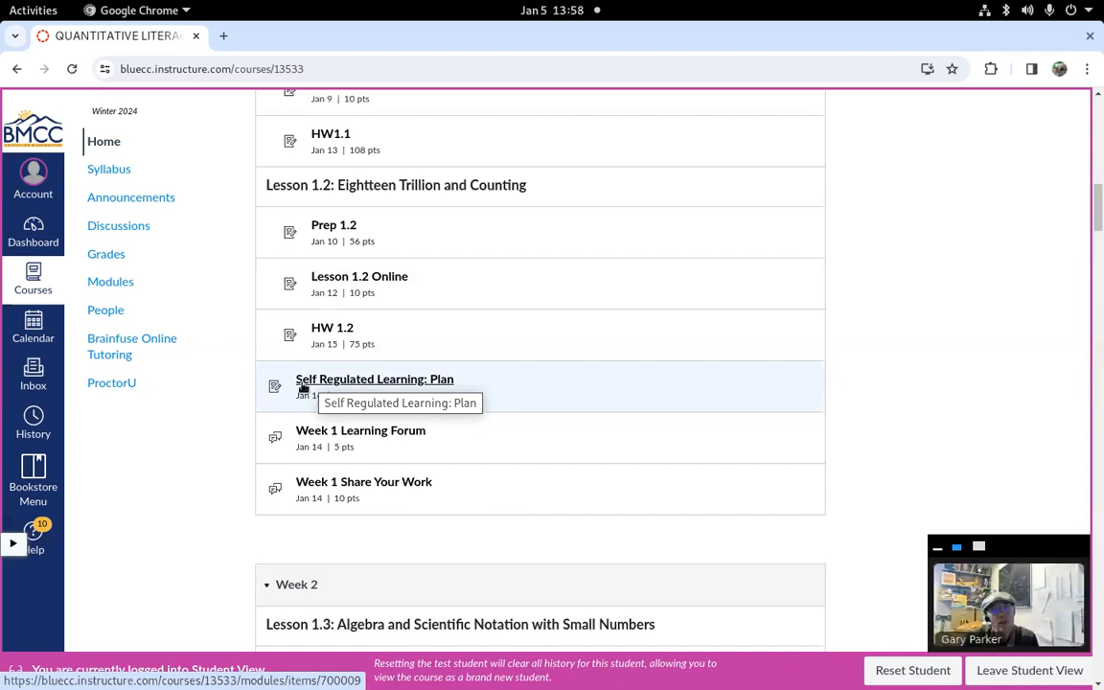
pyautogui.moveTo(458, 389)
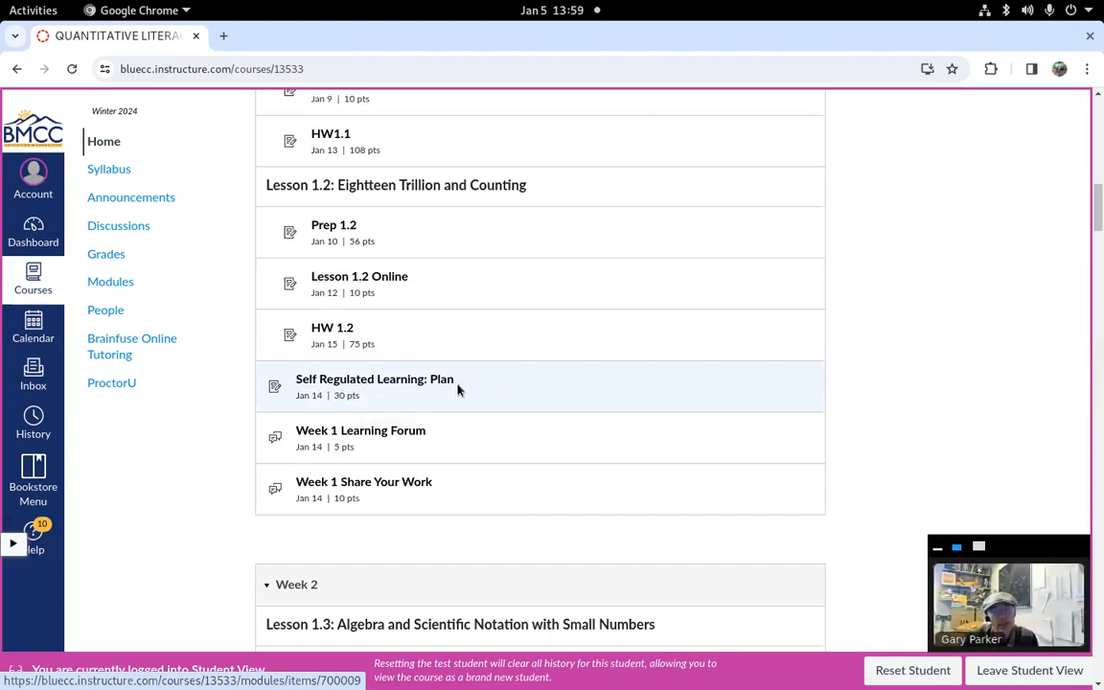
pyautogui.scroll(-3)
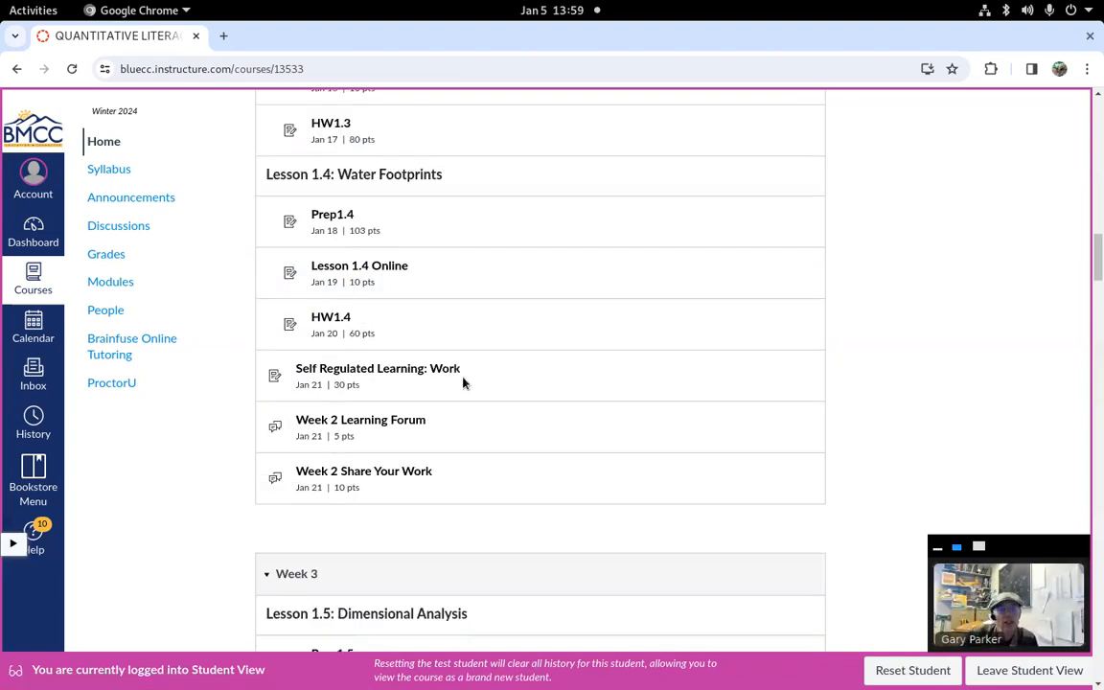
pyautogui.scroll(-3)
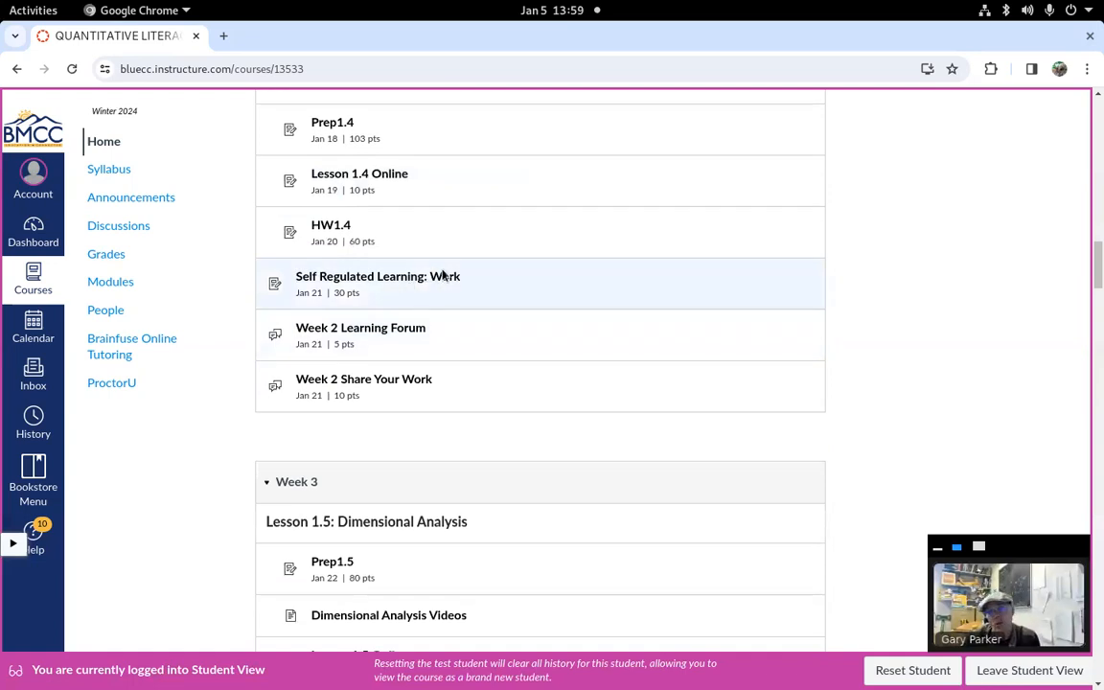
pyautogui.scroll(-3)
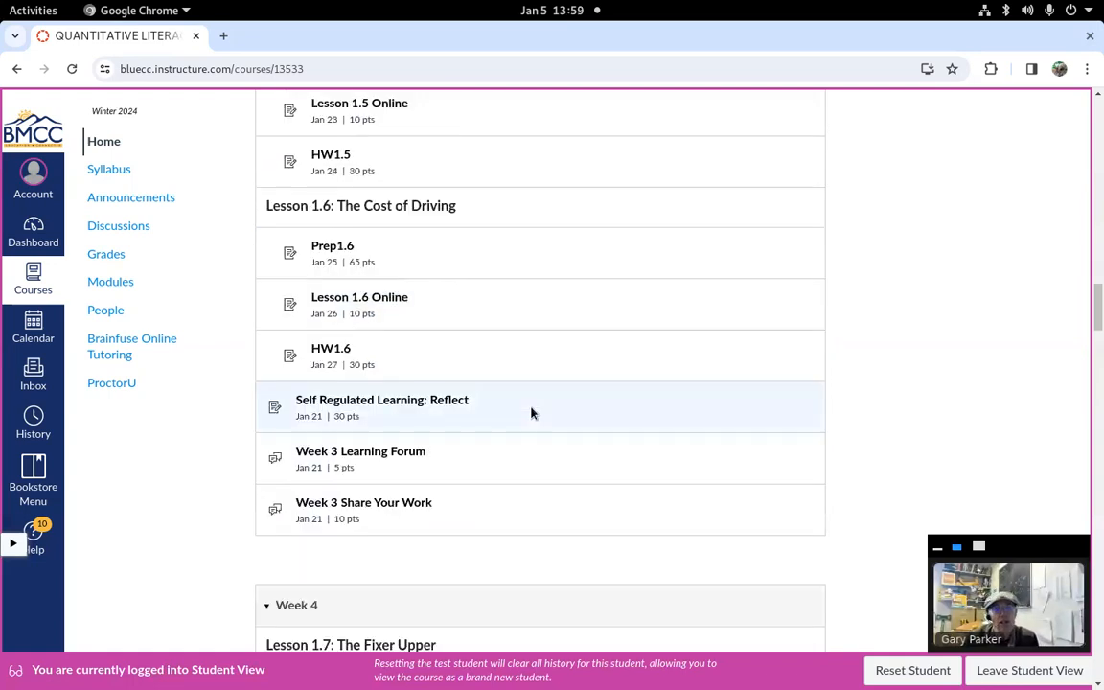
pyautogui.moveTo(382, 400)
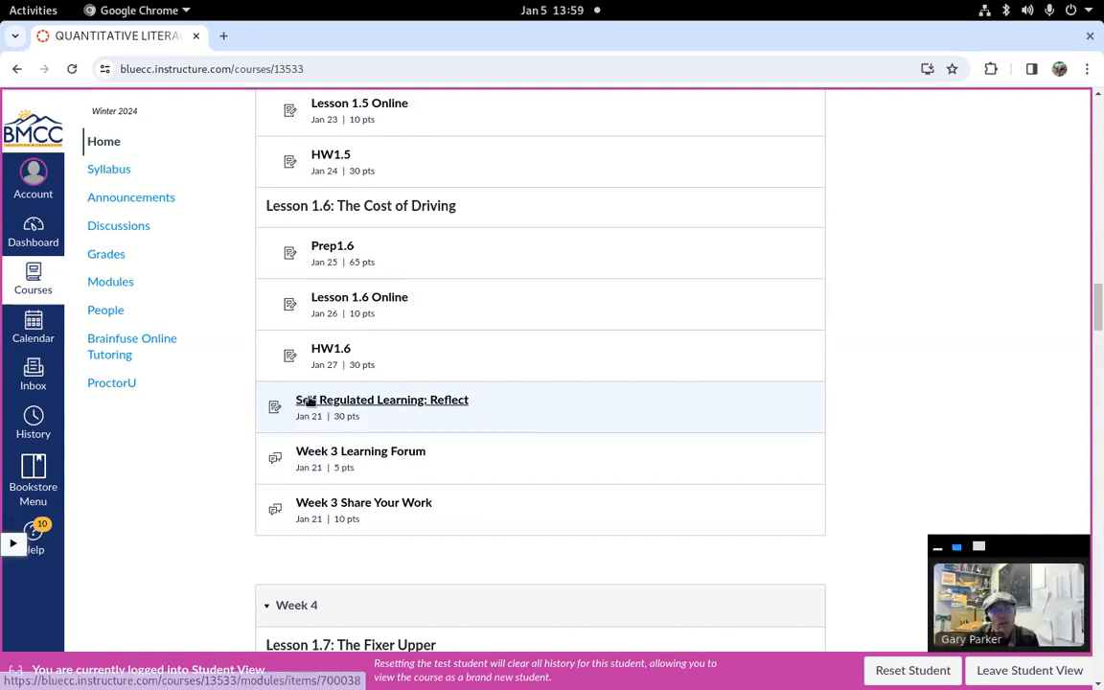
pyautogui.moveTo(382, 401)
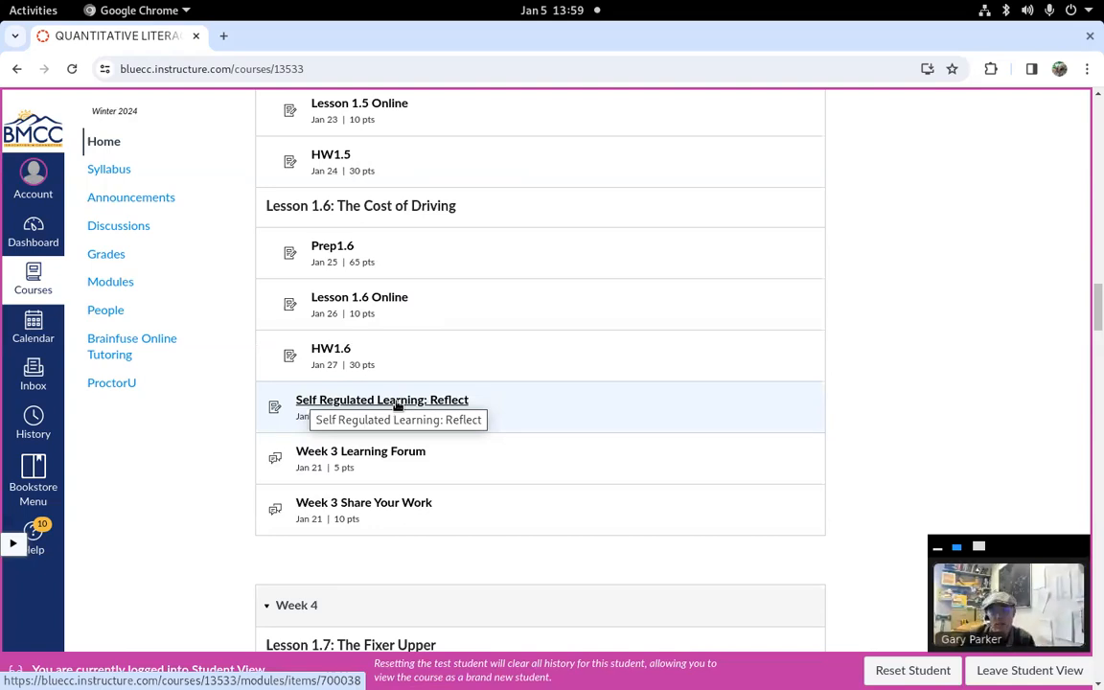
pyautogui.moveTo(460, 444)
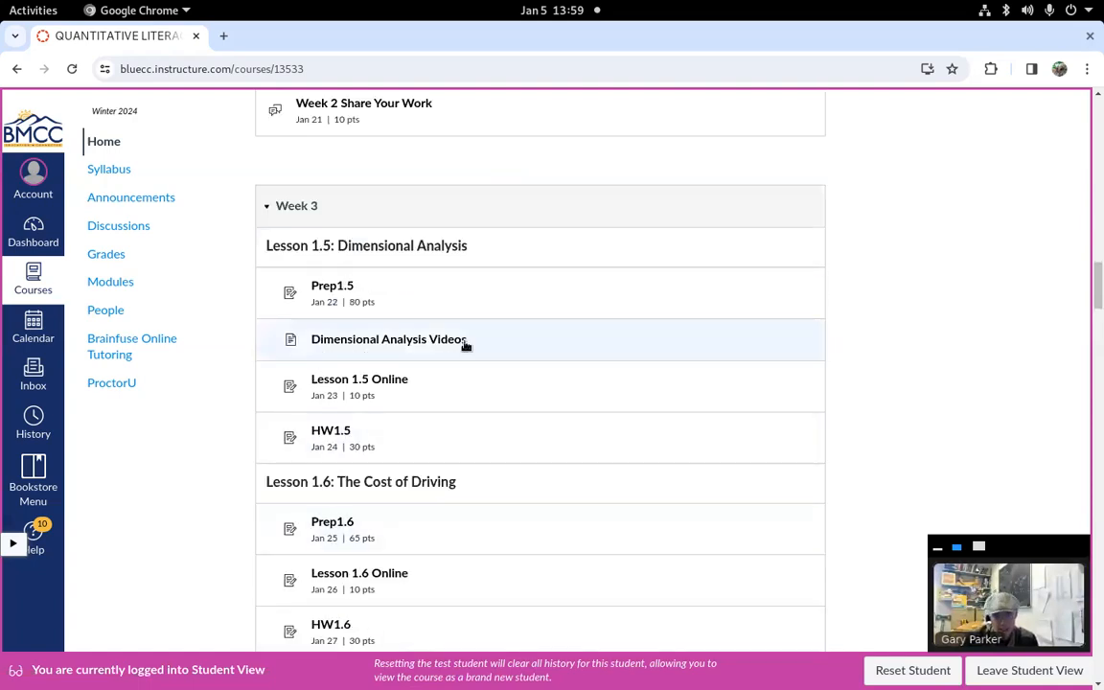
pyautogui.moveTo(411, 387)
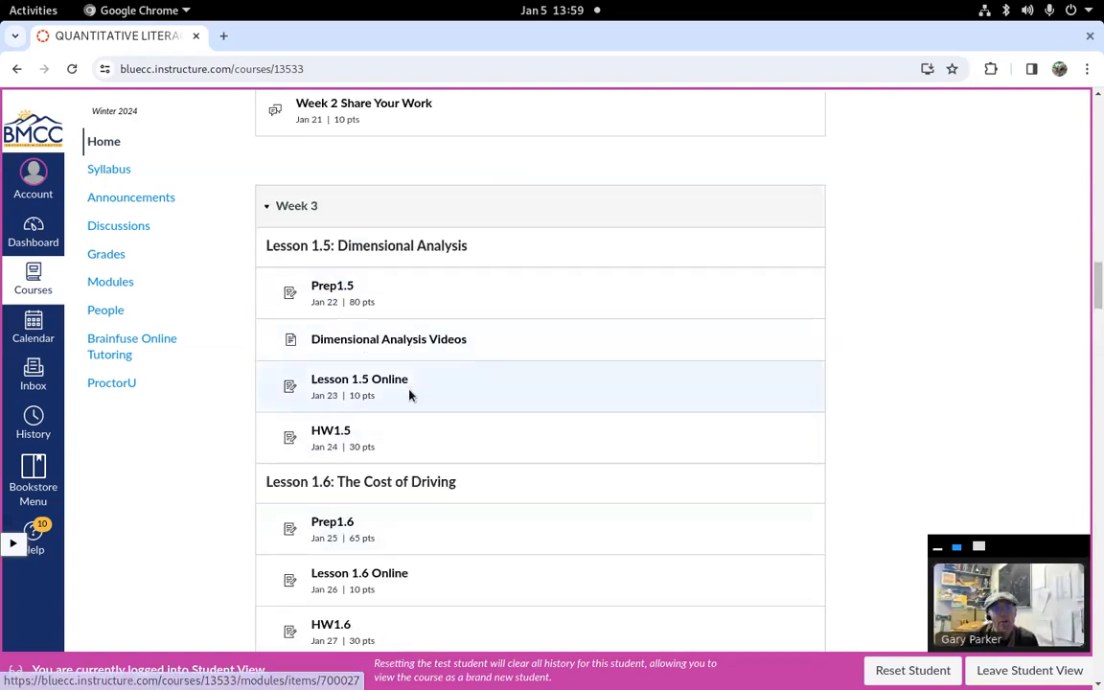
pyautogui.moveTo(458, 378)
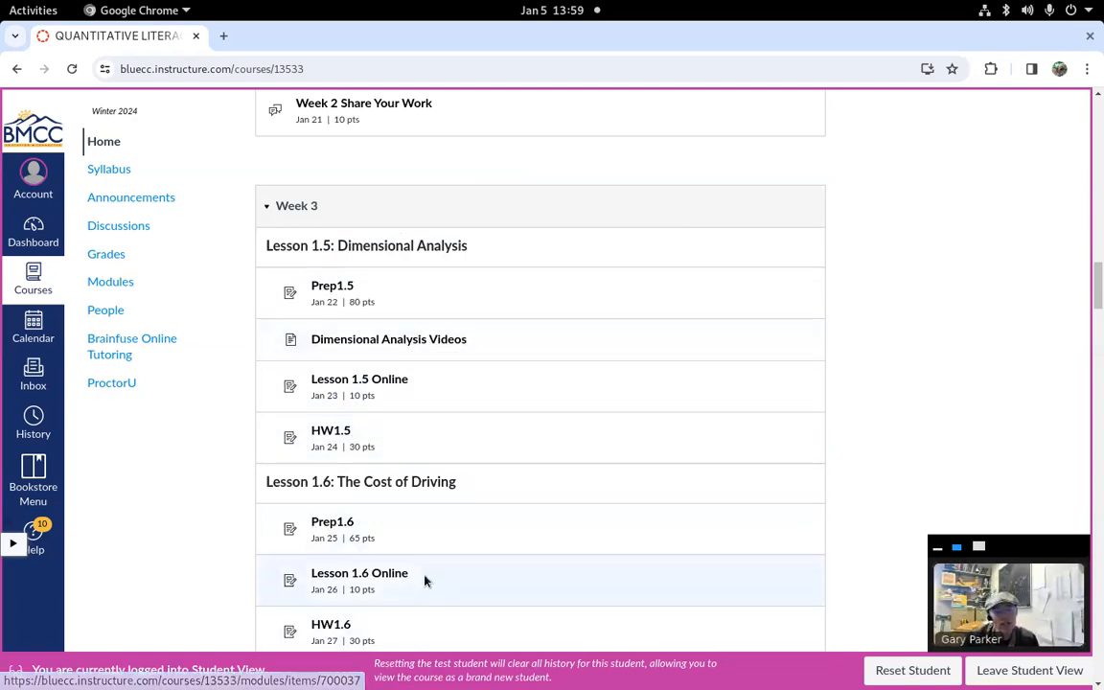
pyautogui.scroll(-3)
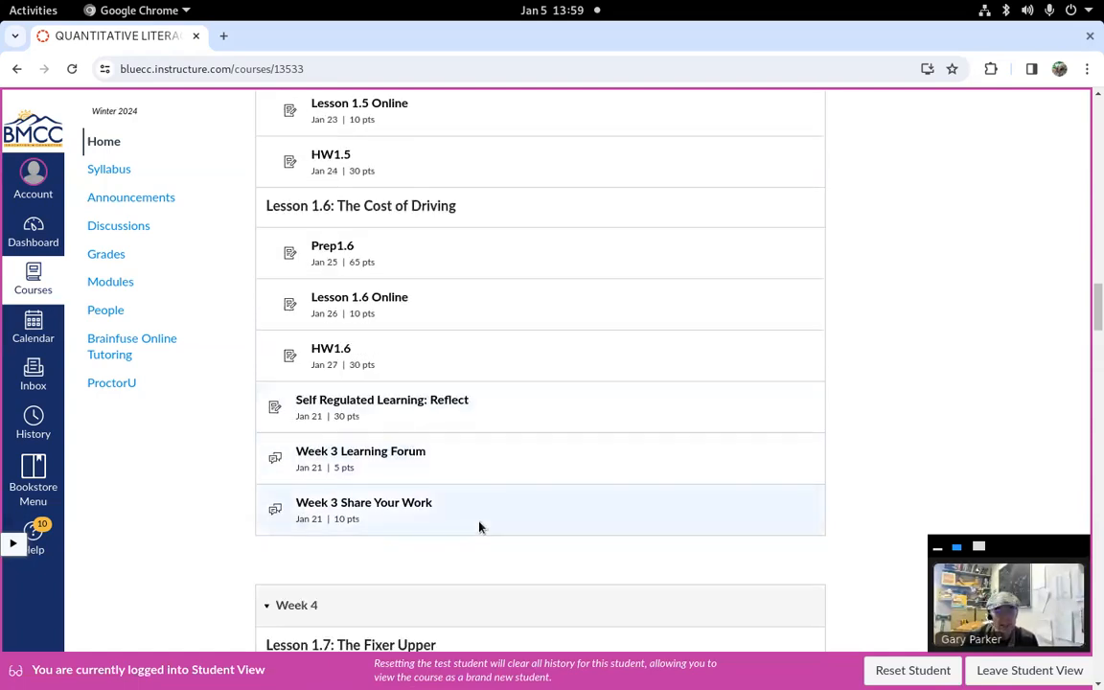
pyautogui.moveTo(360, 451)
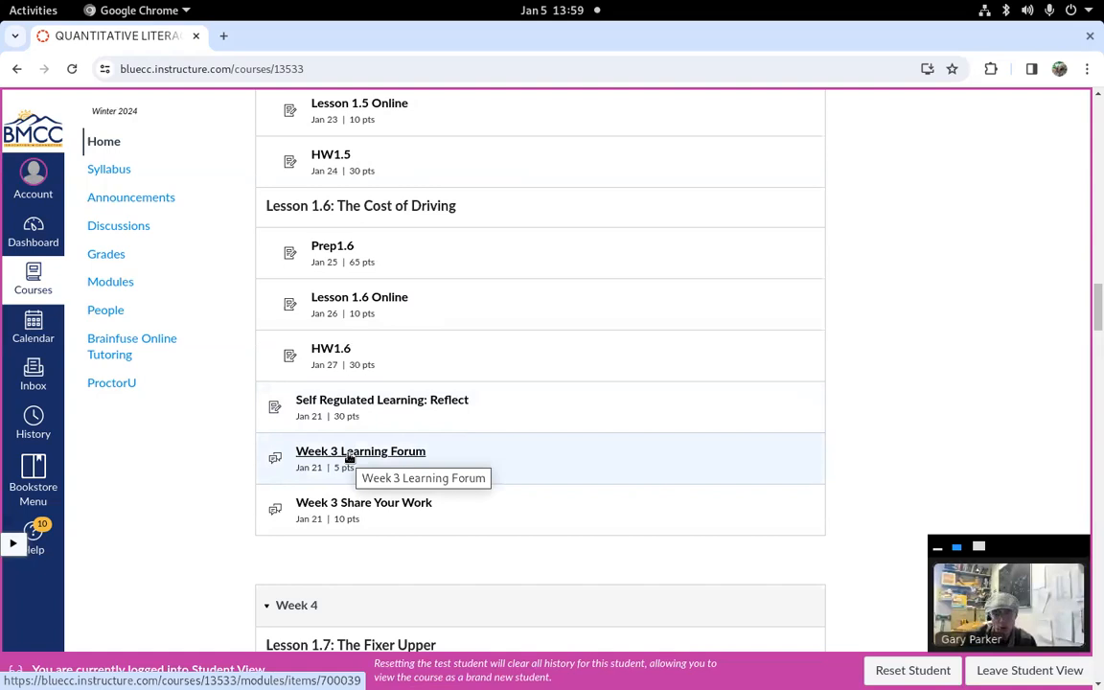
pyautogui.moveTo(353, 518)
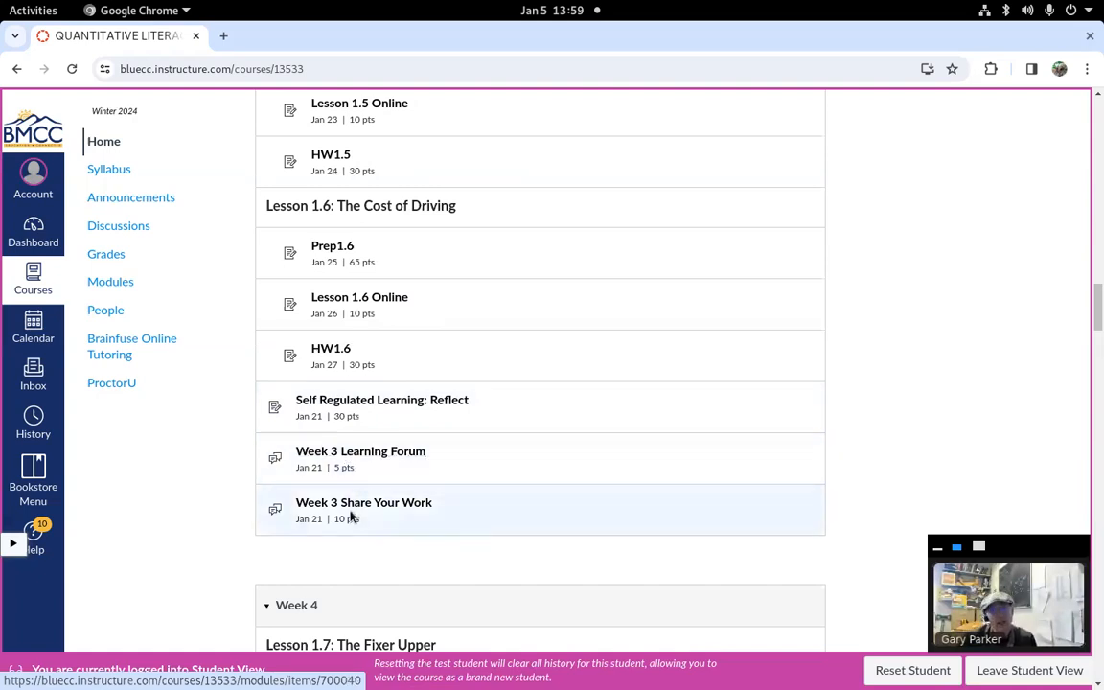
pyautogui.moveTo(364, 502)
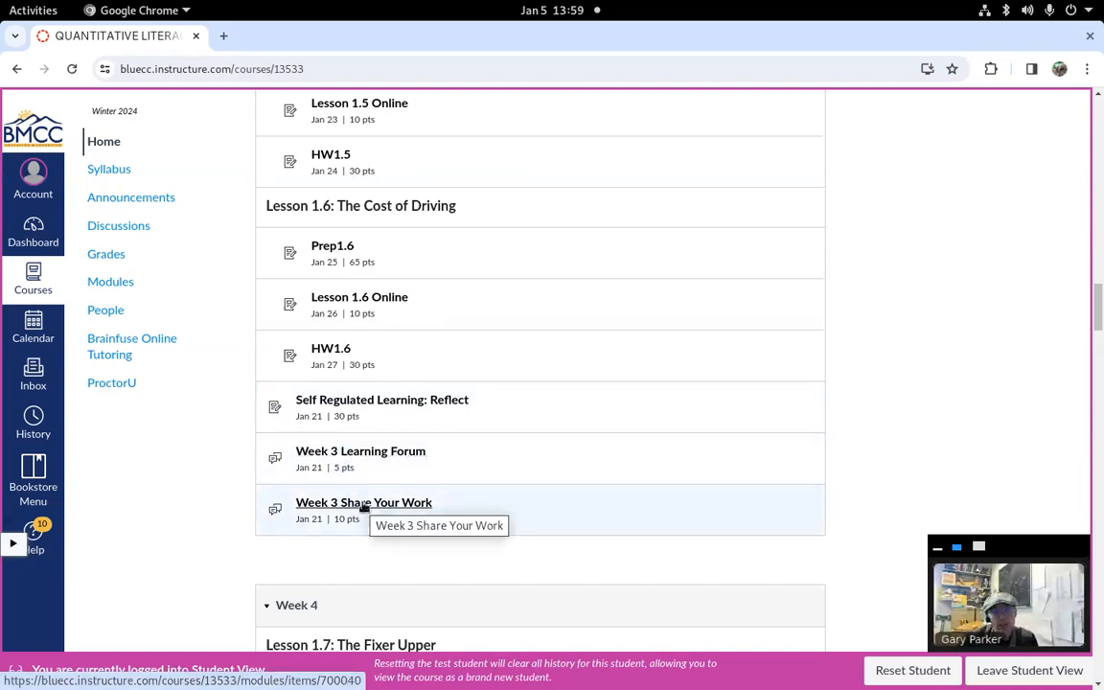
pyautogui.moveTo(368, 507)
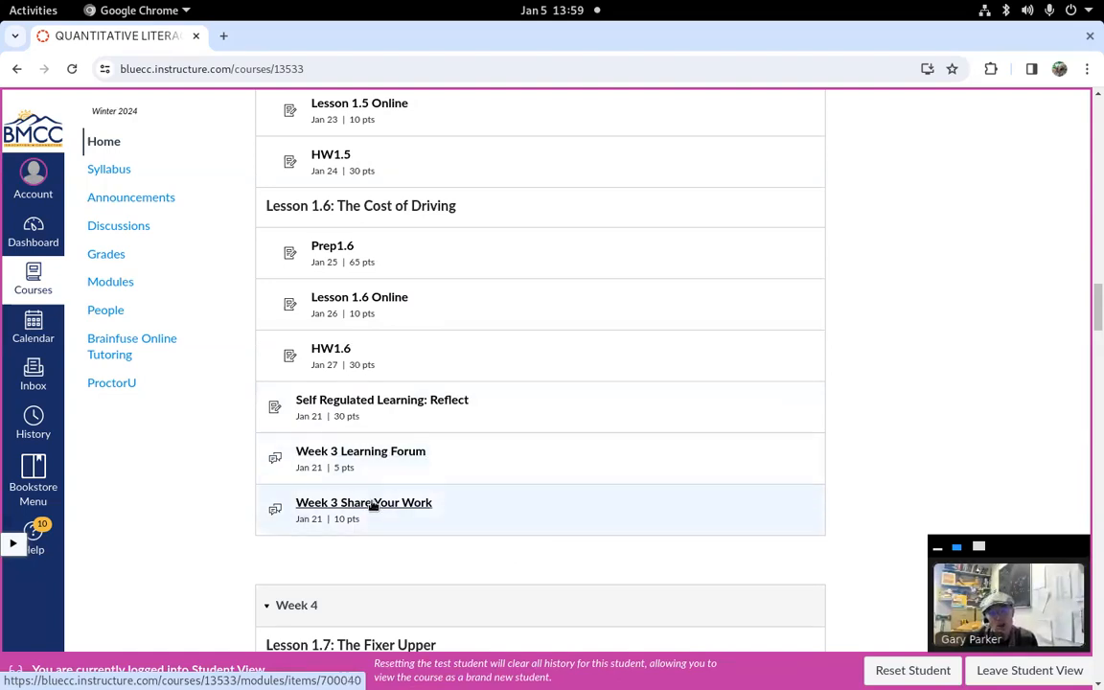
pyautogui.moveTo(360, 452)
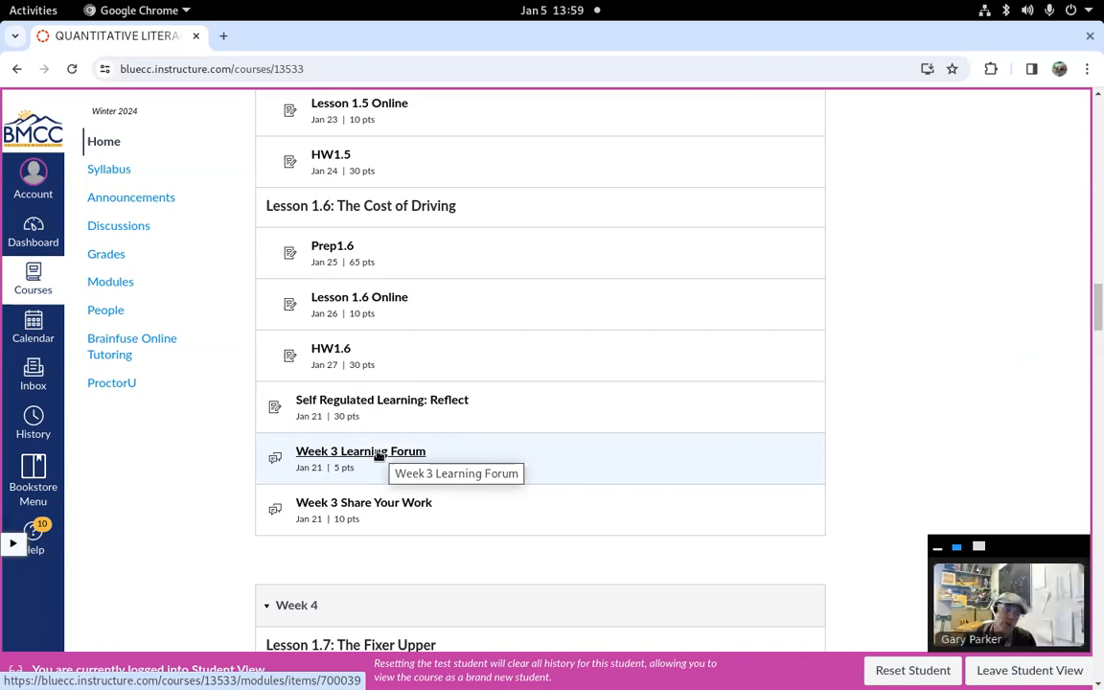
pyautogui.moveTo(376, 491)
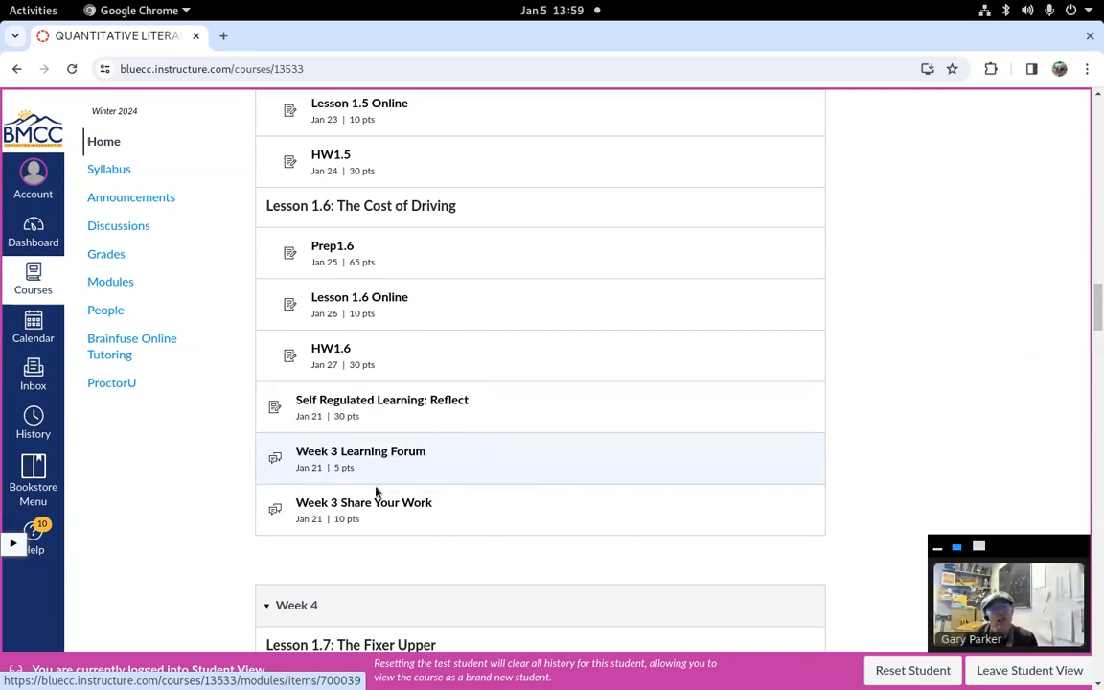
pyautogui.moveTo(364, 451)
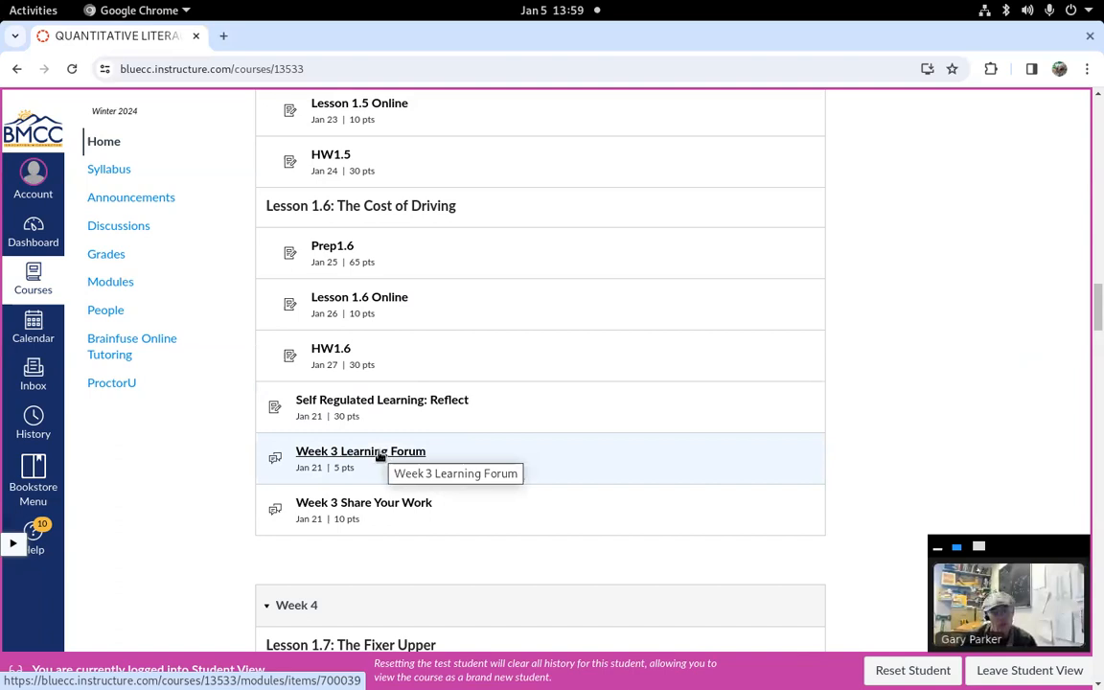
pyautogui.moveTo(381, 487)
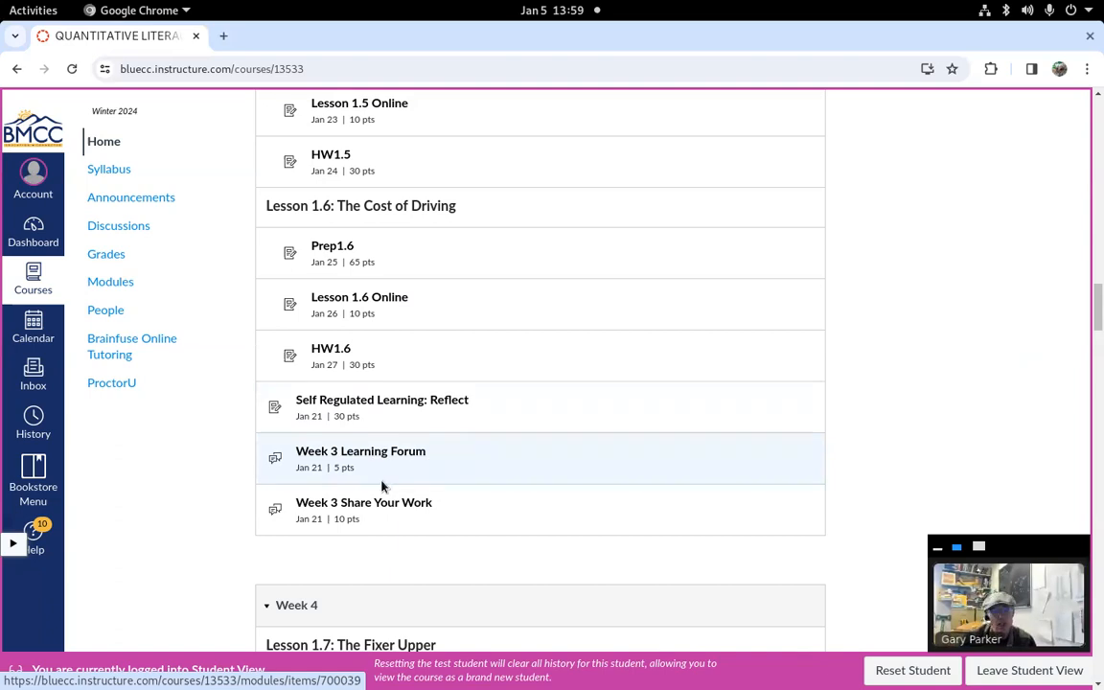
pyautogui.moveTo(364, 502)
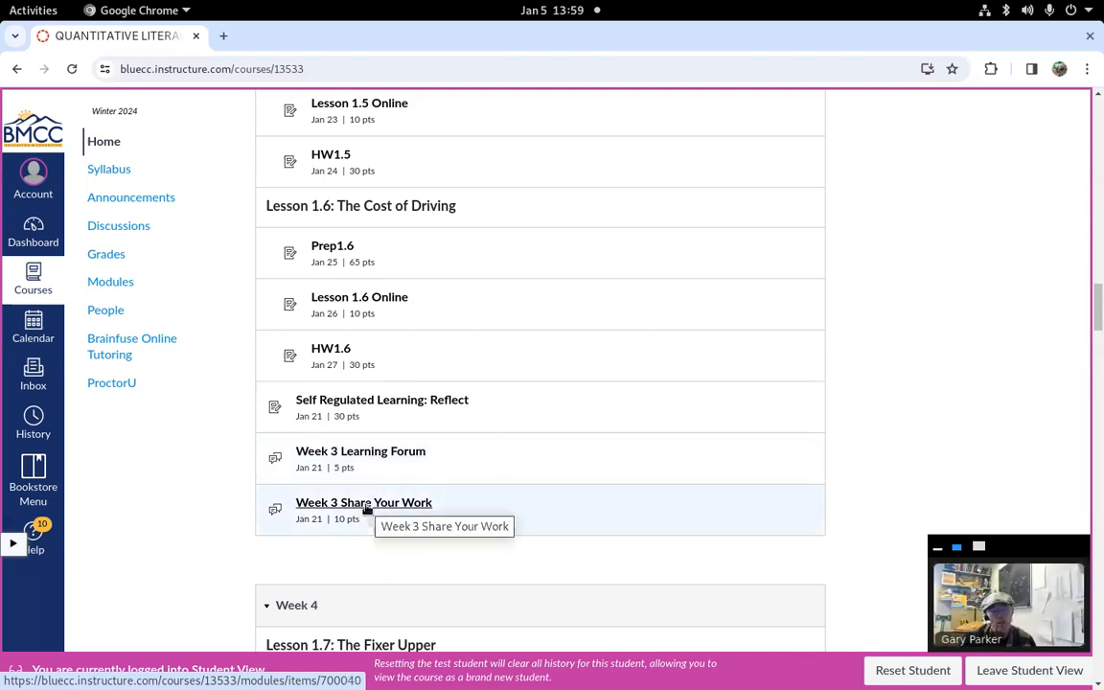
pyautogui.moveTo(387, 115)
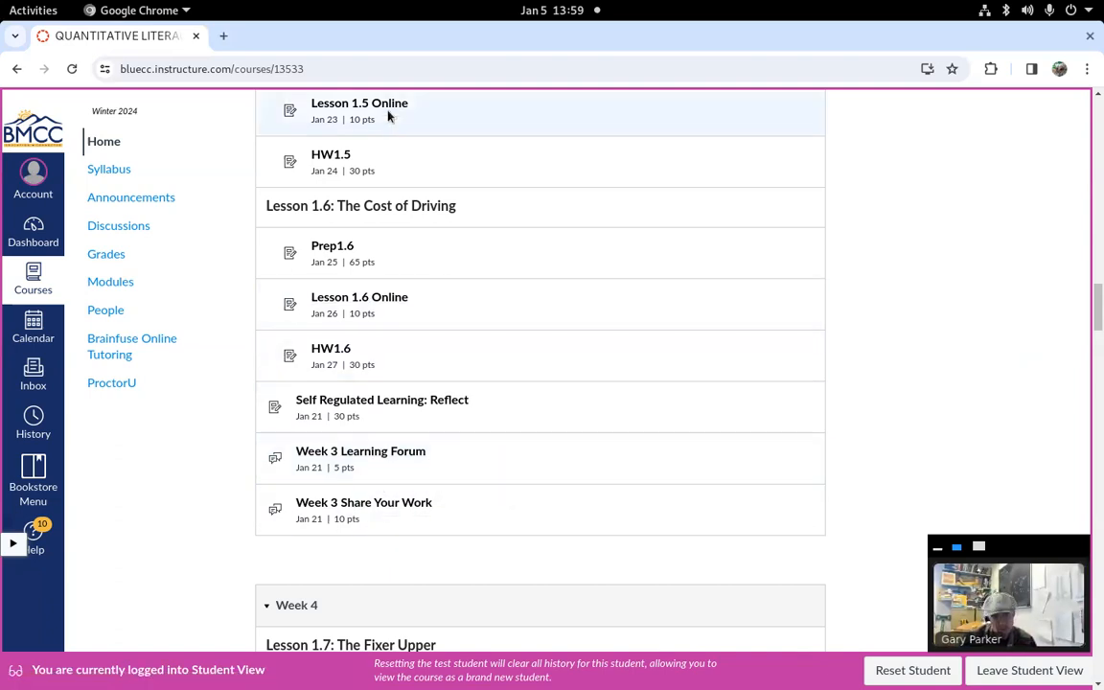
pyautogui.moveTo(391, 138)
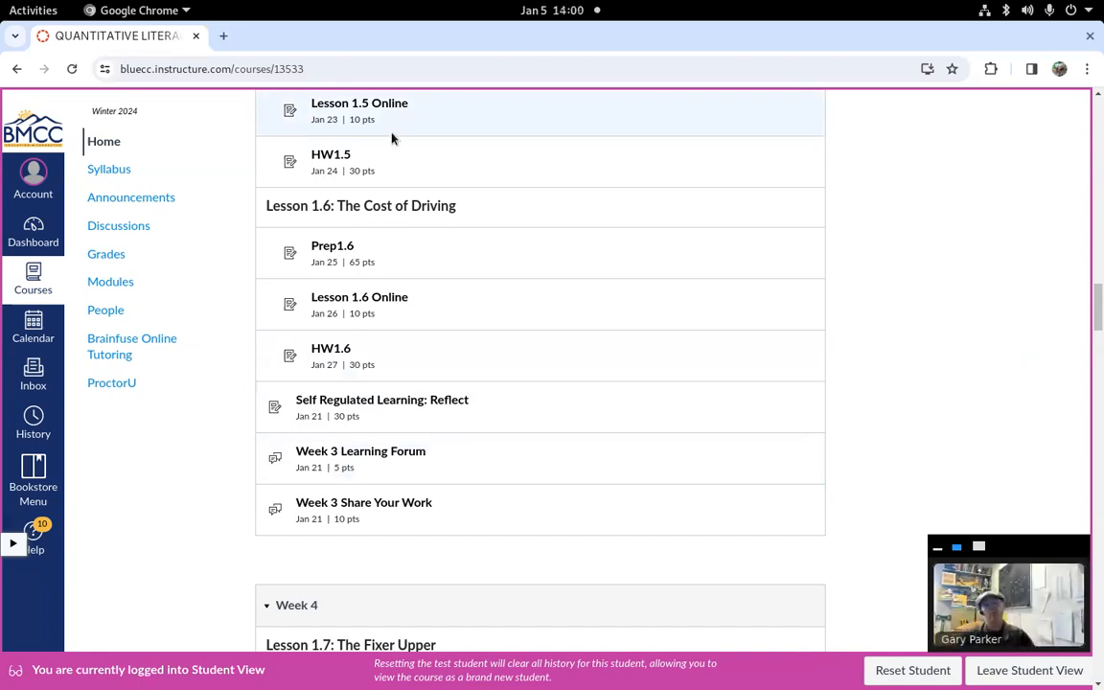
pyautogui.moveTo(364, 502)
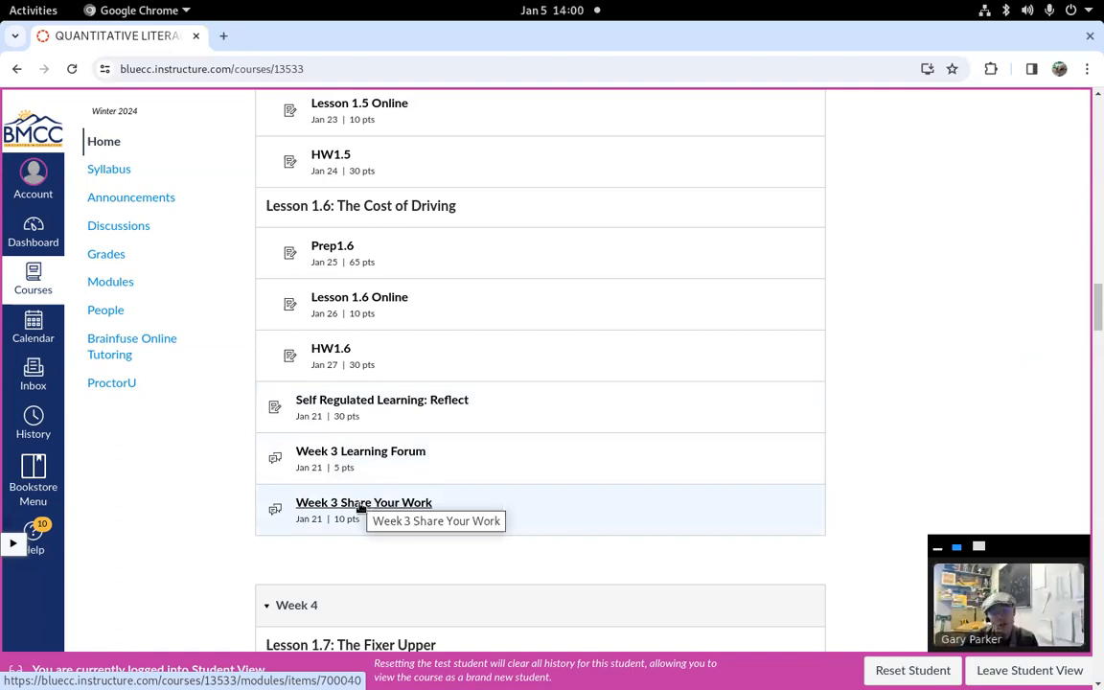
pyautogui.moveTo(362, 533)
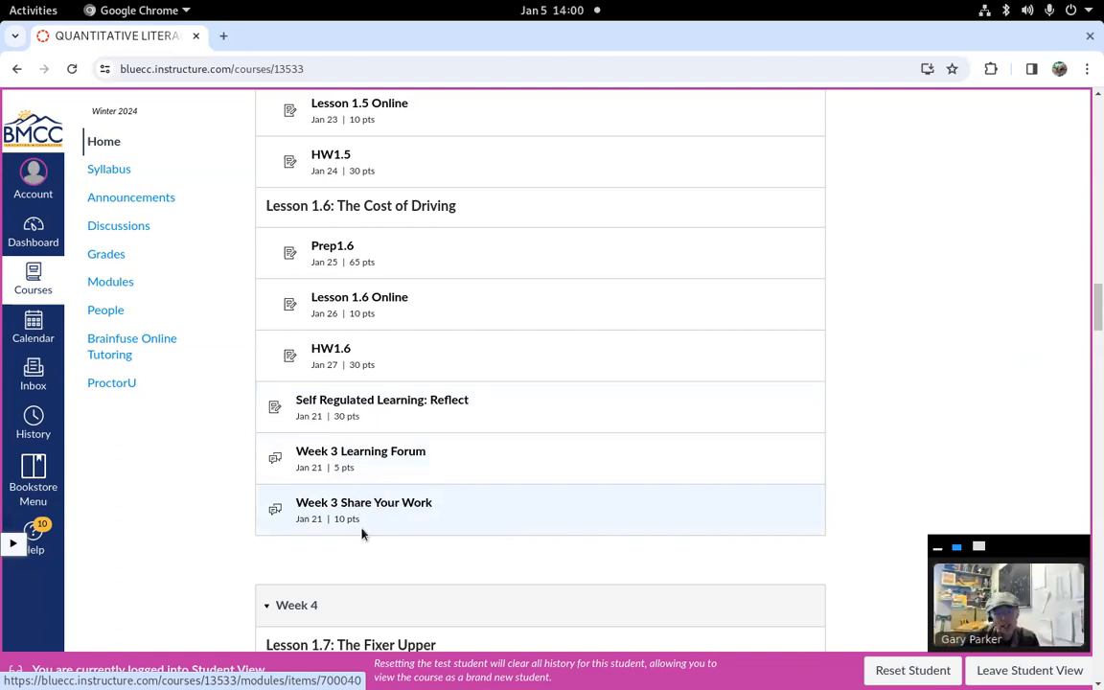
pyautogui.moveTo(364, 502)
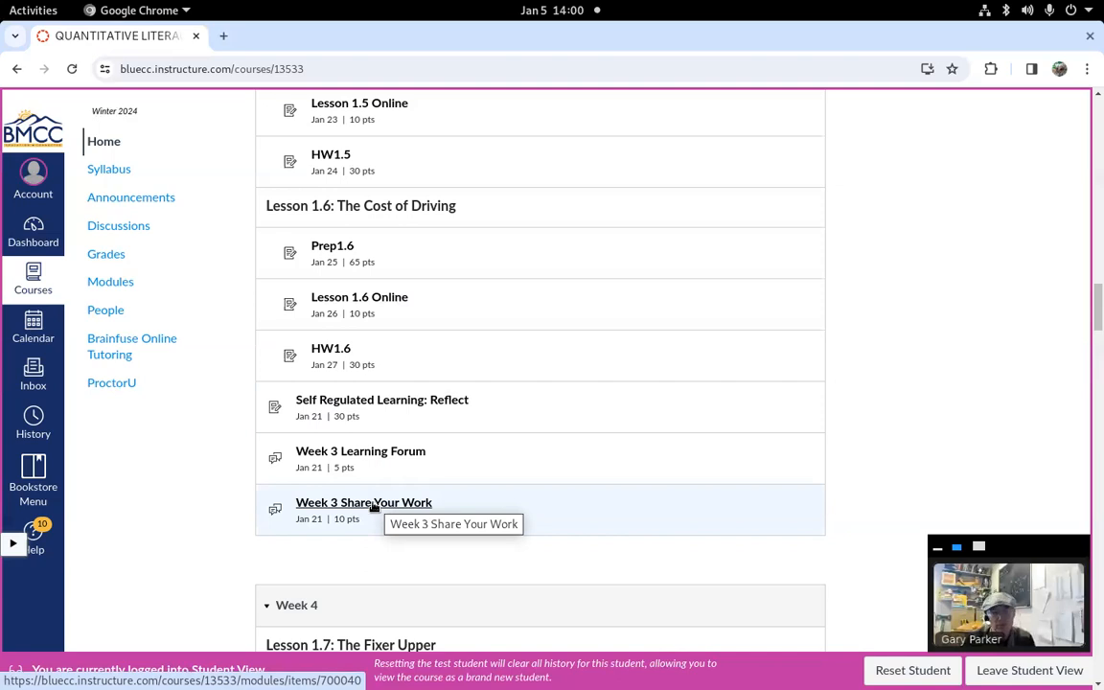
pyautogui.scroll(-3)
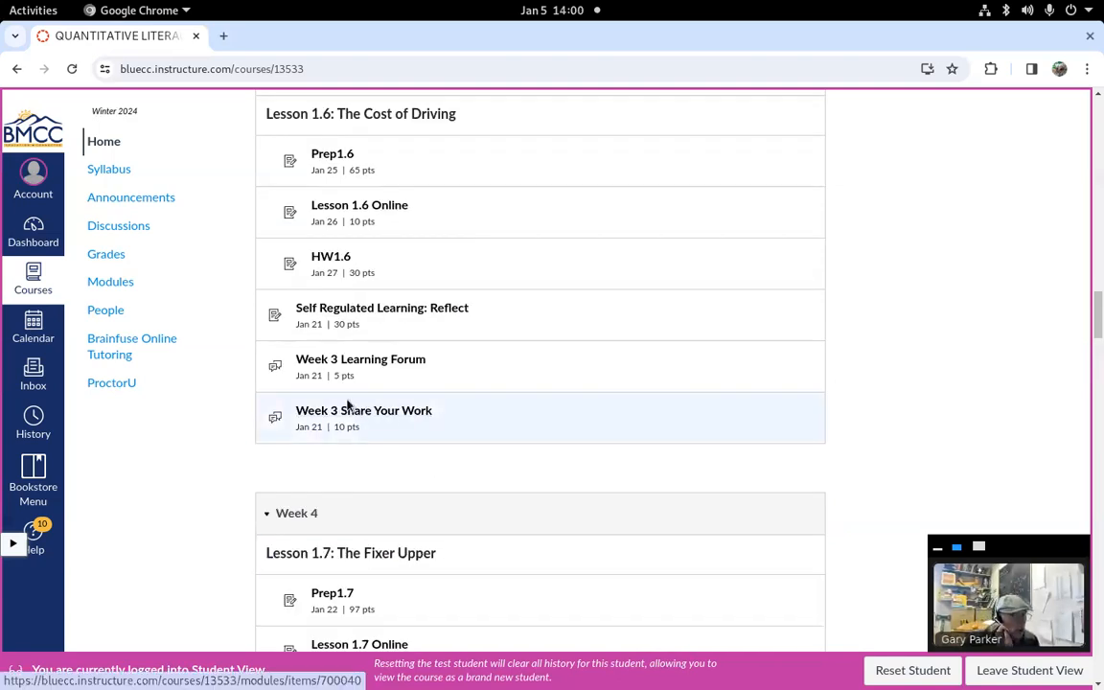
pyautogui.moveTo(365, 410)
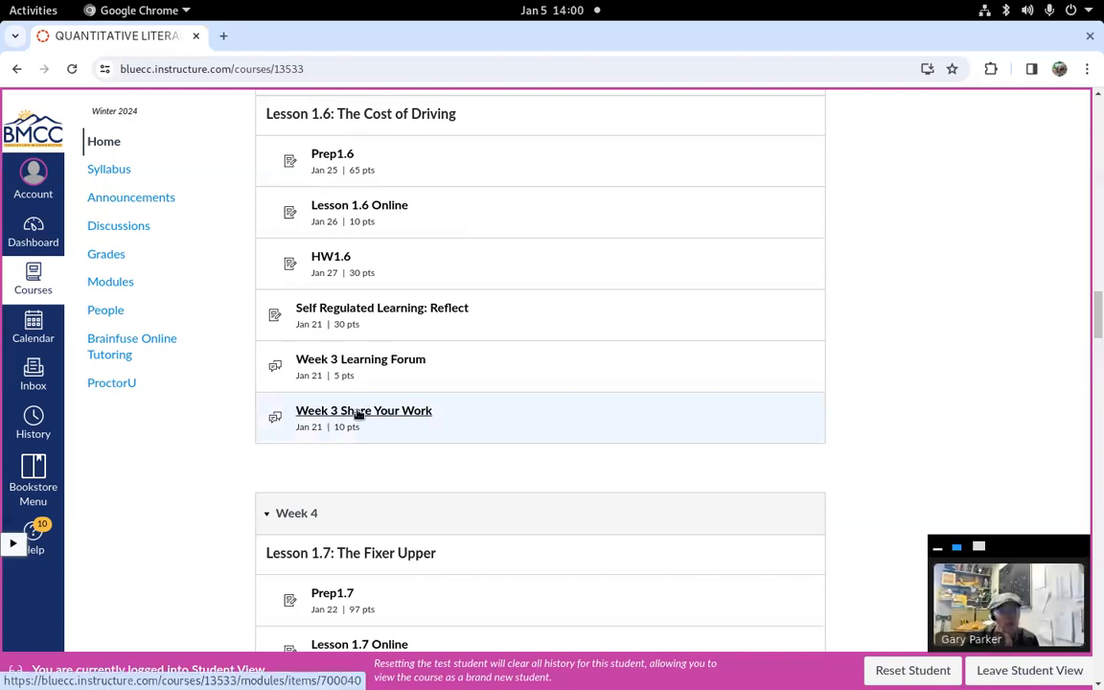
pyautogui.moveTo(364, 410)
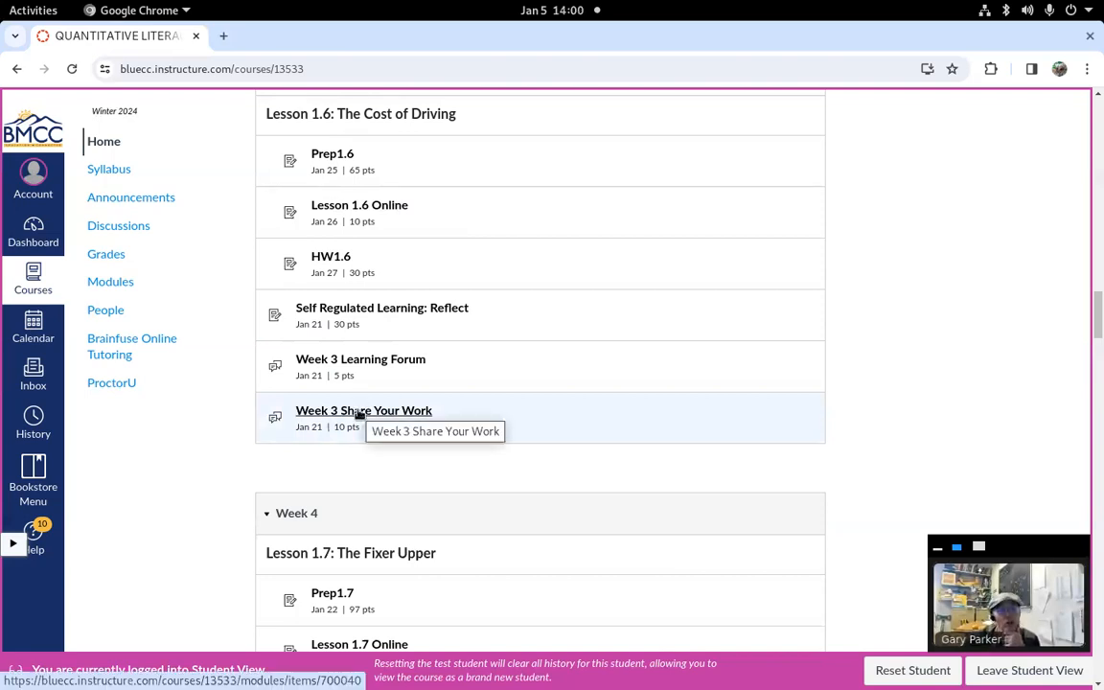
# Scroll up through the modules to Week 1 and return to the top of the Home page with Recent Announcements
pyautogui.scroll(3)
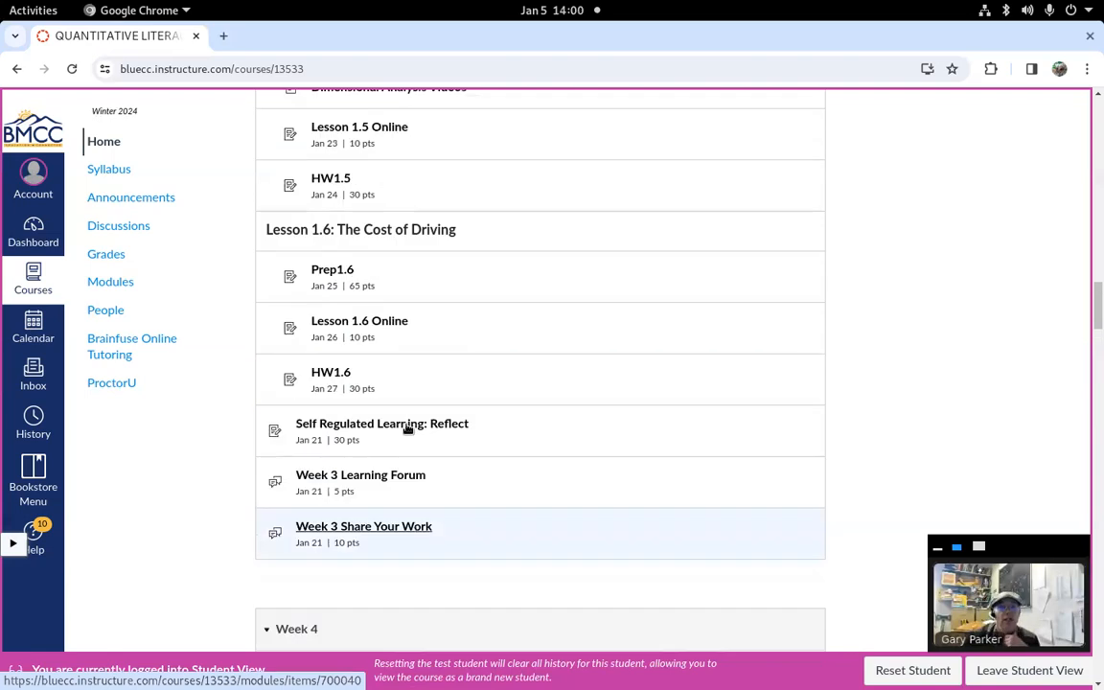
pyautogui.scroll(3)
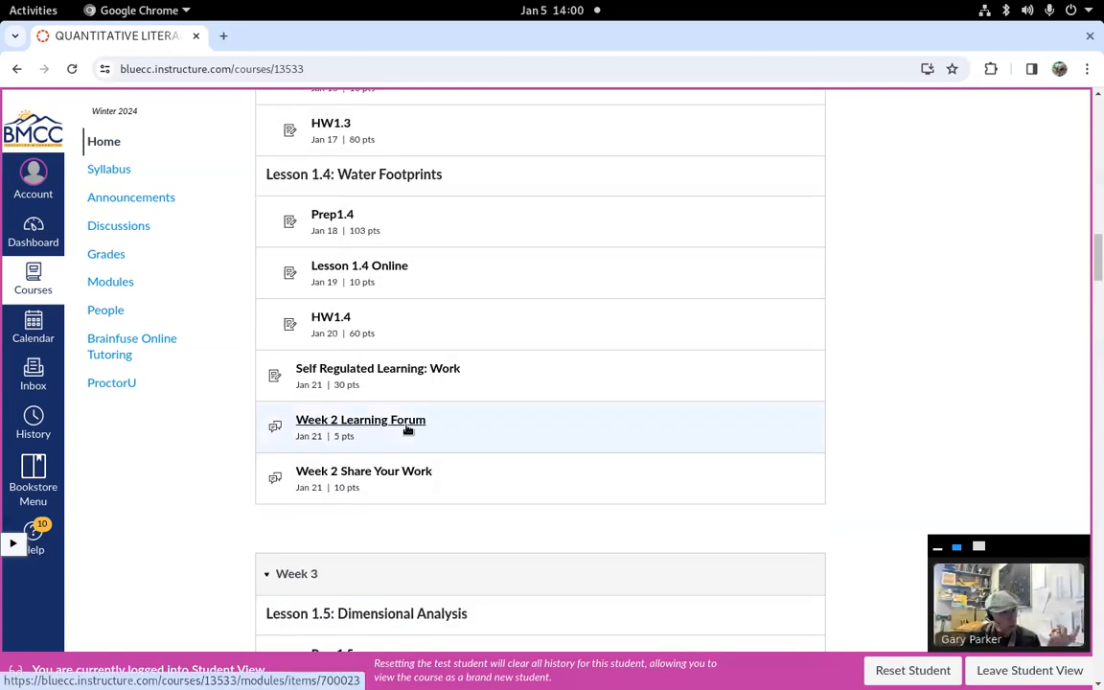
pyautogui.scroll(3)
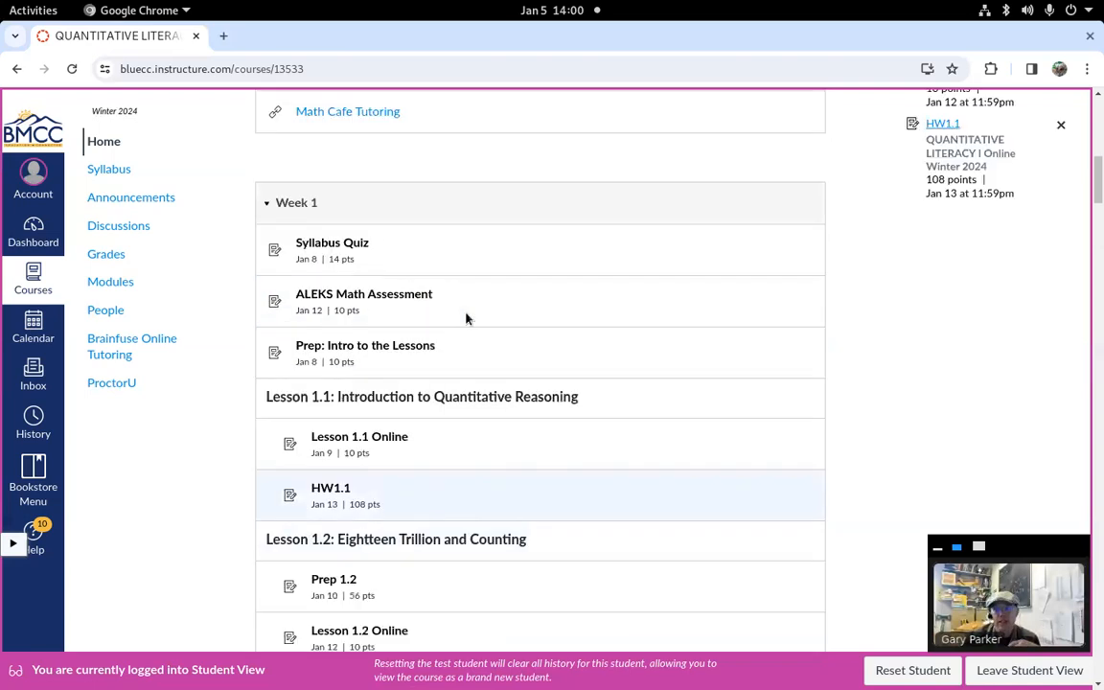
pyautogui.scroll(3)
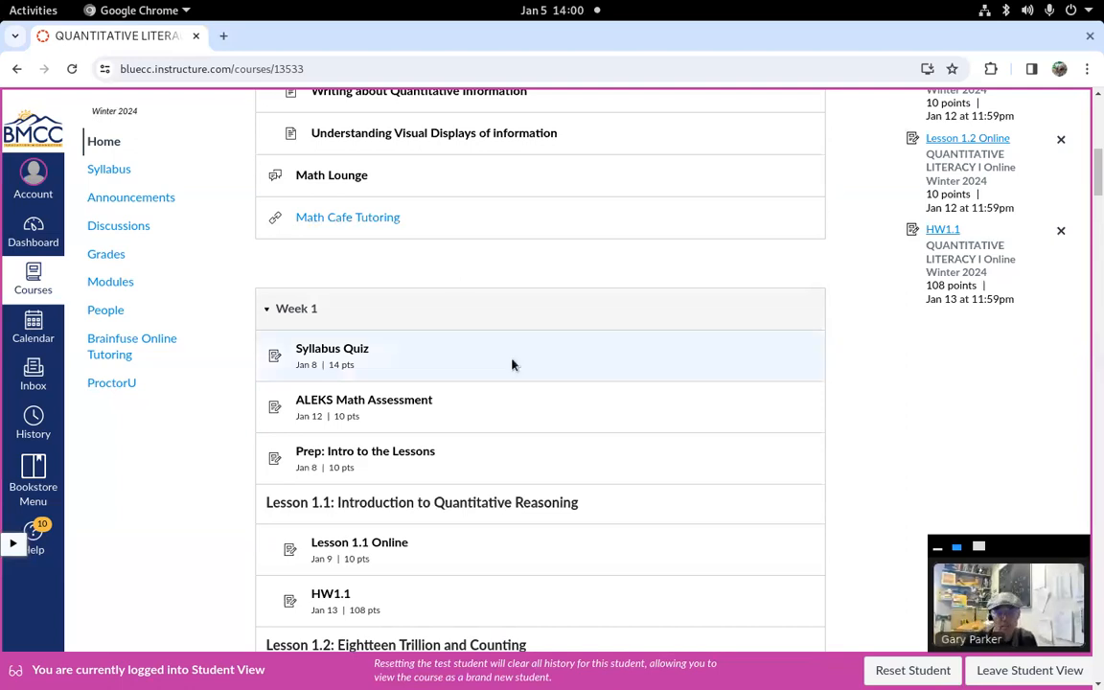
pyautogui.moveTo(475, 217)
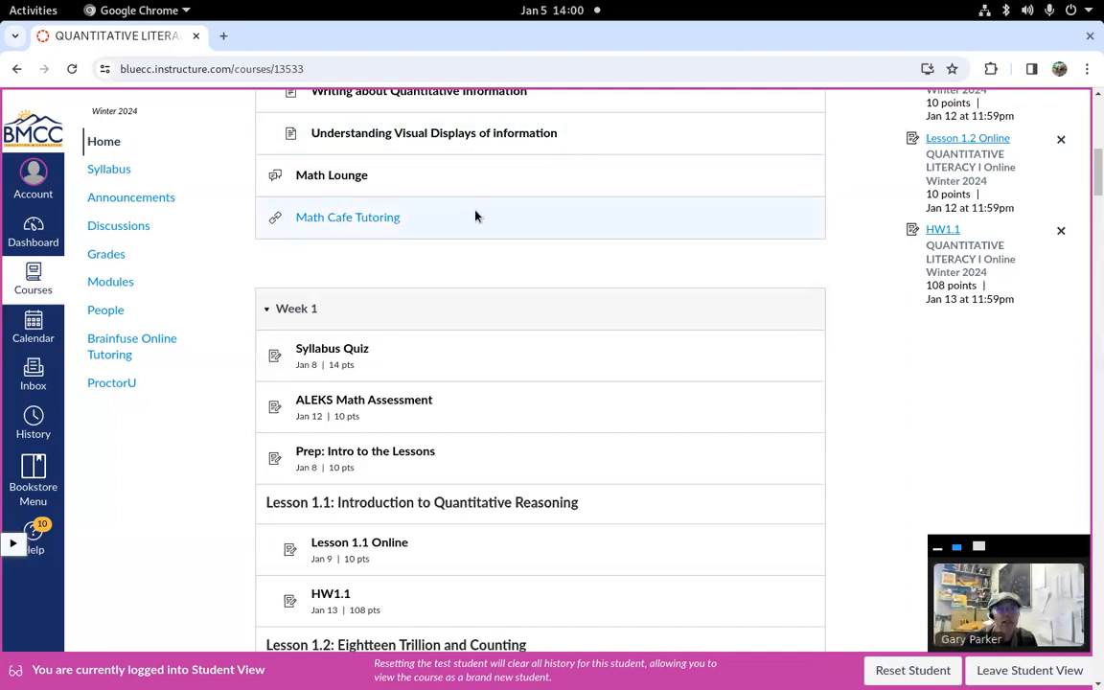
pyautogui.click(104, 142)
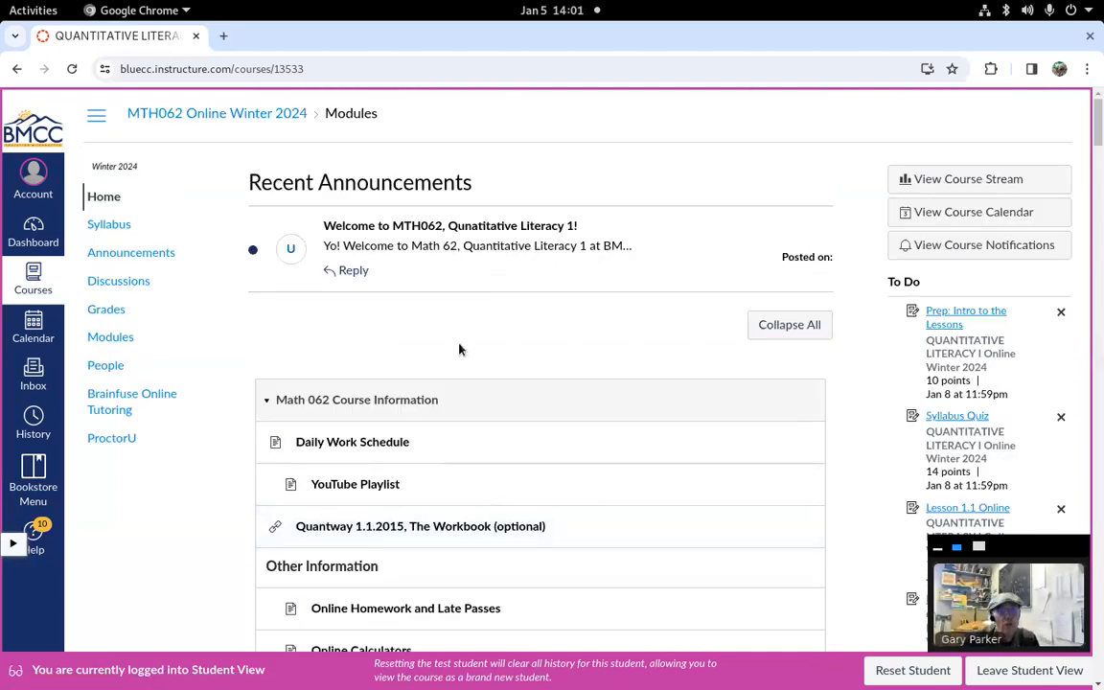
# Open the Course Syllabus page showing office hours, telephone, email and grade weighting
pyautogui.click(107, 222)
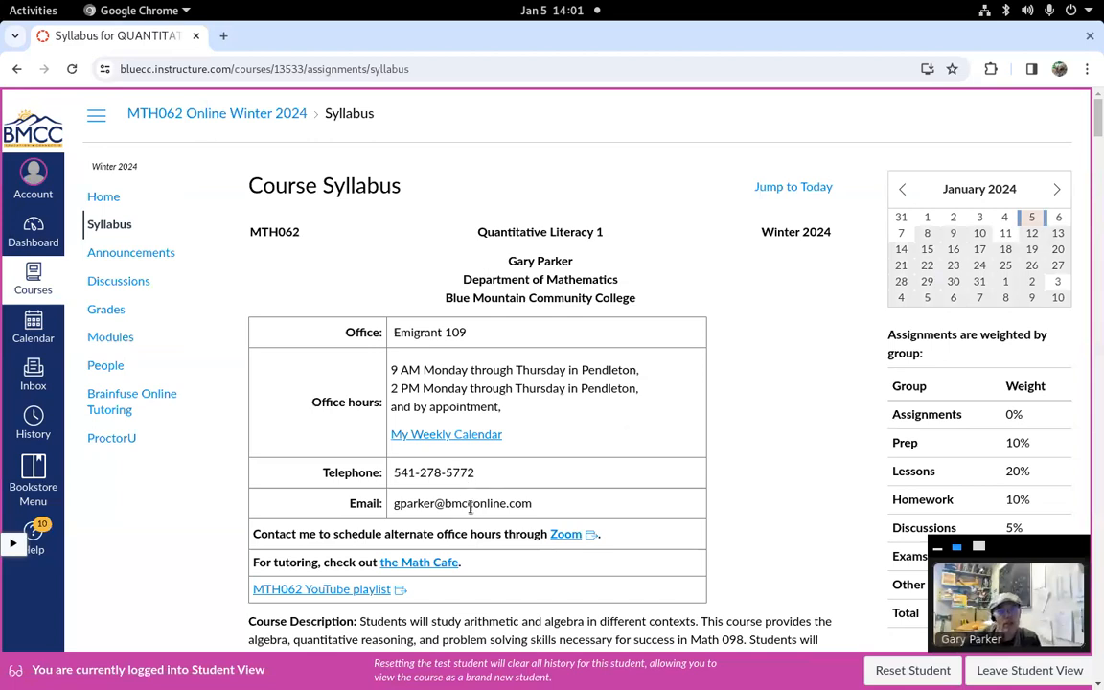
pyautogui.moveTo(33, 374)
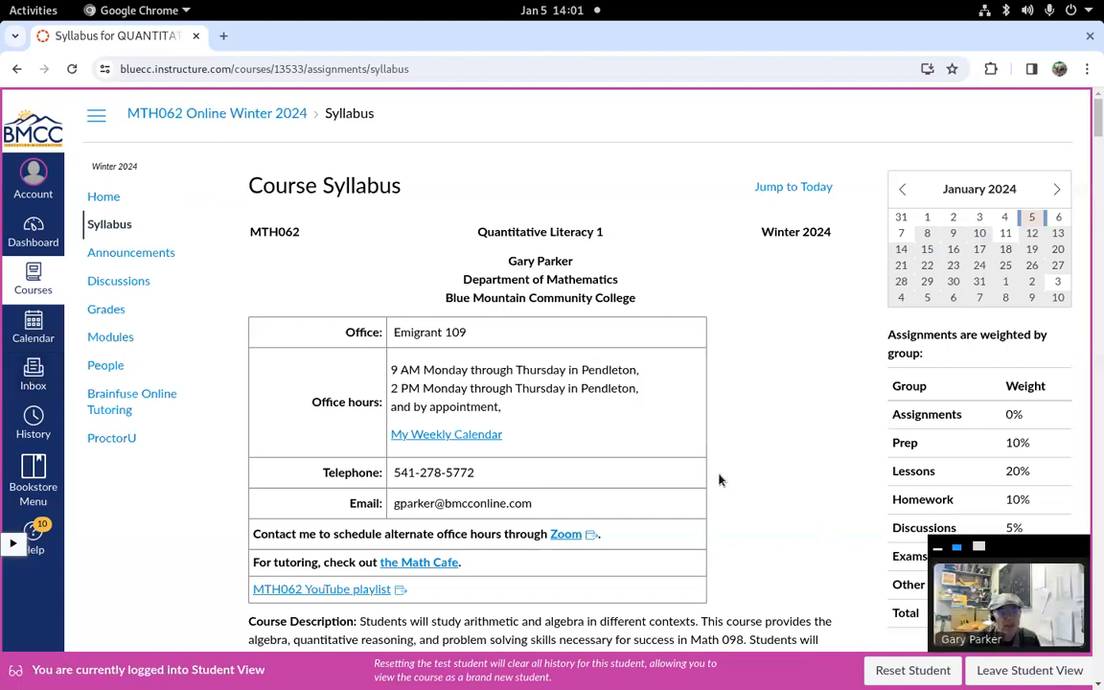
pyautogui.moveTo(694, 442)
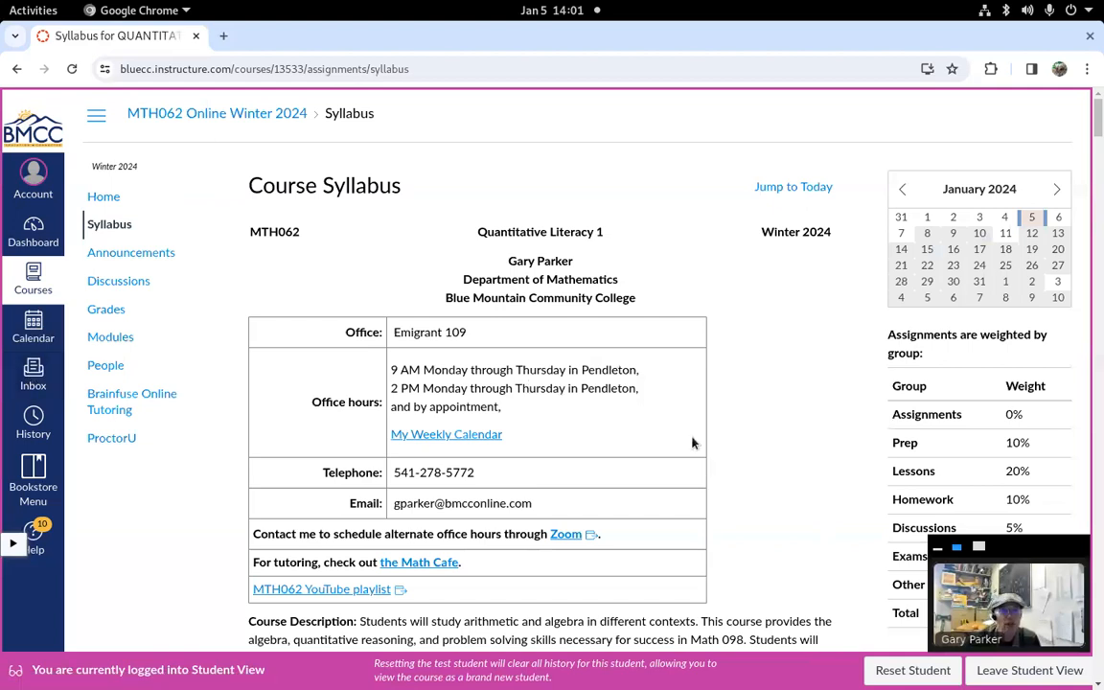